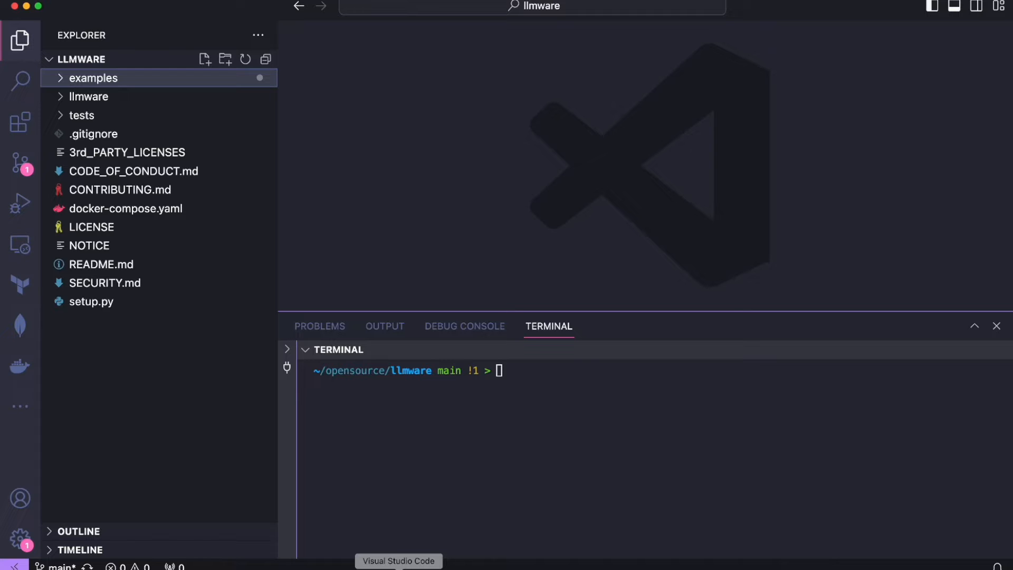
pyautogui.moveTo(186, 330)
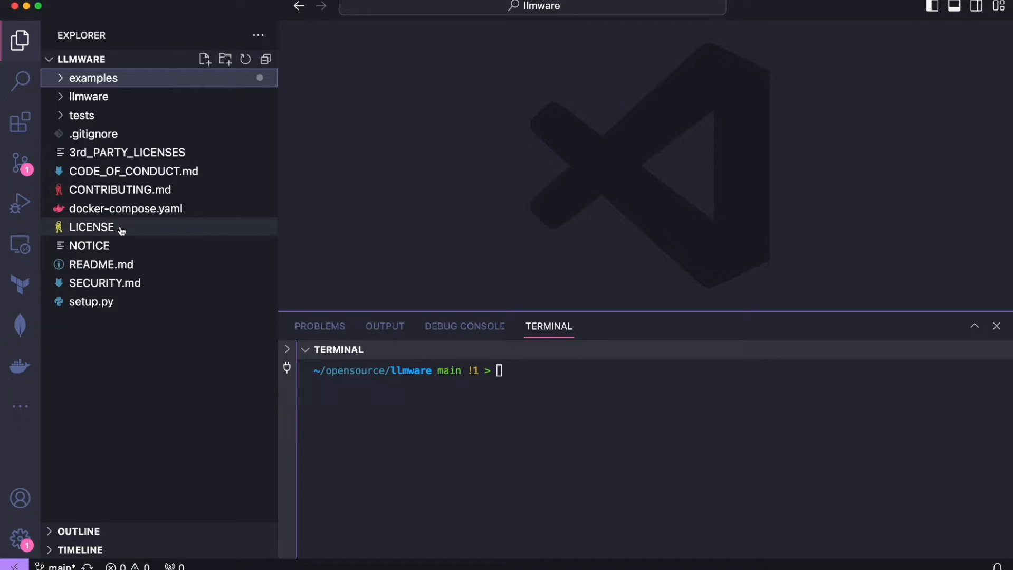
pyautogui.moveTo(63, 78)
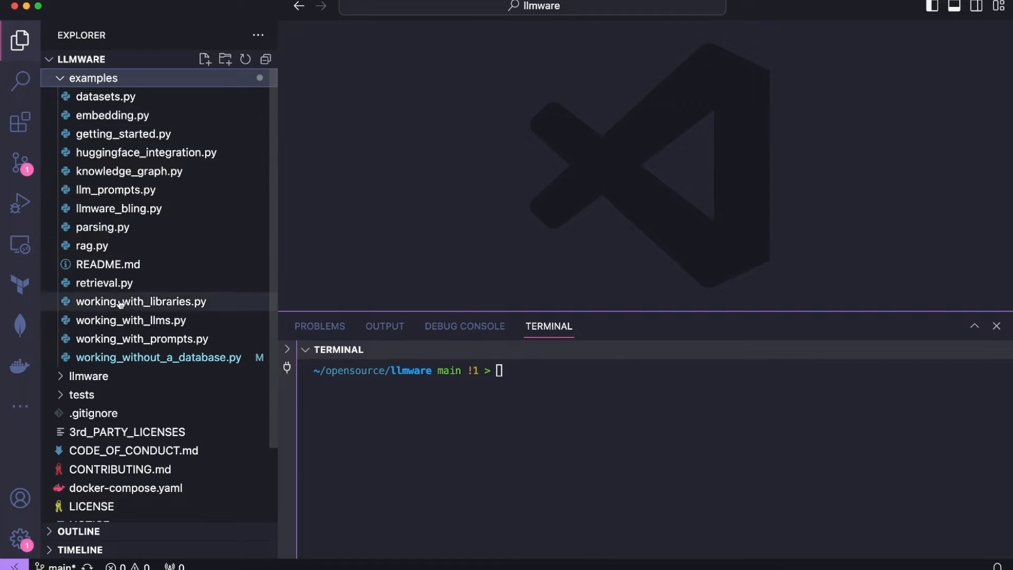
pyautogui.moveTo(104, 283)
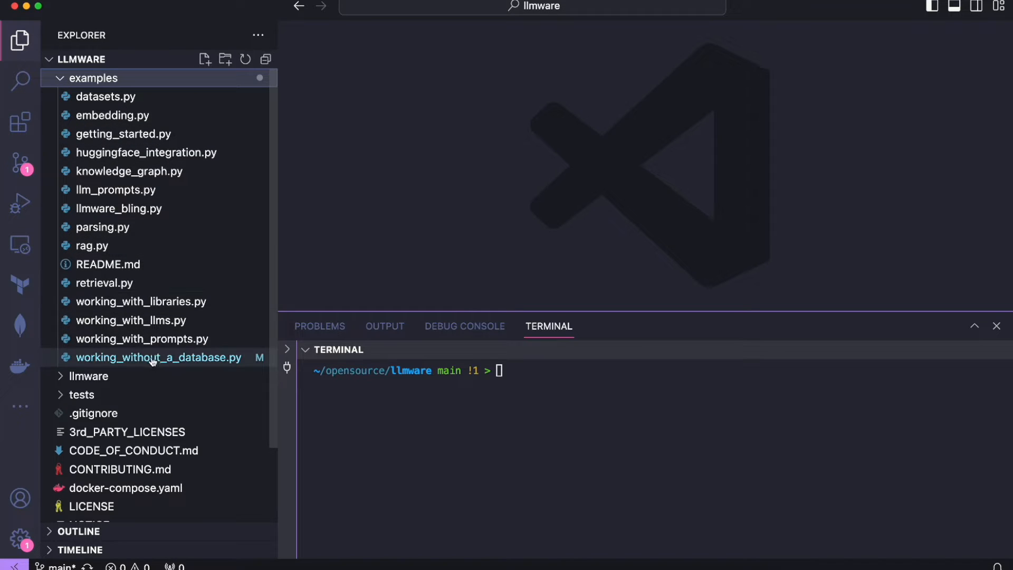
pyautogui.moveTo(153, 357)
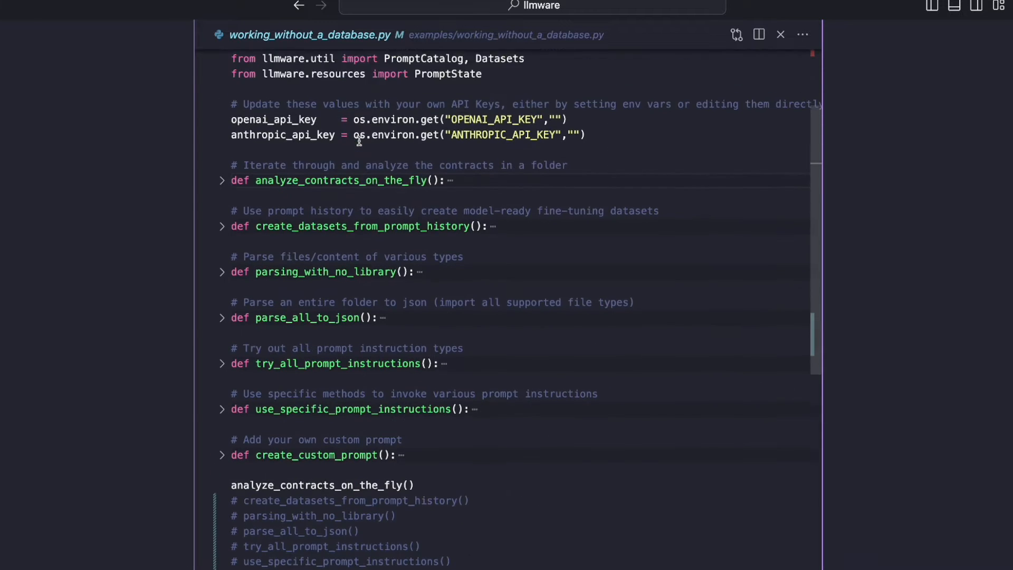
# Scroll to the end of working_without_a_database.py to show the seven closing function calls.
pyautogui.scroll(-3)
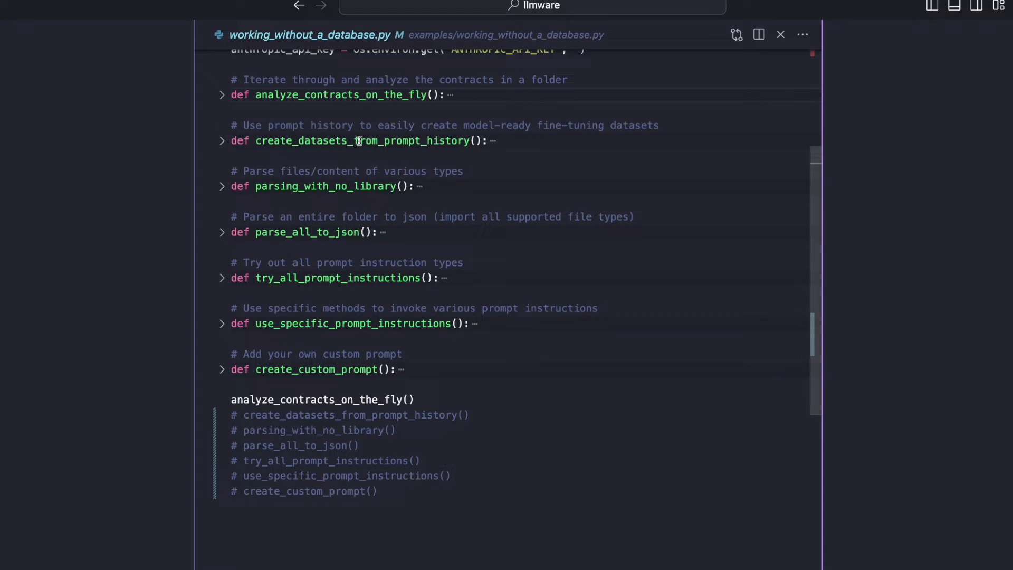
pyautogui.moveTo(316, 133)
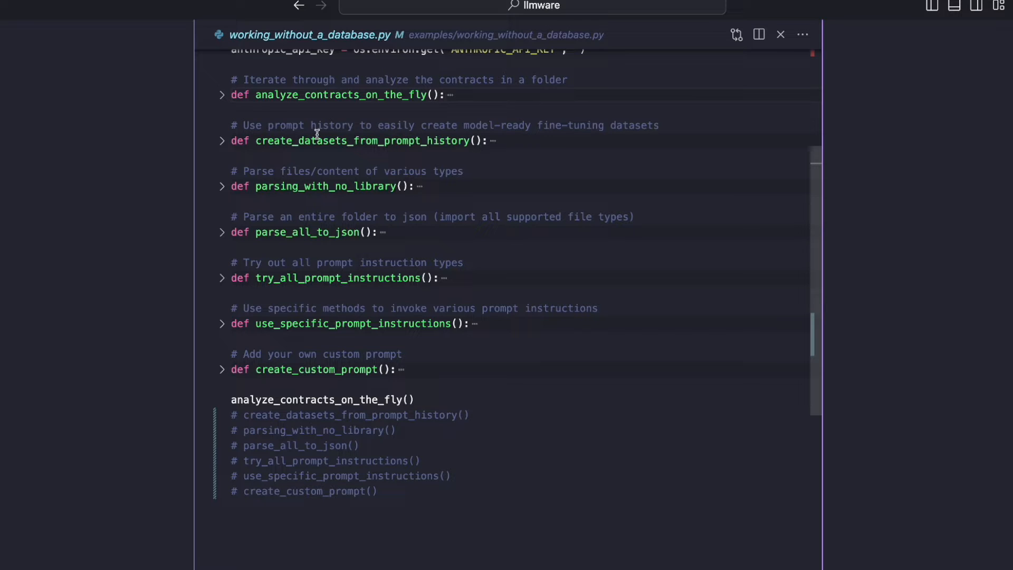
pyautogui.moveTo(229, 104)
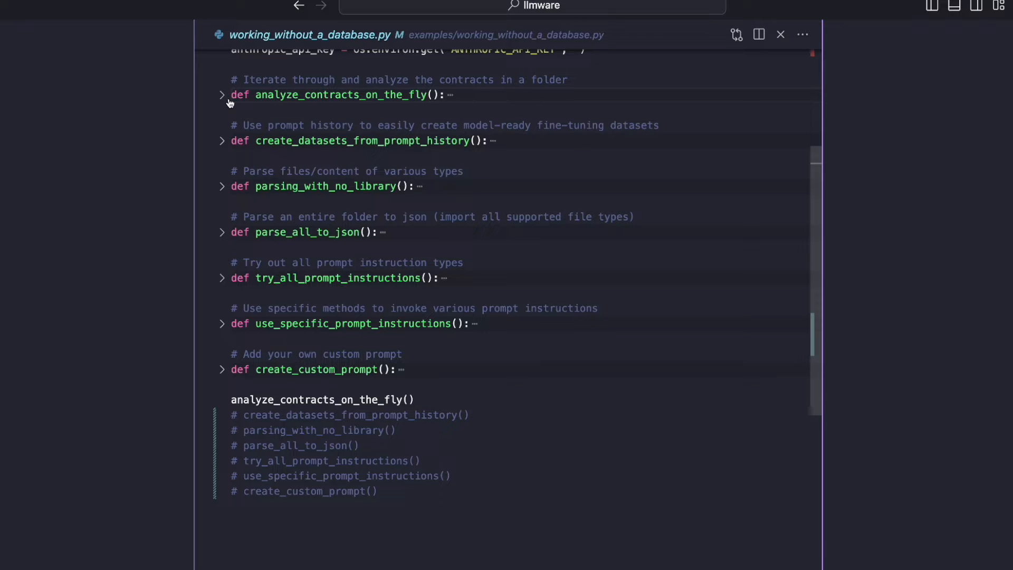
# Unfold analyze_contracts_on_the_fly and review its sample-file loading, claude-instant-v1 prompter and contract loop.
pyautogui.click(221, 95)
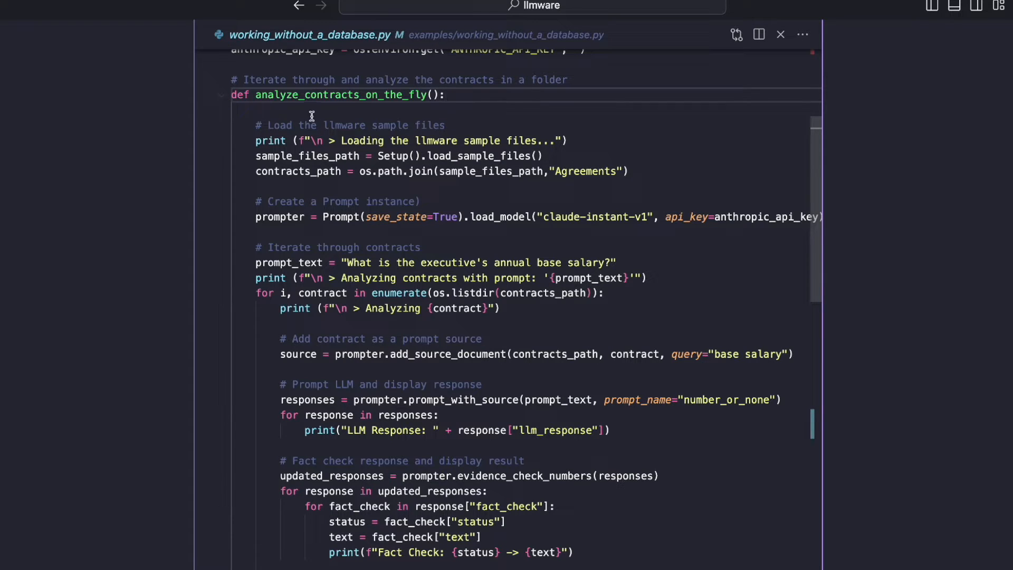
pyautogui.moveTo(364, 367)
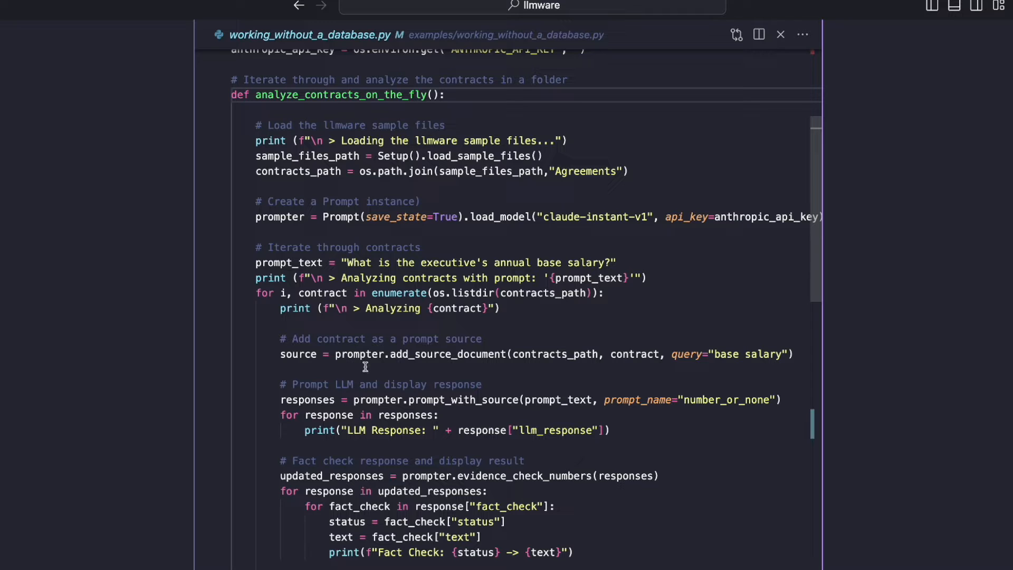
pyautogui.scroll(-3)
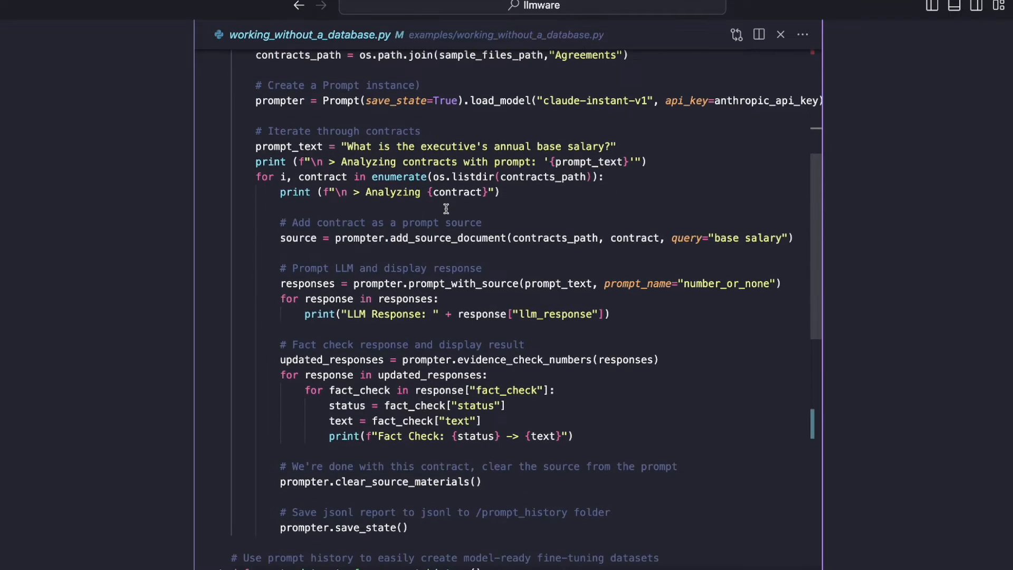
pyautogui.scroll(3)
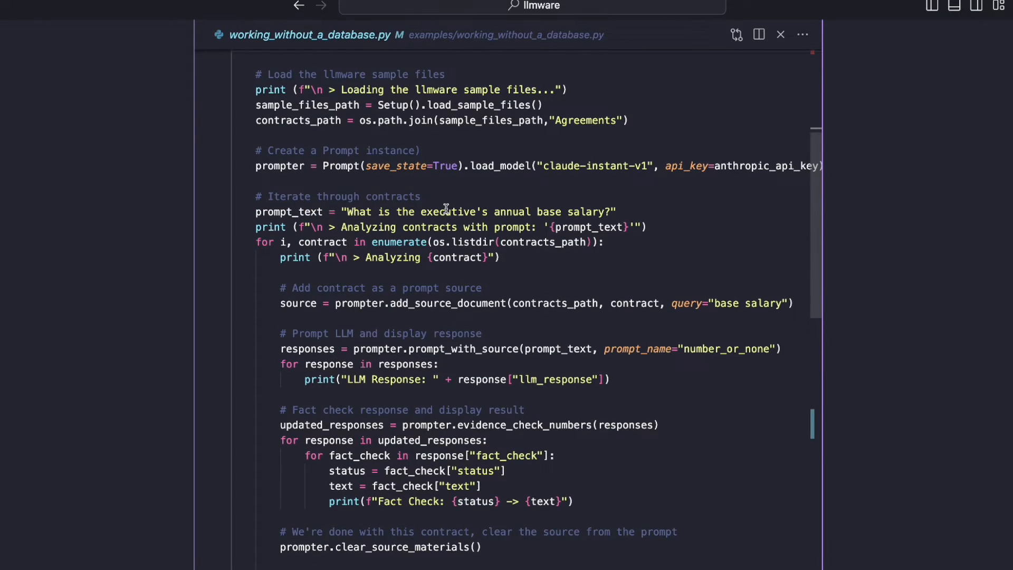
pyautogui.scroll(3)
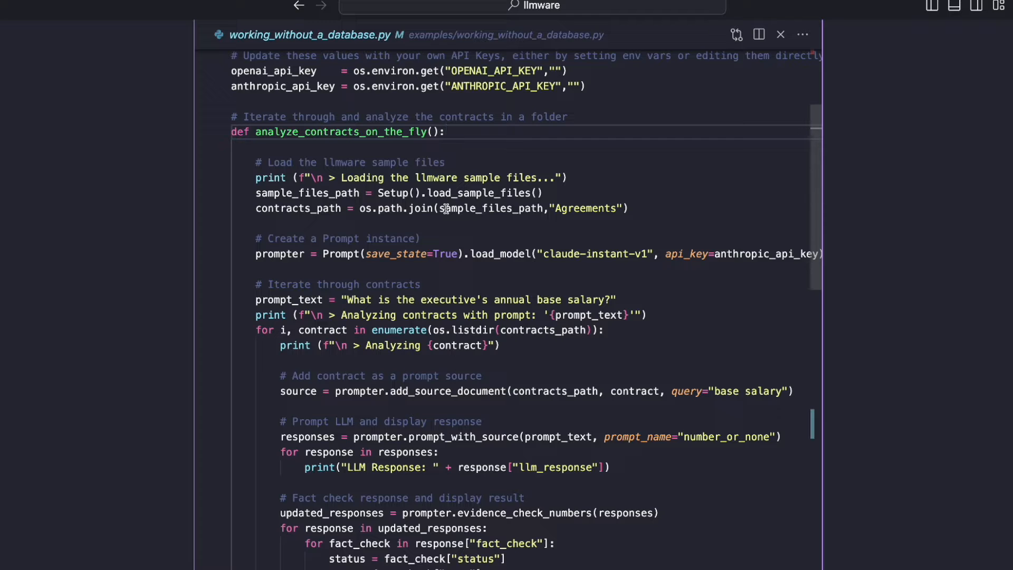
pyautogui.scroll(-3)
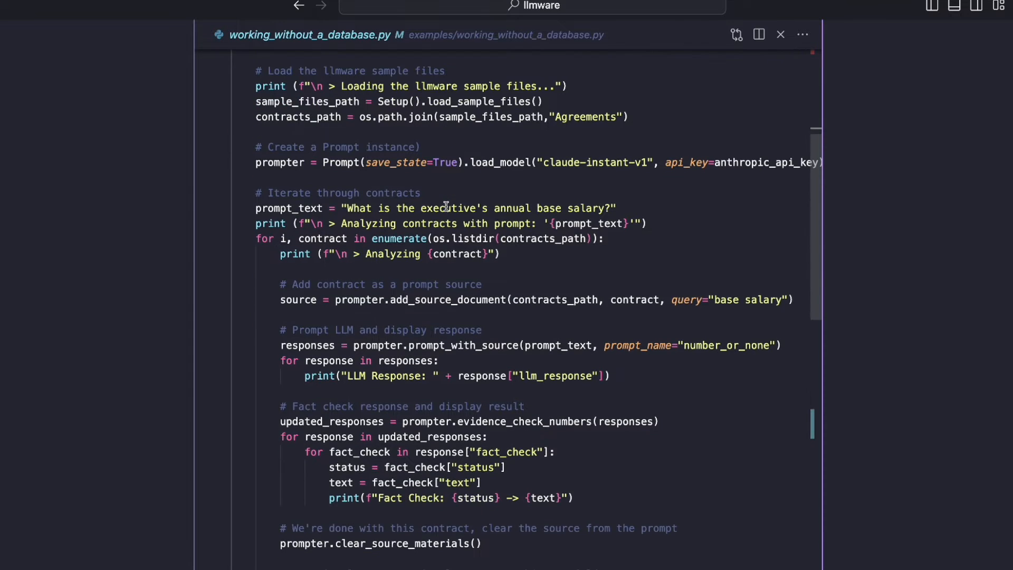
pyautogui.scroll(3)
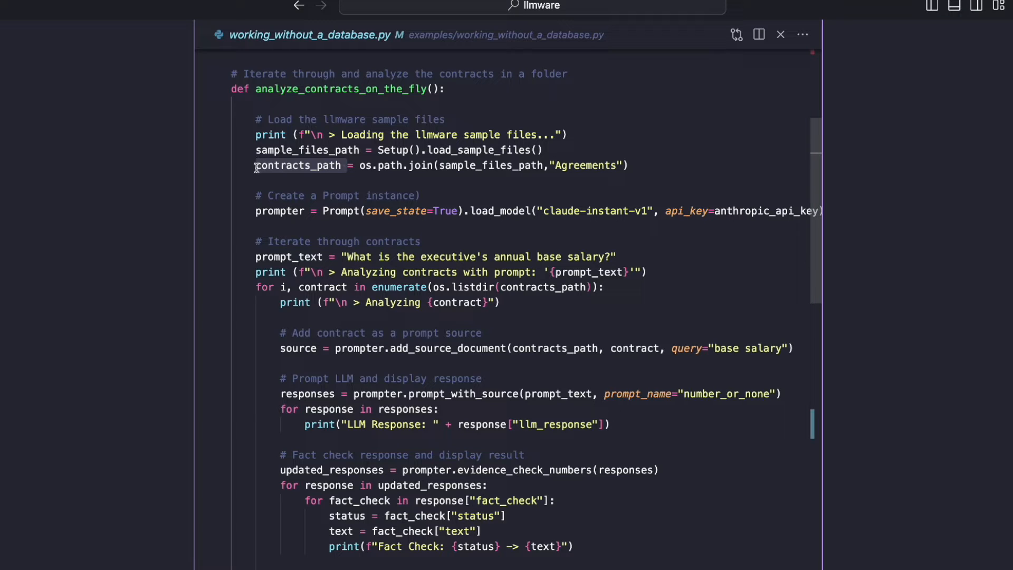
pyautogui.moveTo(562, 165)
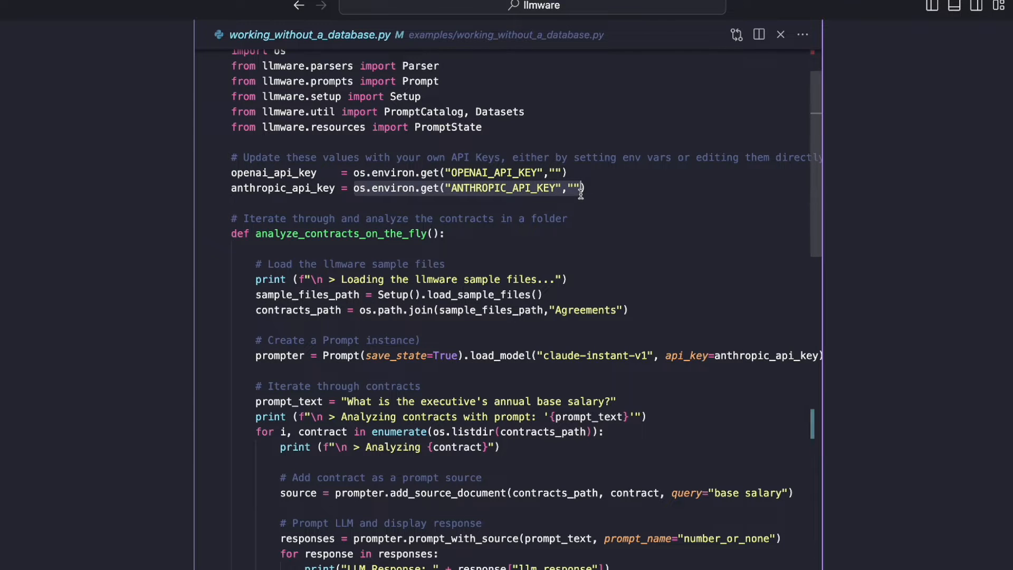
pyautogui.scroll(-3)
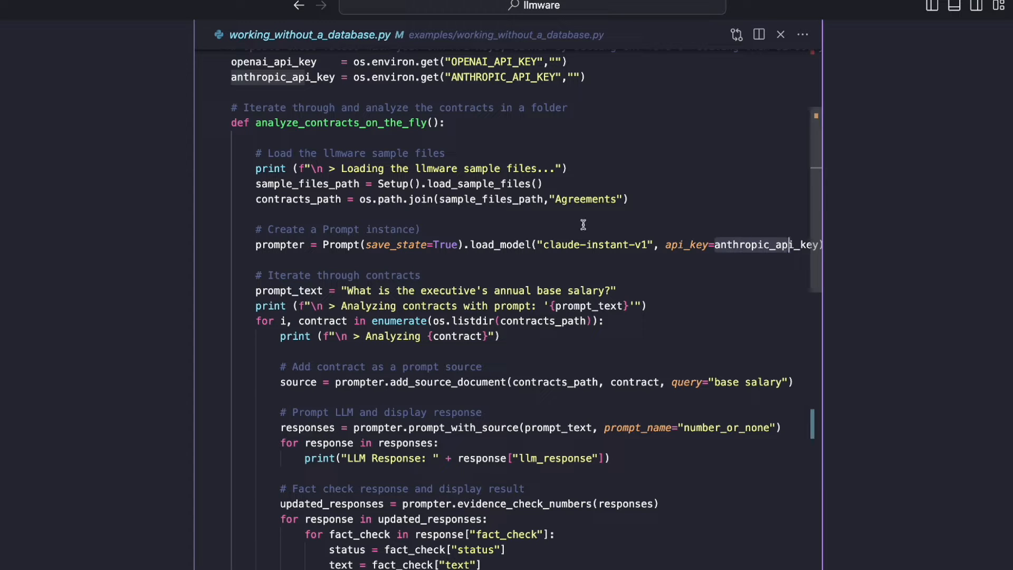
pyautogui.scroll(-3)
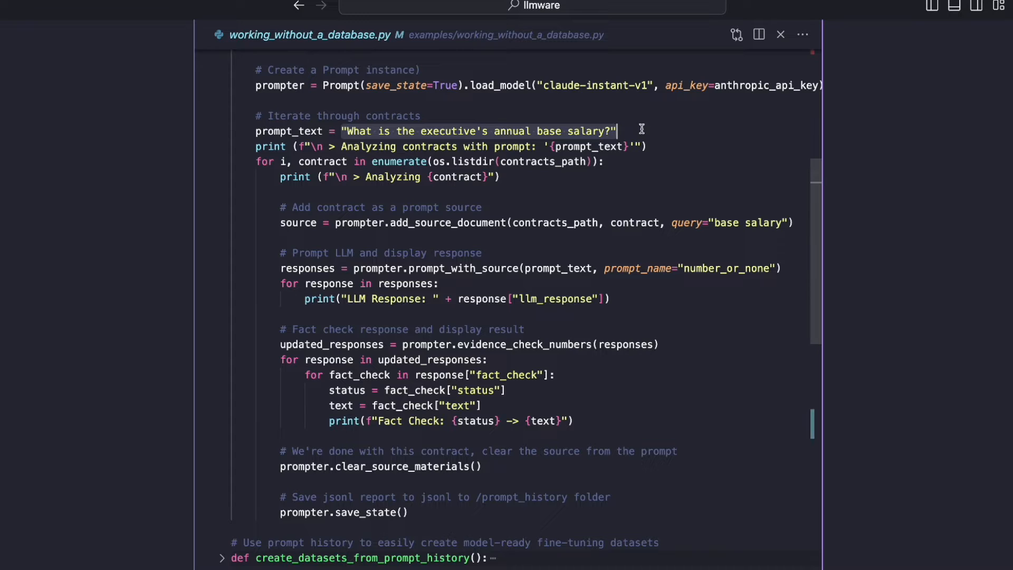
pyautogui.moveTo(260, 160)
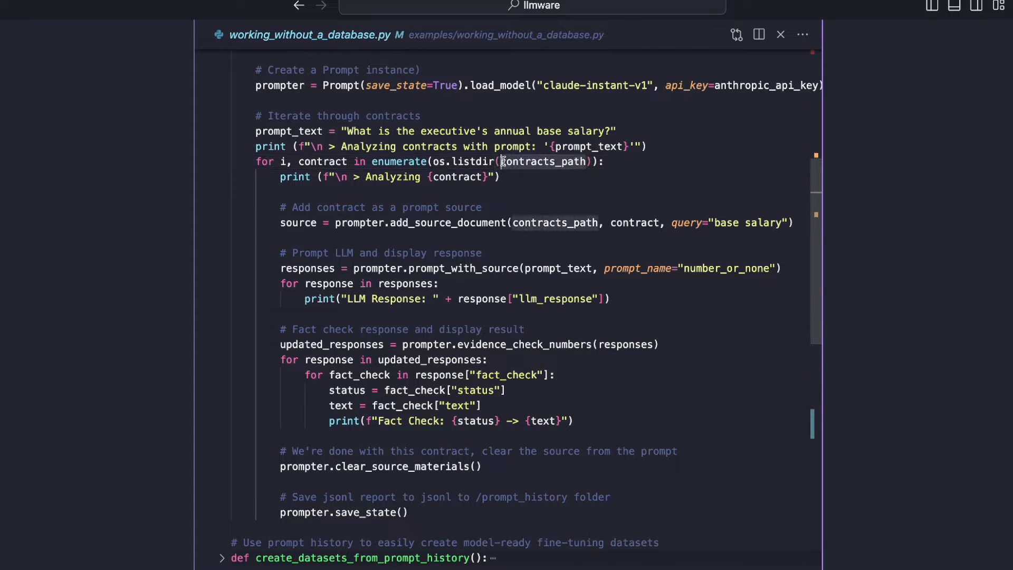
pyautogui.scroll(-3)
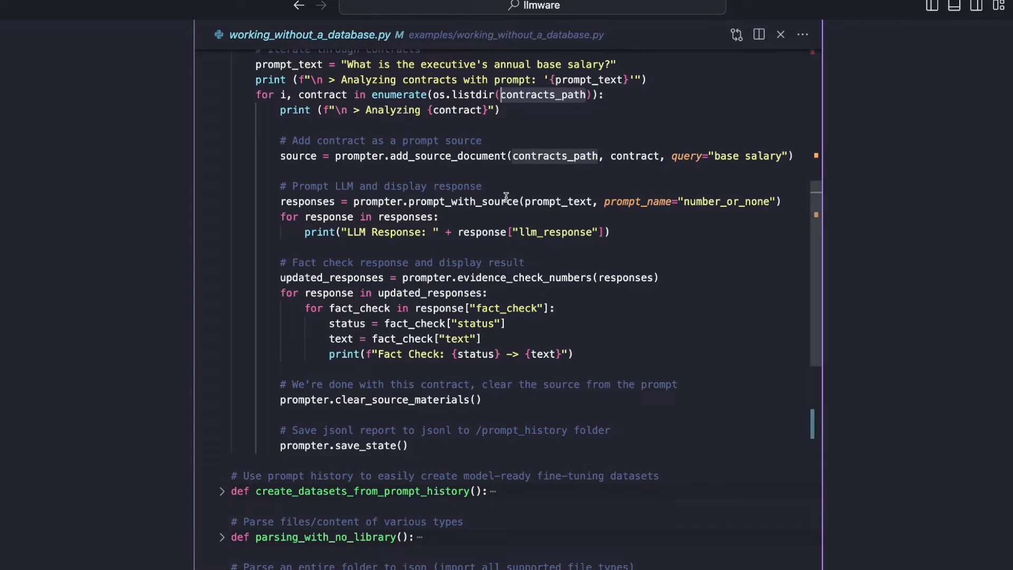
pyautogui.moveTo(390, 167)
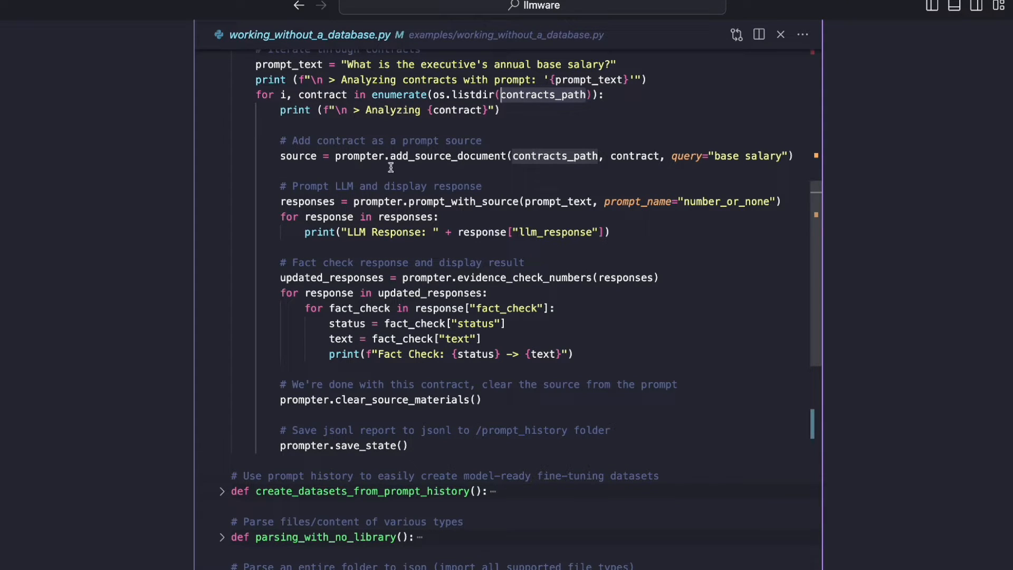
pyautogui.moveTo(516, 159)
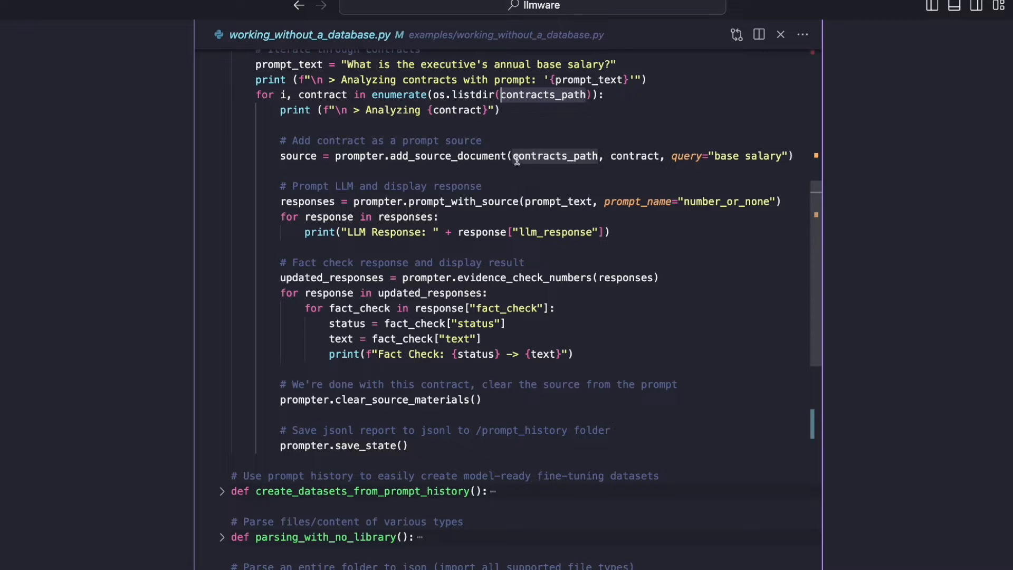
pyautogui.moveTo(347, 92)
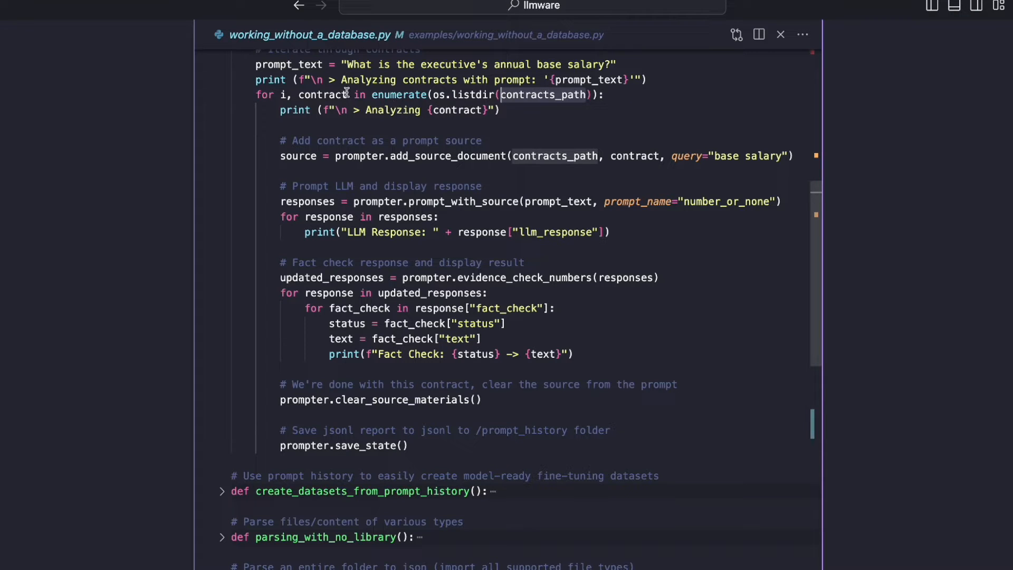
pyautogui.doubleClick(325, 94)
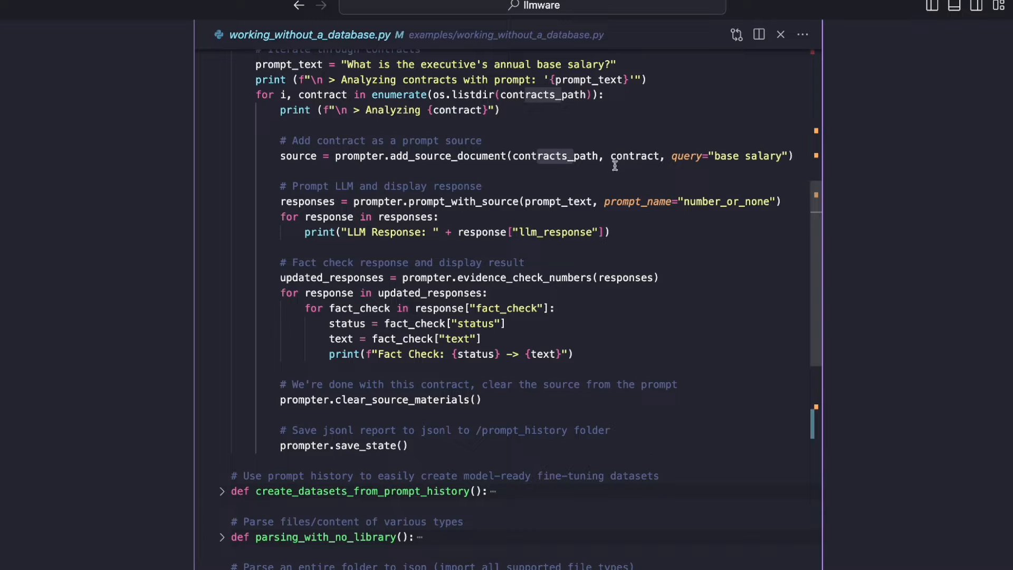
pyautogui.doubleClick(636, 155)
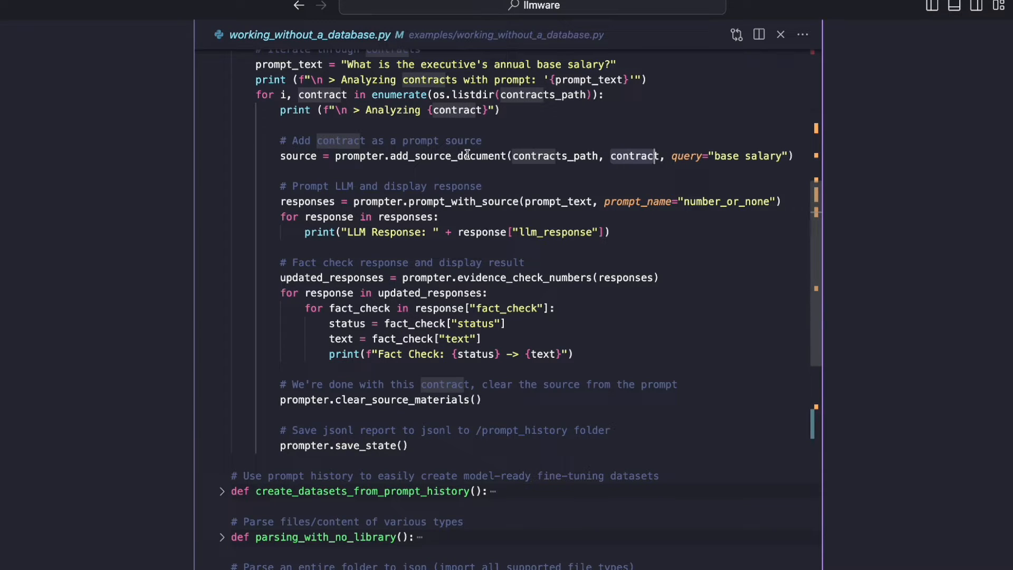
pyautogui.moveTo(668, 155)
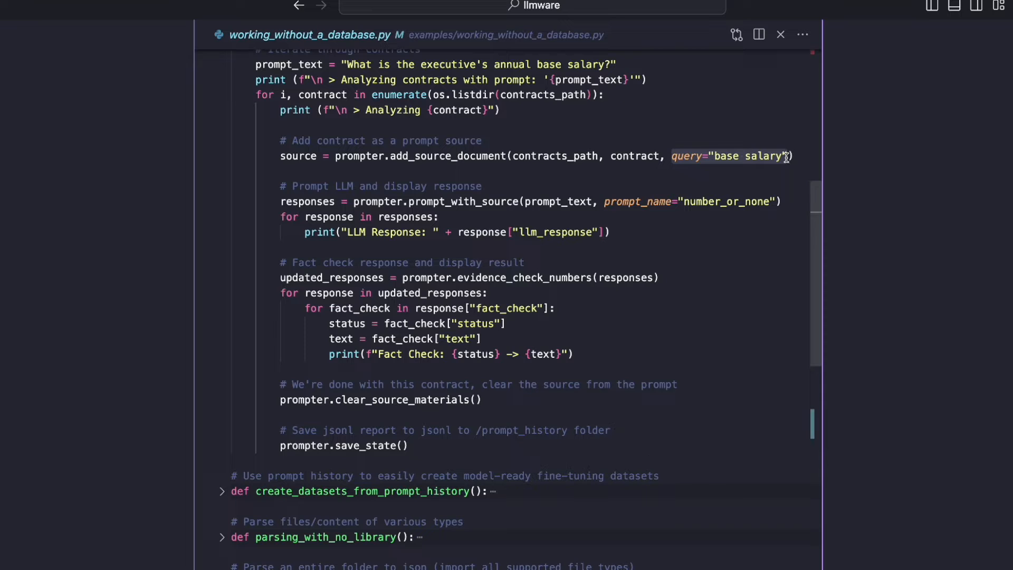
pyautogui.moveTo(768, 148)
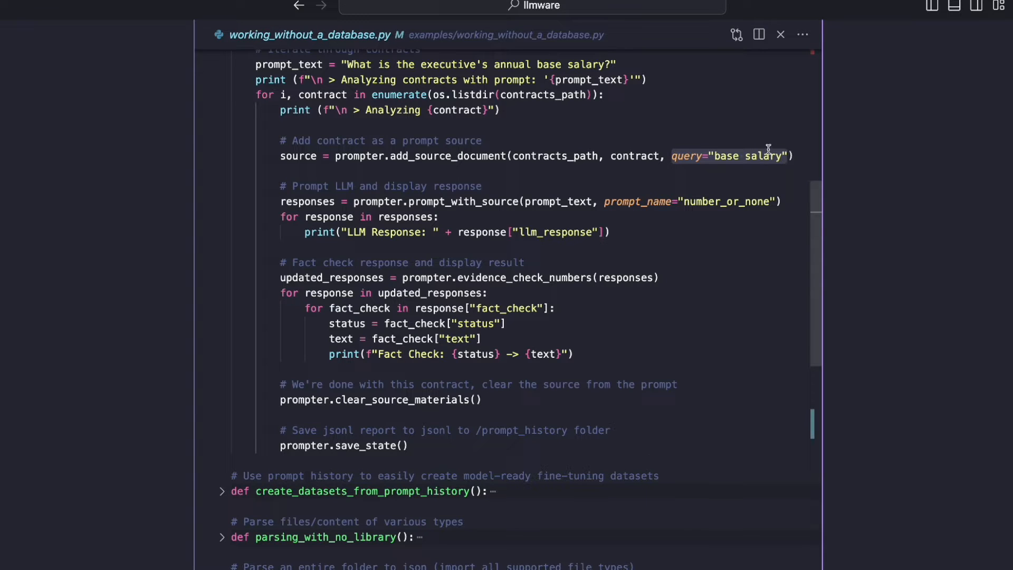
pyautogui.moveTo(443, 185)
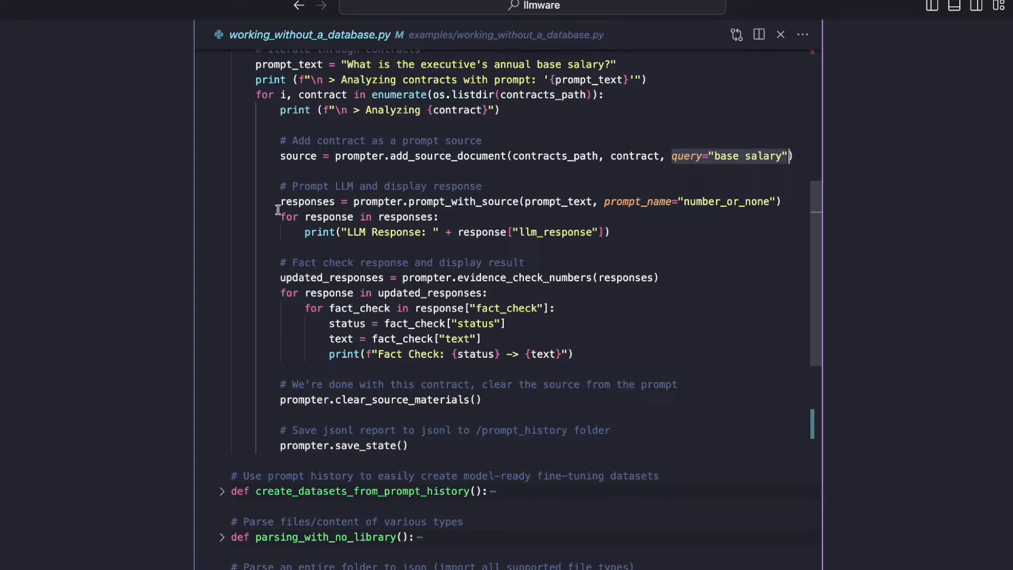
pyautogui.click(441, 216)
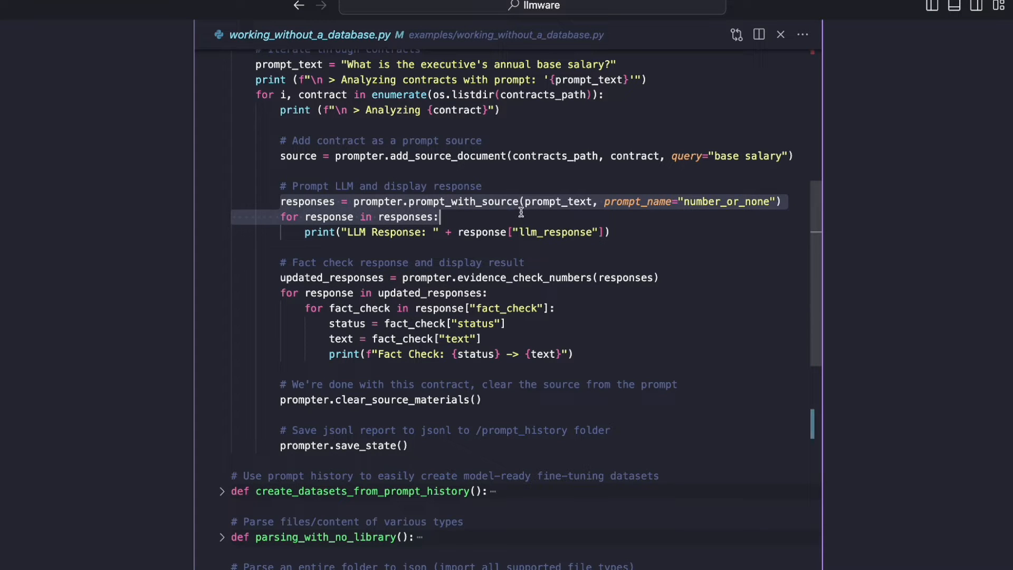
pyautogui.scroll(3)
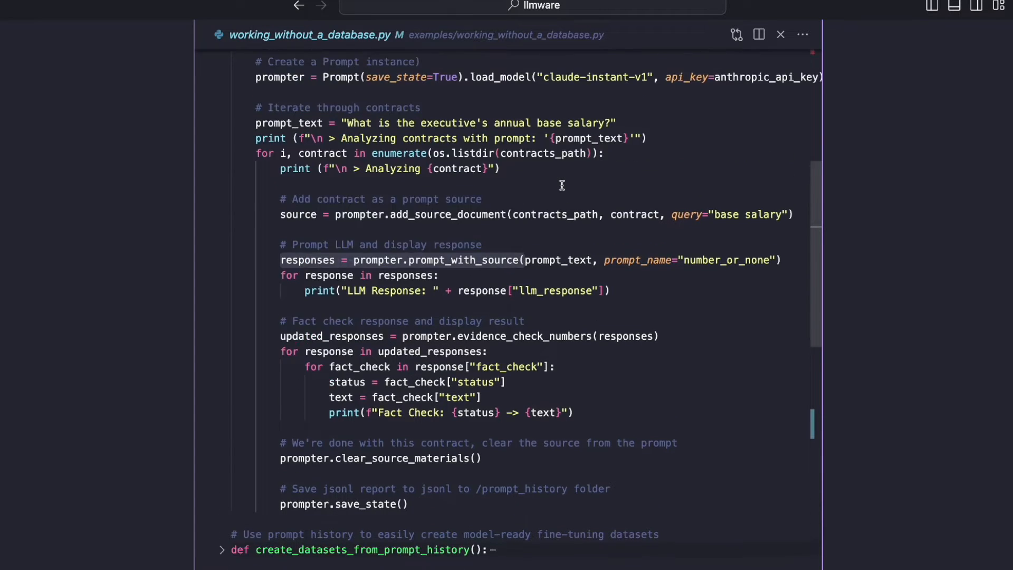
pyautogui.doubleClick(456, 244)
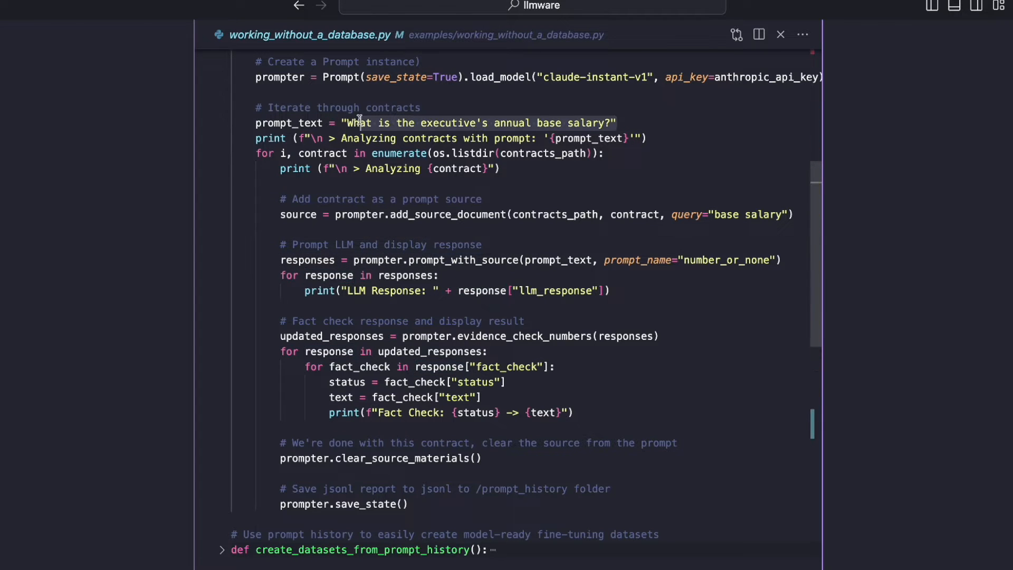
pyautogui.moveTo(594, 241)
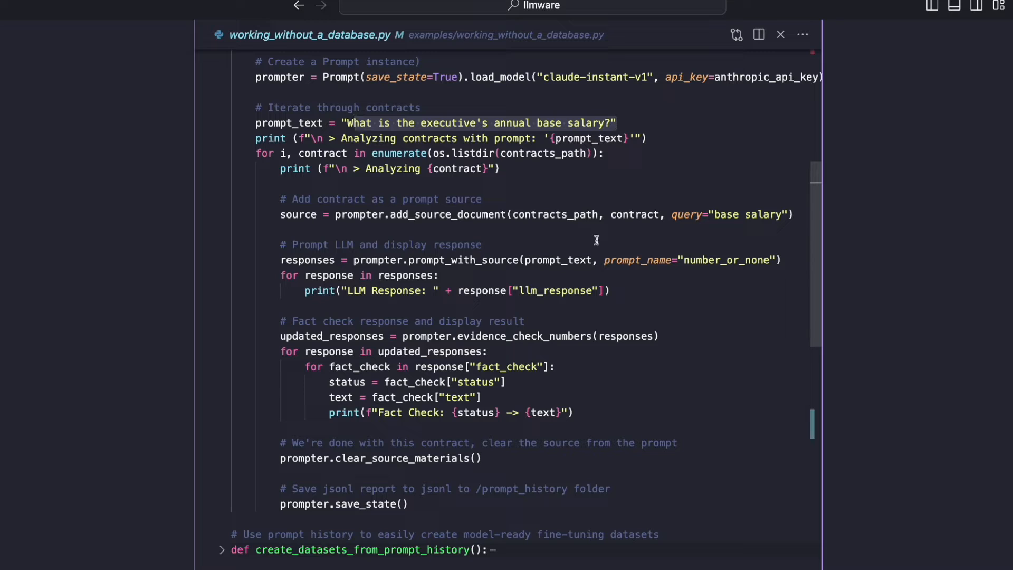
pyautogui.click(638, 260)
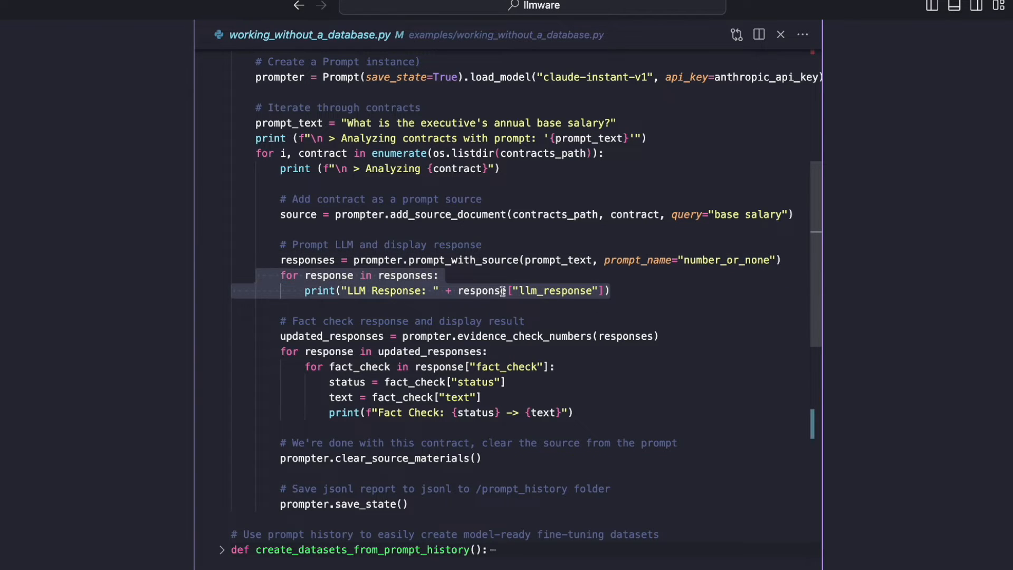
# Review the fact-check portion of the analysis function before leaving the full-screen view.
pyautogui.scroll(-3)
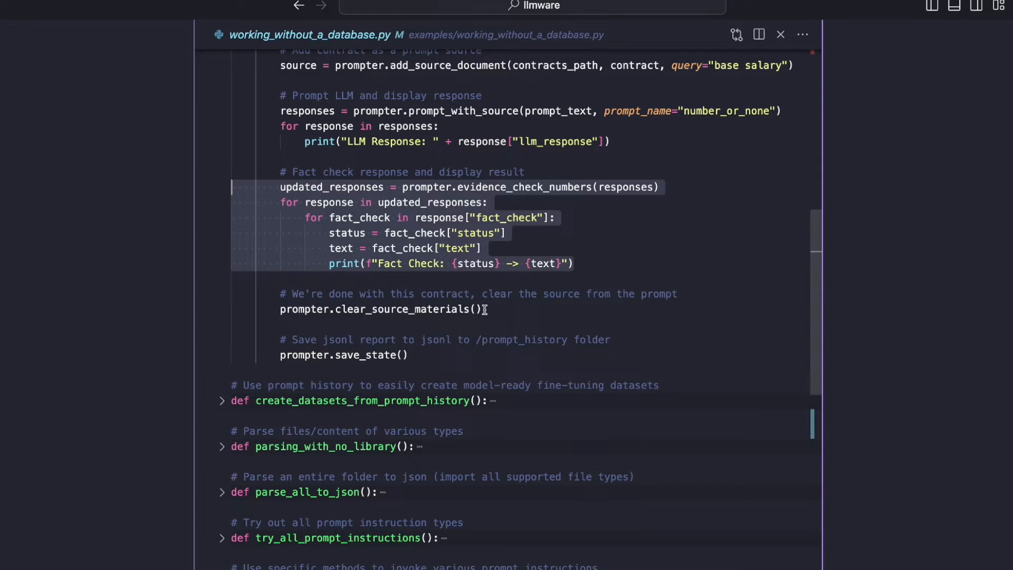
pyautogui.moveTo(448, 75)
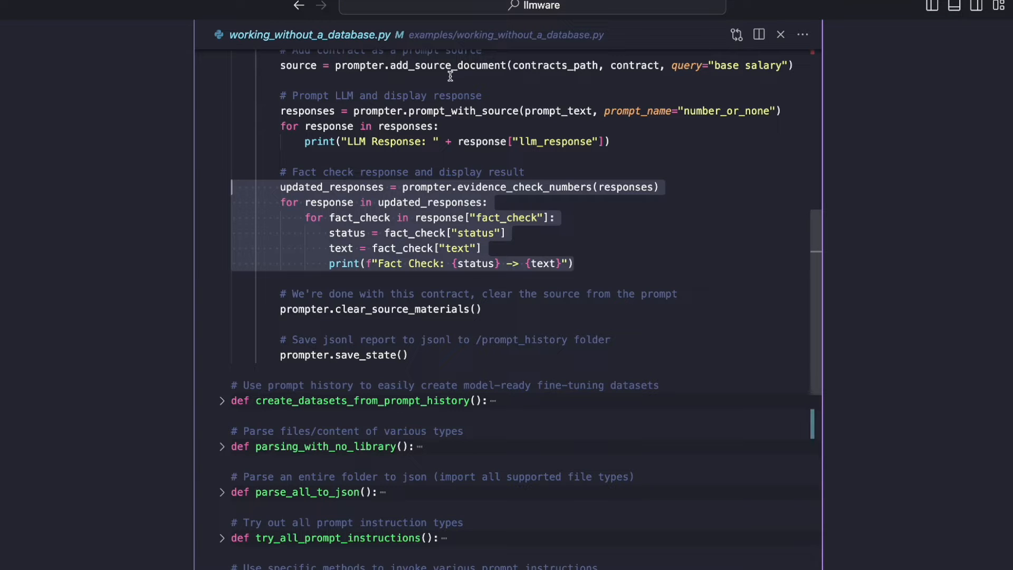
pyautogui.click(295, 308)
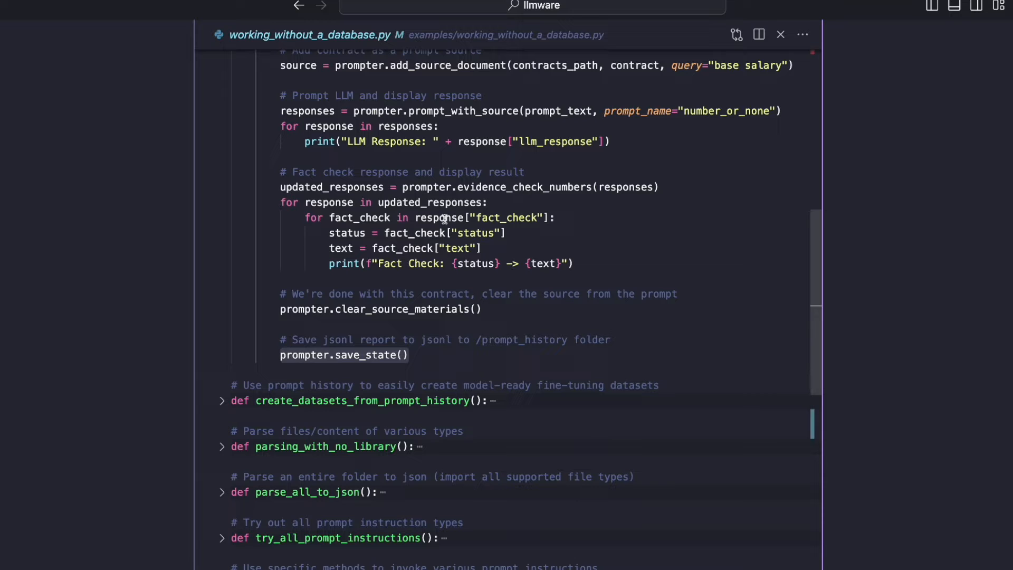
pyautogui.scroll(3)
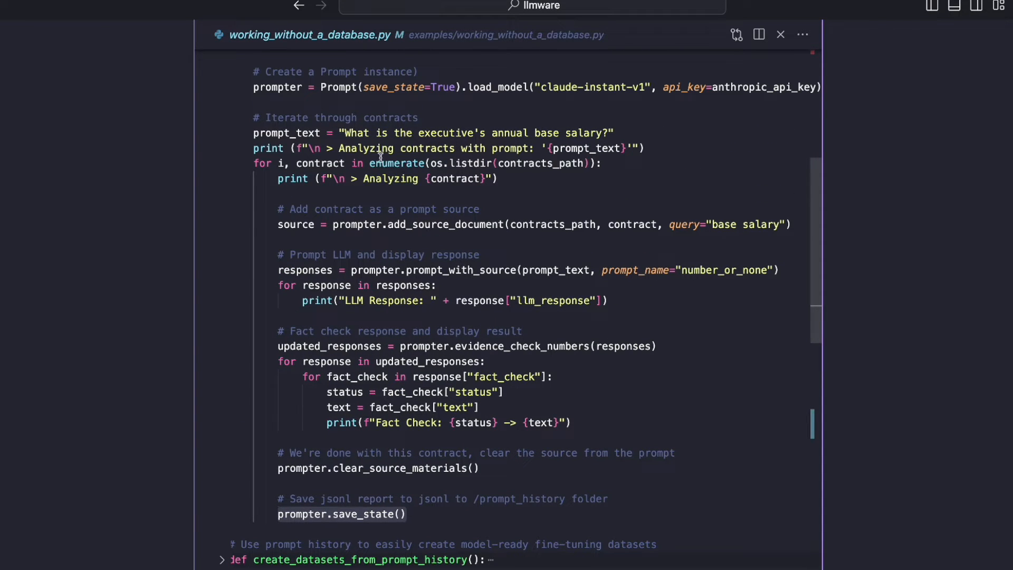
pyautogui.moveTo(459, 291)
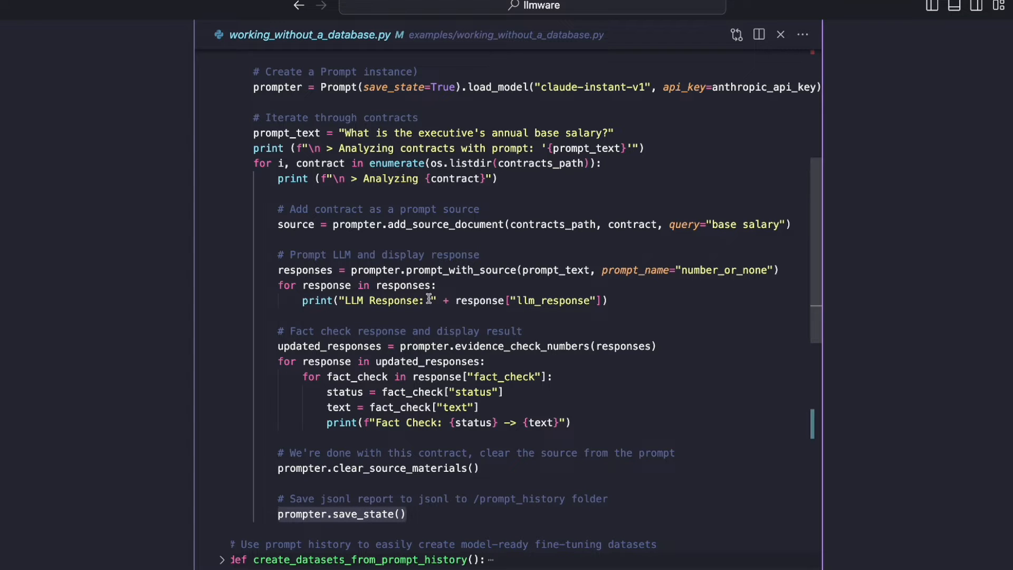
pyautogui.scroll(-3)
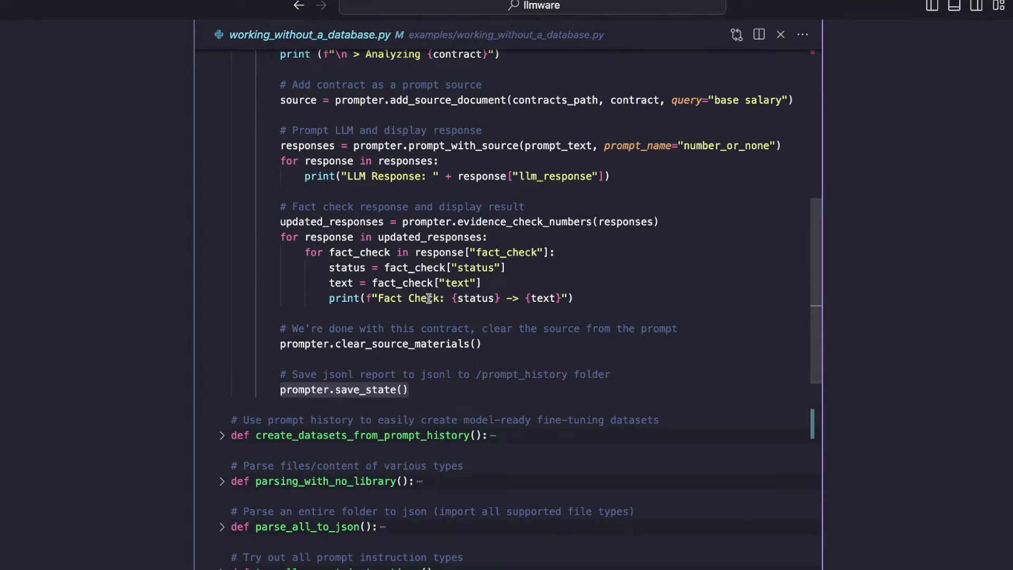
pyautogui.scroll(3)
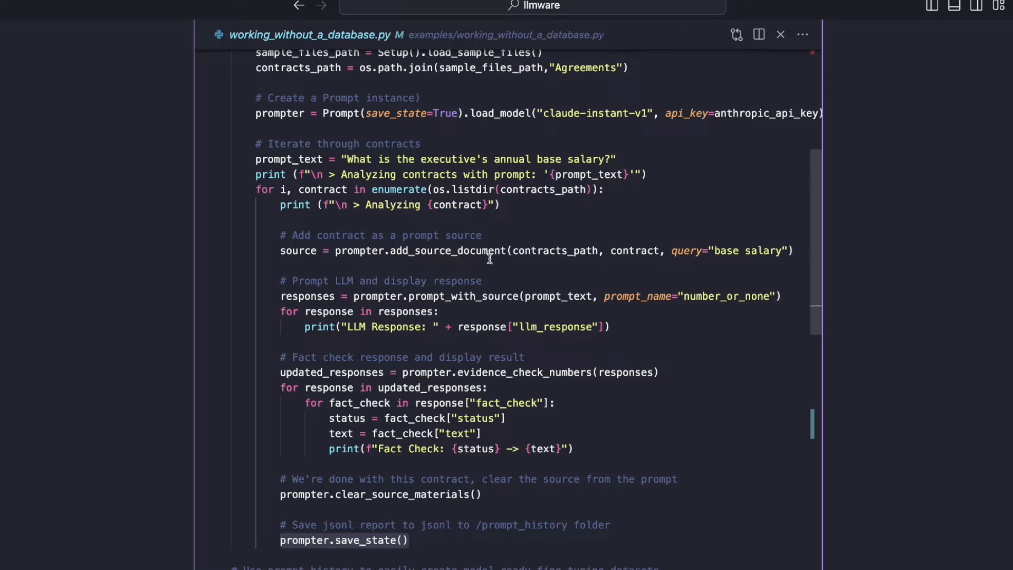
pyautogui.moveTo(526, 147)
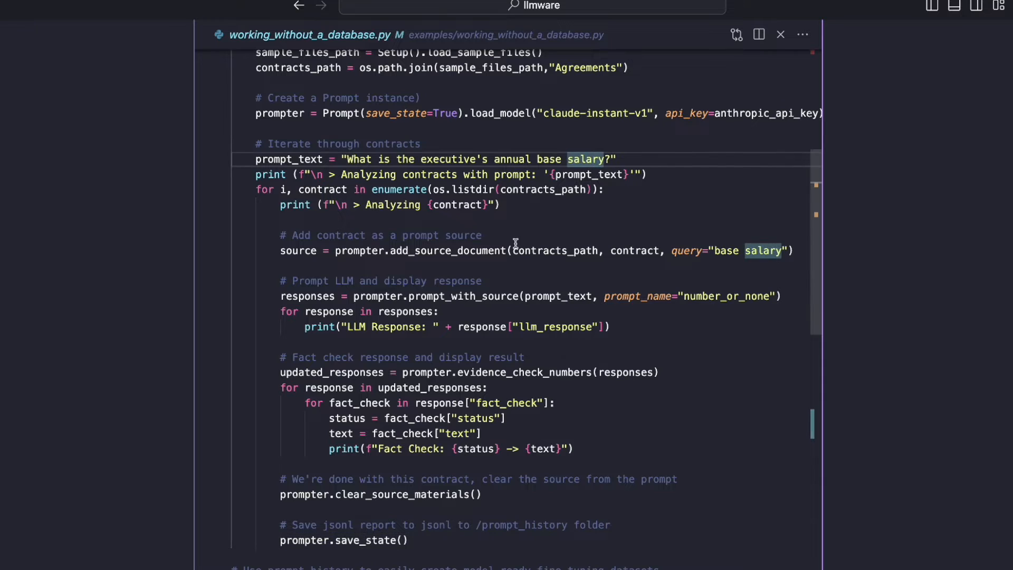
pyautogui.scroll(-3)
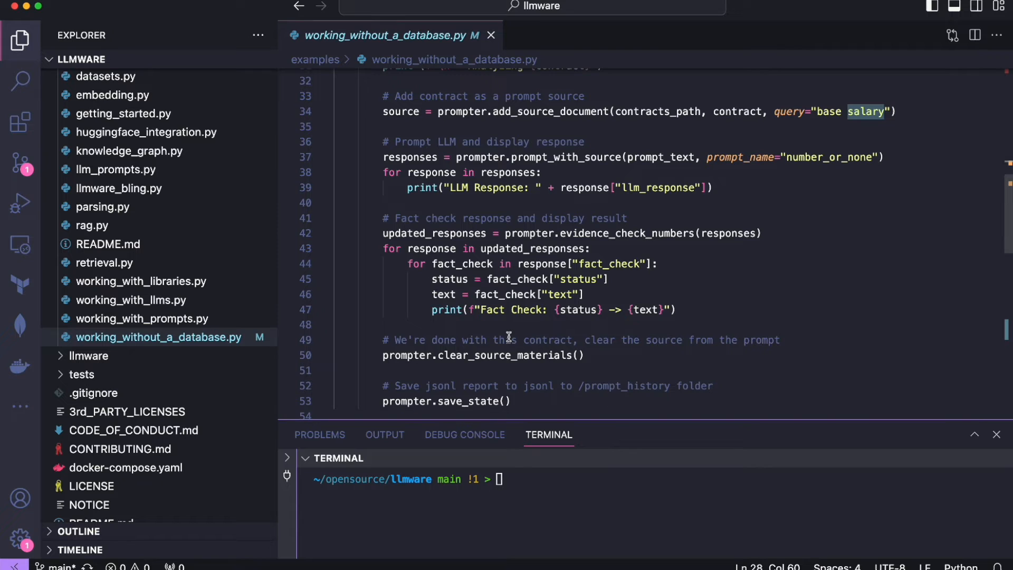
pyautogui.scroll(3)
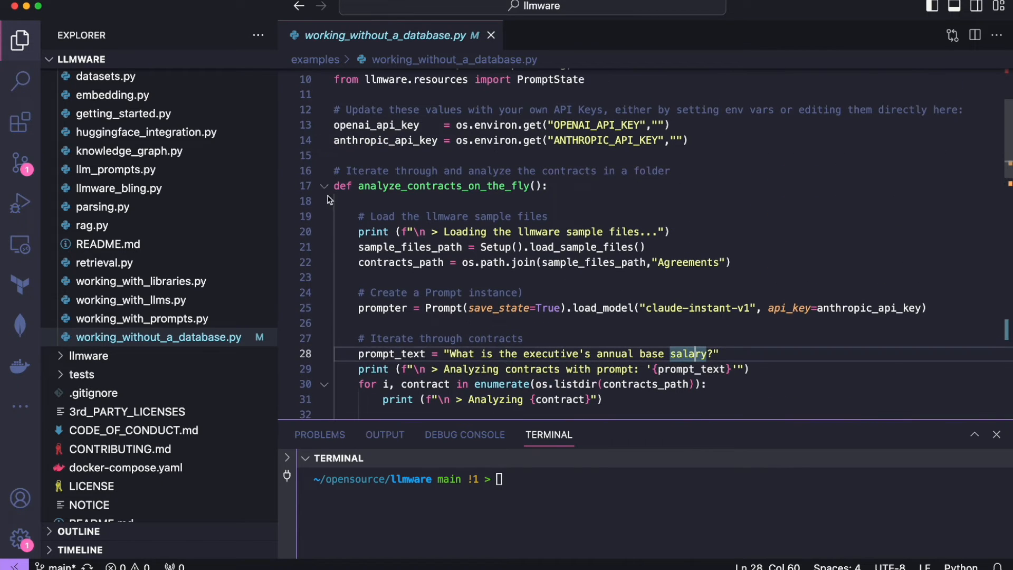
pyautogui.scroll(-3)
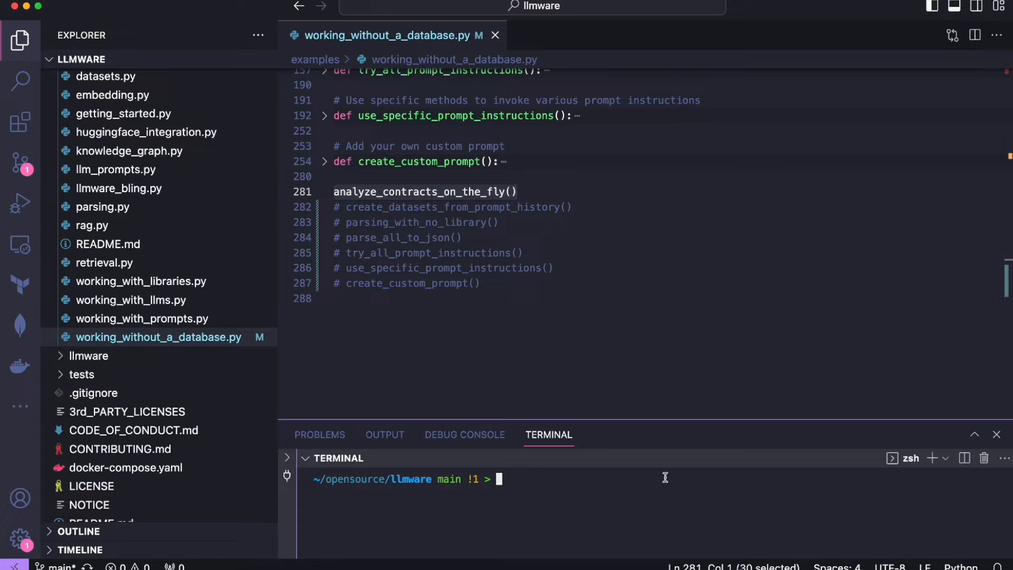
# Run python examples/working_without_a_database.py in the terminal and watch the salary answers print.
pyautogui.write('python')
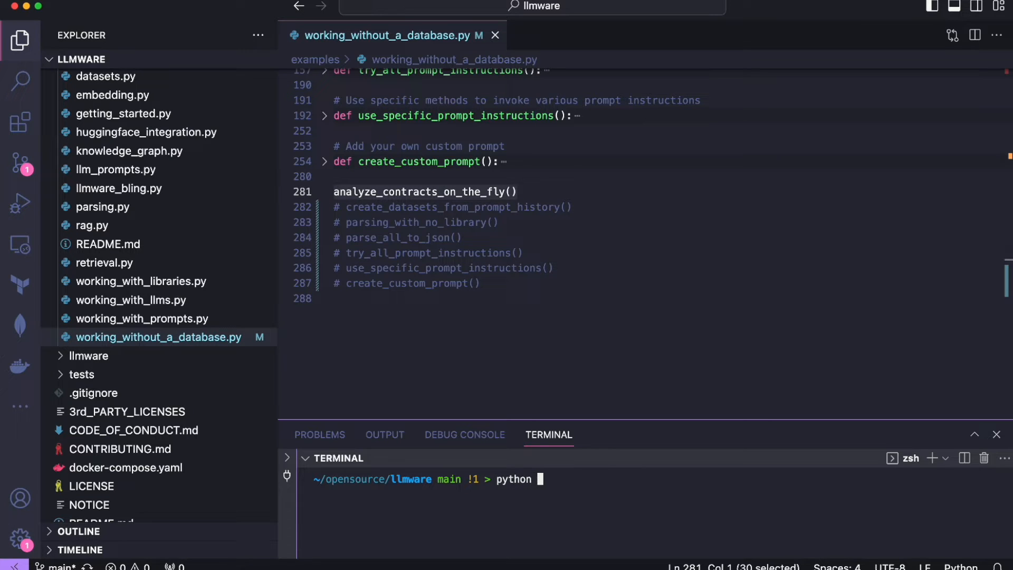
pyautogui.write('examples/')
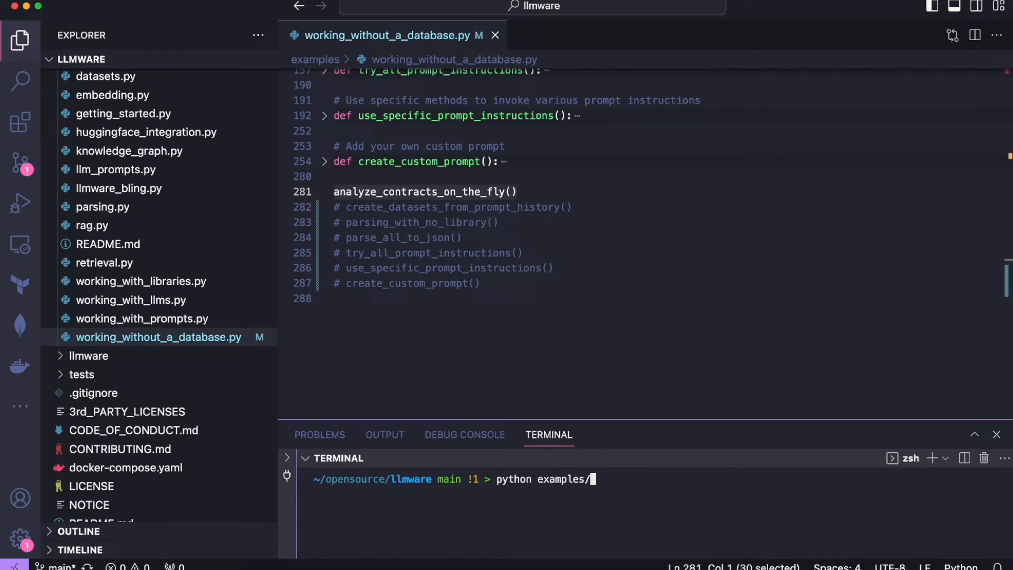
pyautogui.write('working_without_a_database.py')
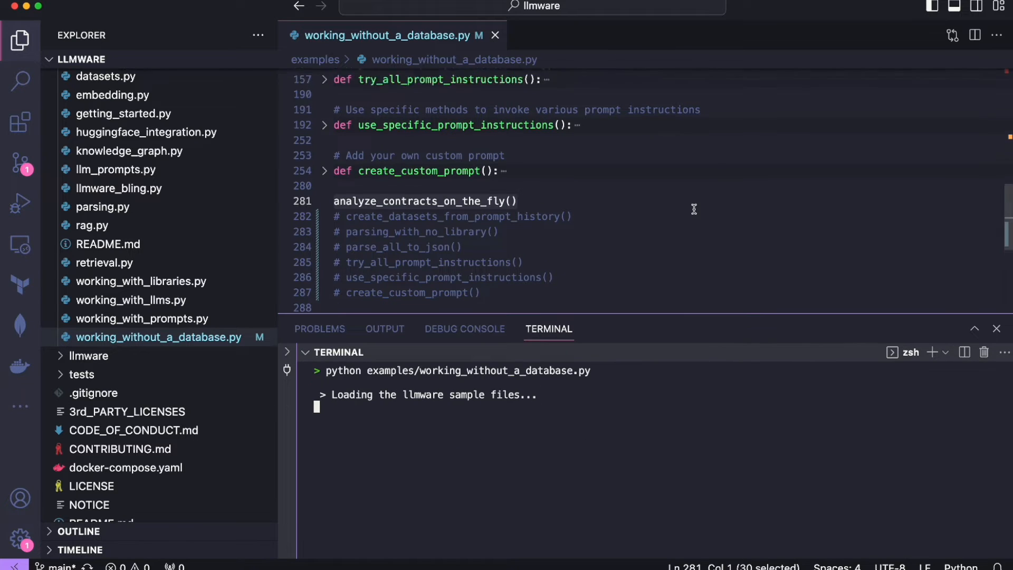
pyautogui.scroll(3)
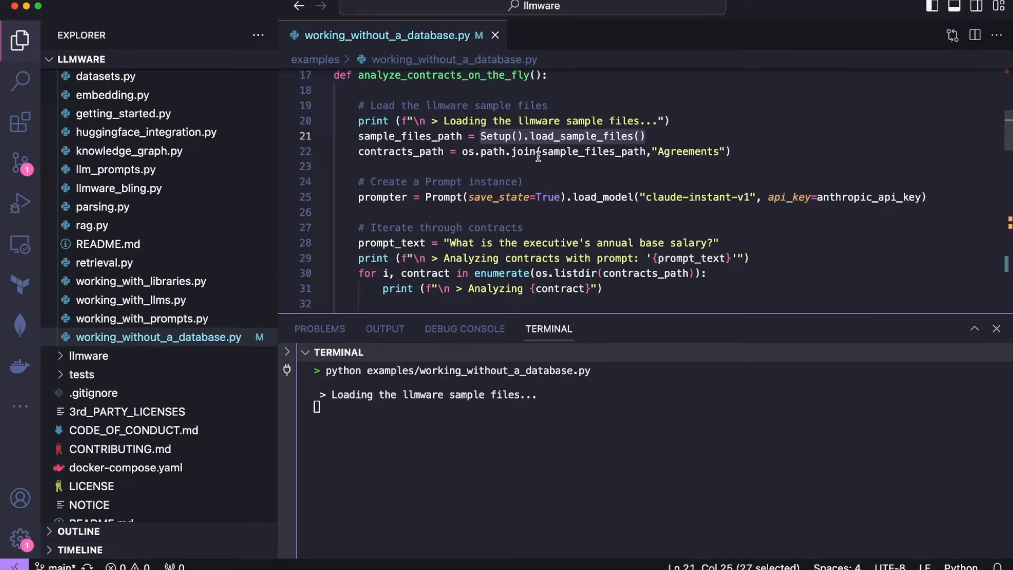
pyautogui.moveTo(539, 187)
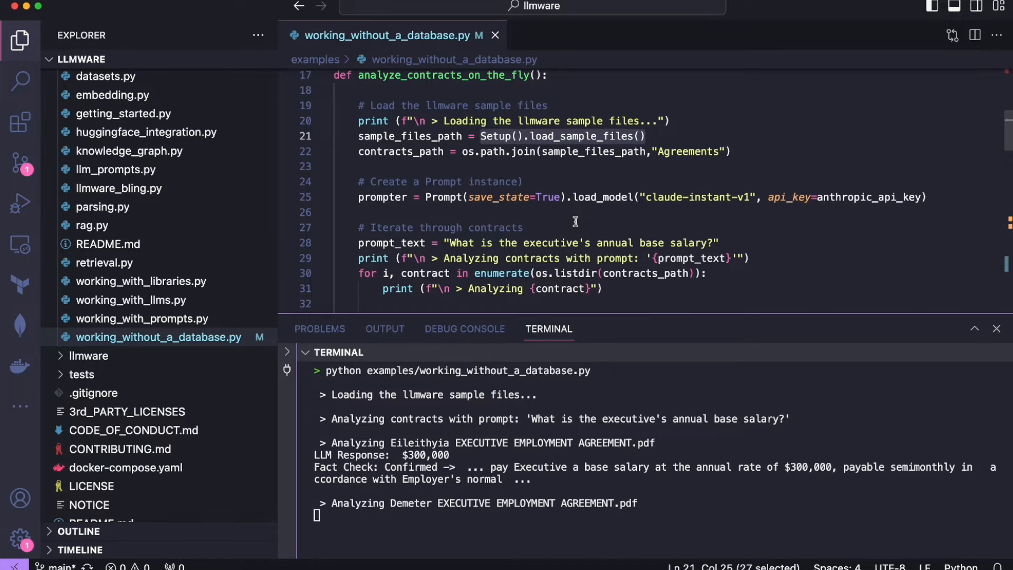
pyautogui.scroll(-3)
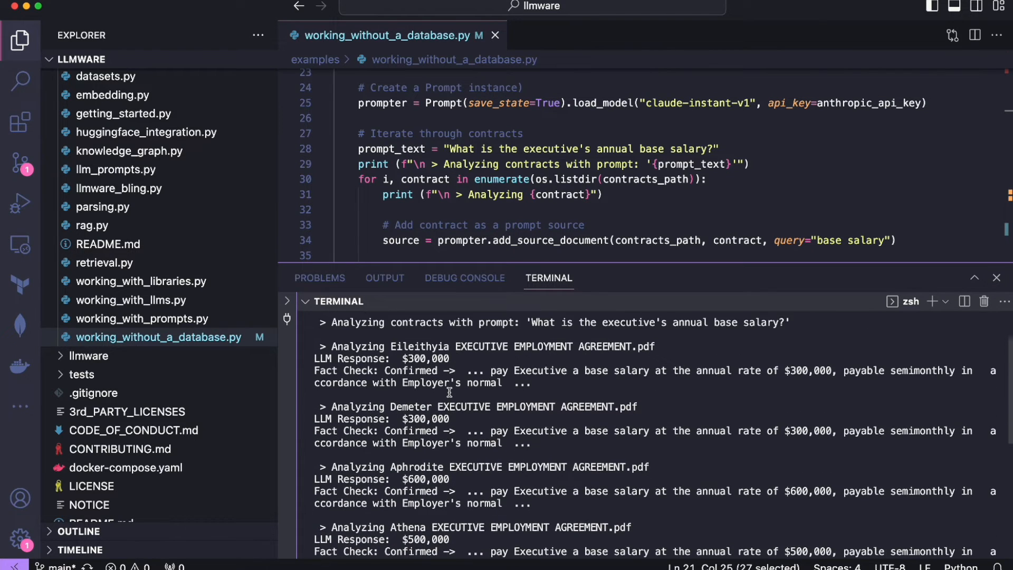
# Review the printed LLM responses and the evidence_check_numbers fact-check code alongside them.
pyautogui.scroll(3)
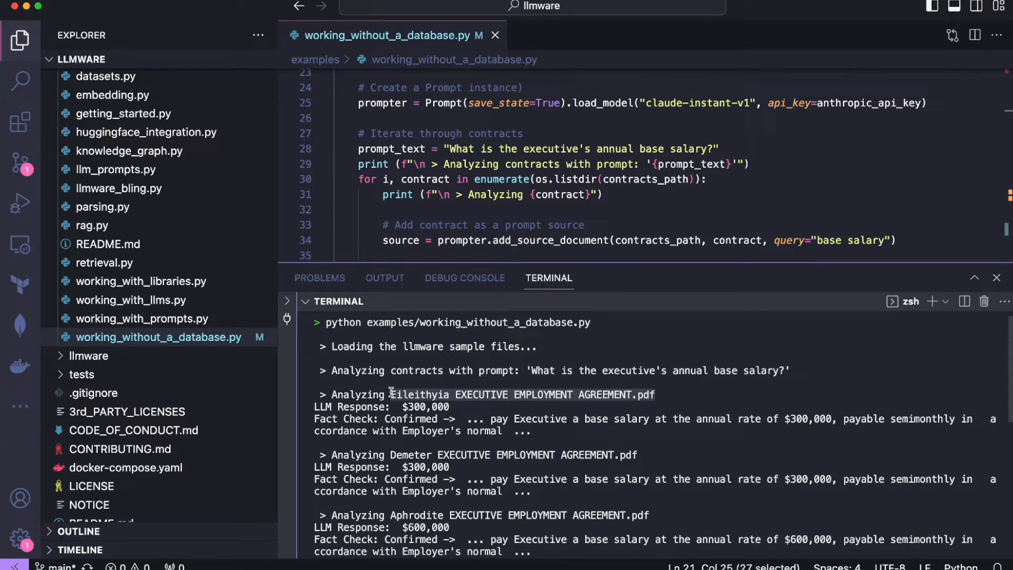
pyautogui.moveTo(576, 388)
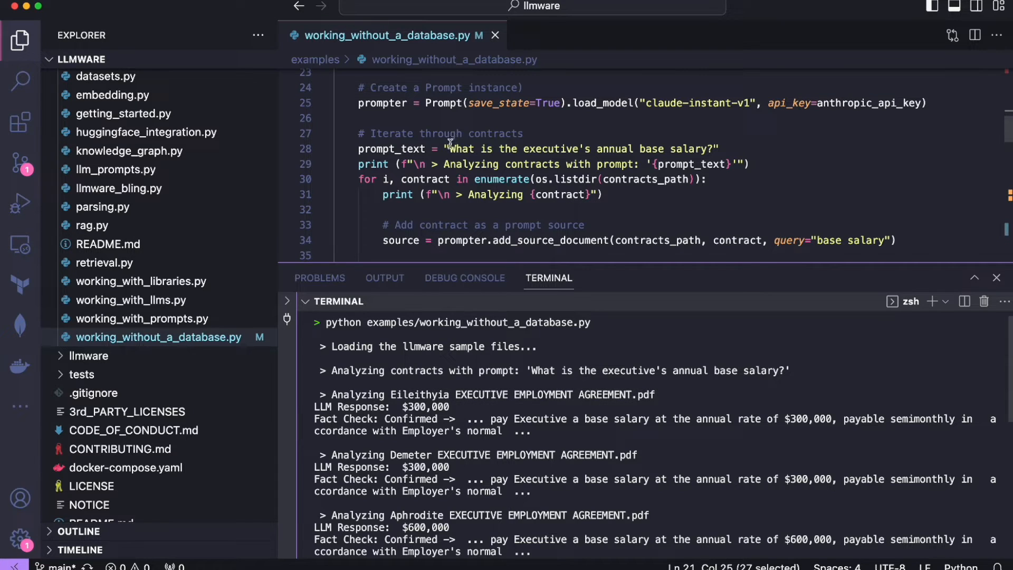
pyautogui.moveTo(527, 305)
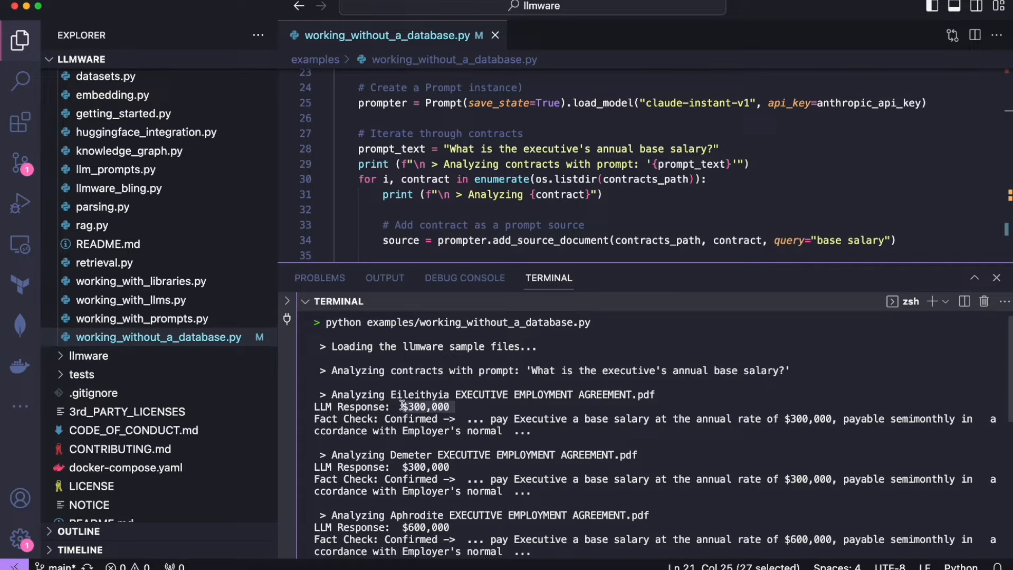
pyautogui.moveTo(481, 417)
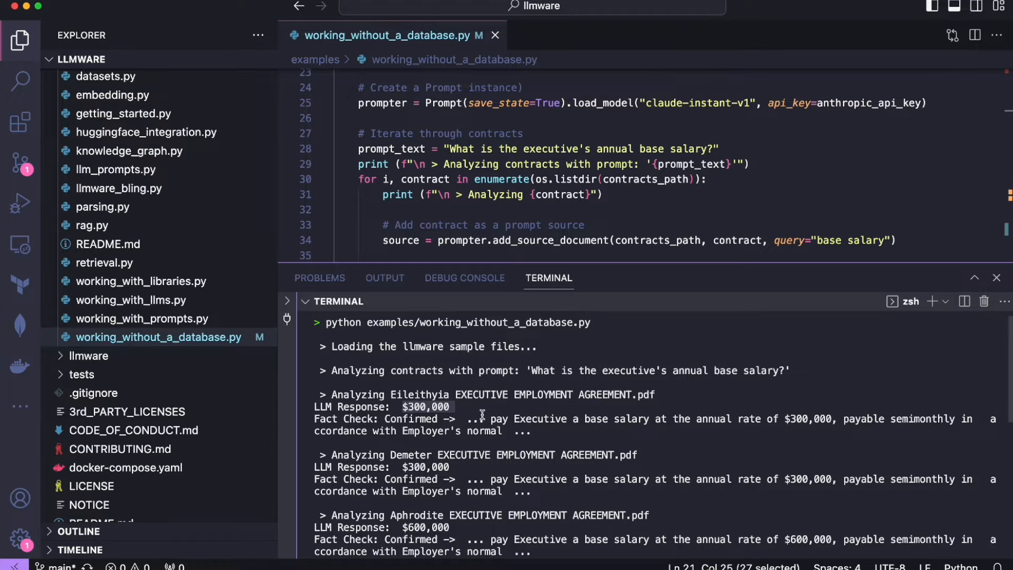
pyautogui.scroll(-3)
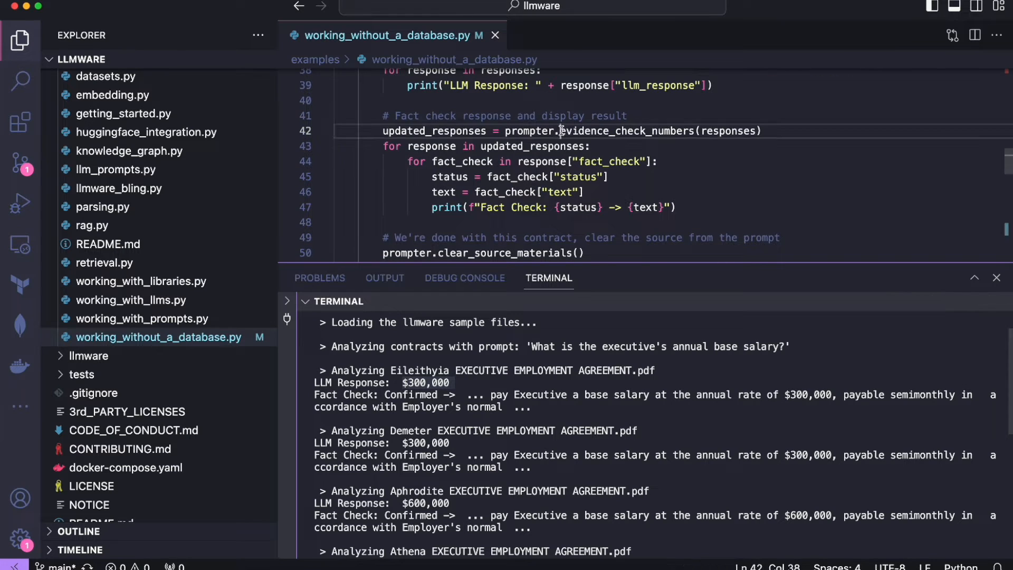
pyautogui.doubleClick(630, 131)
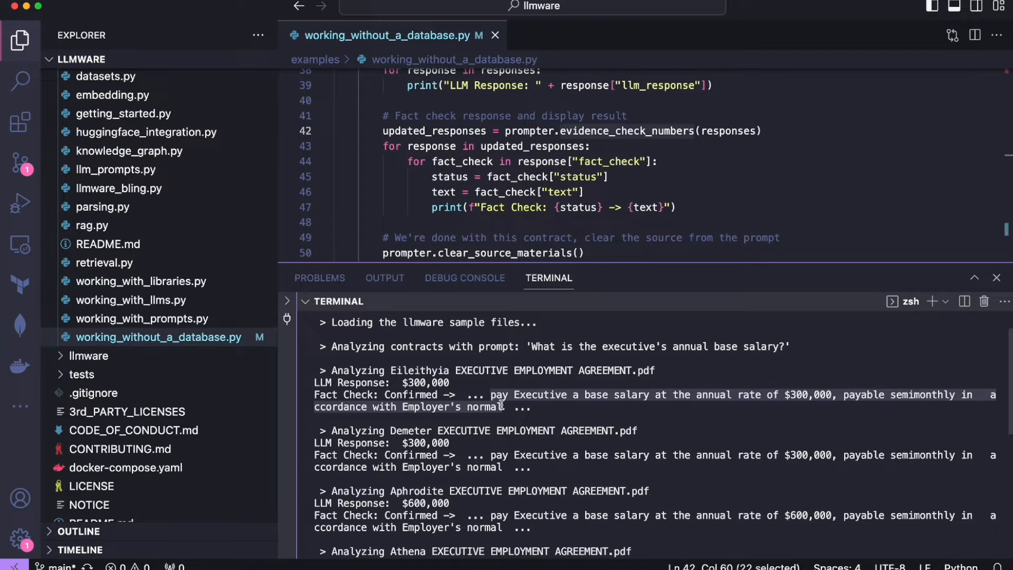
pyautogui.moveTo(599, 413)
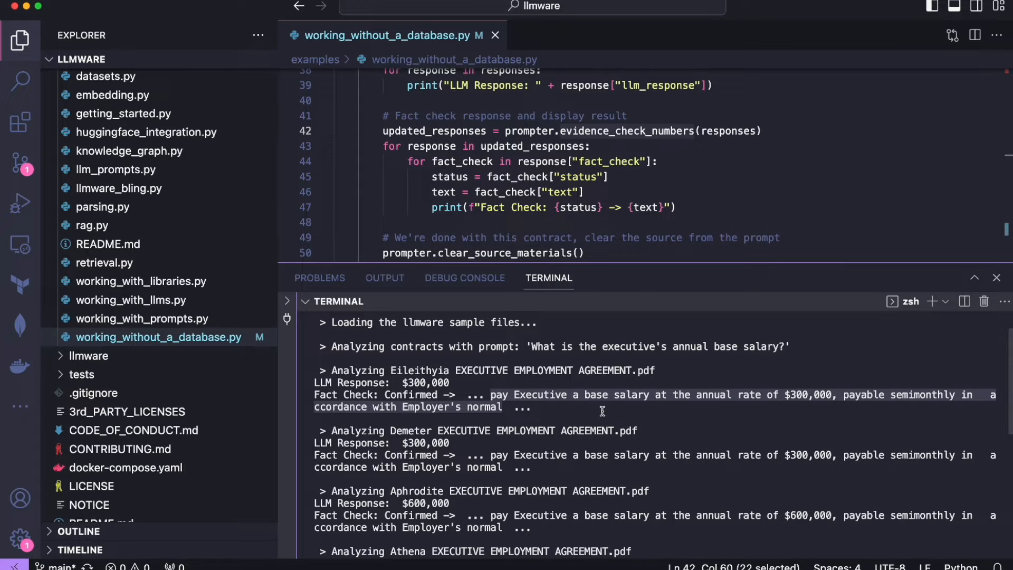
pyautogui.moveTo(626, 170)
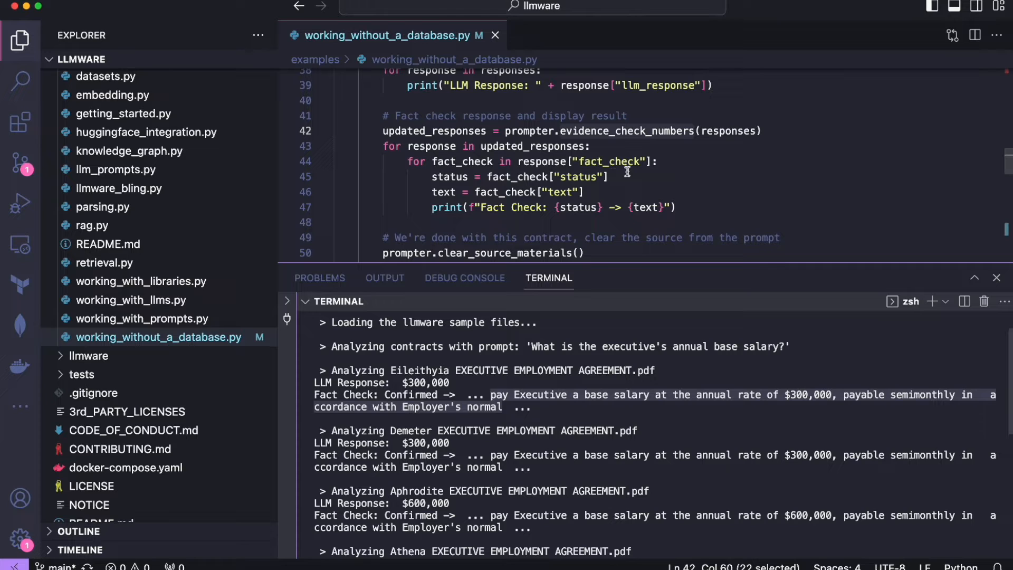
pyautogui.scroll(3)
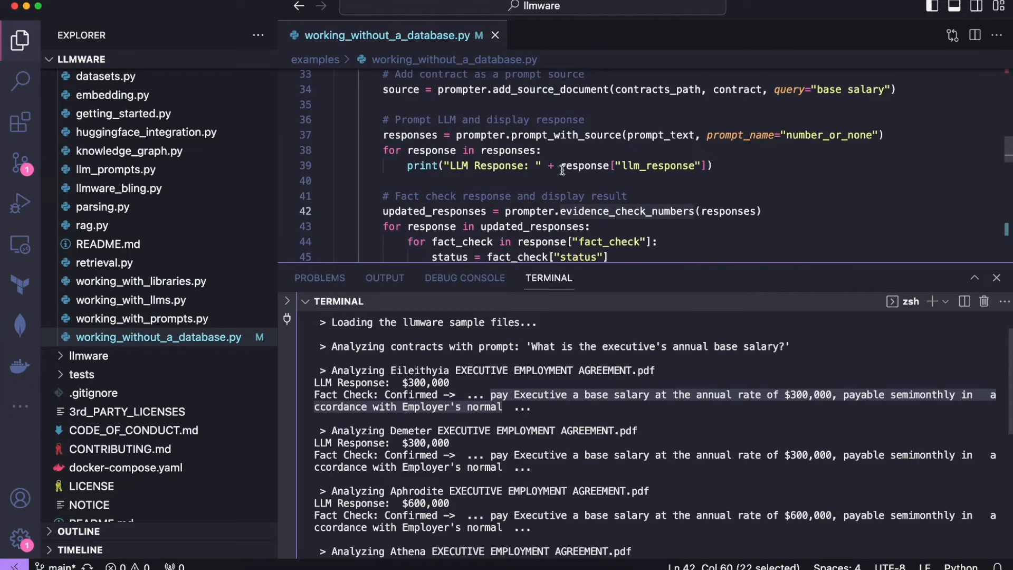
pyautogui.scroll(3)
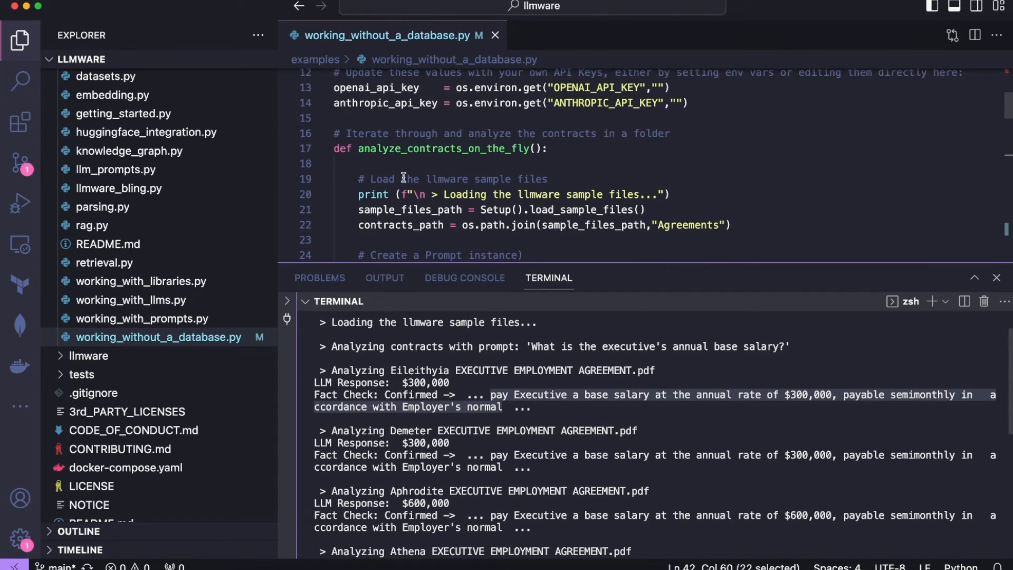
pyautogui.click(325, 149)
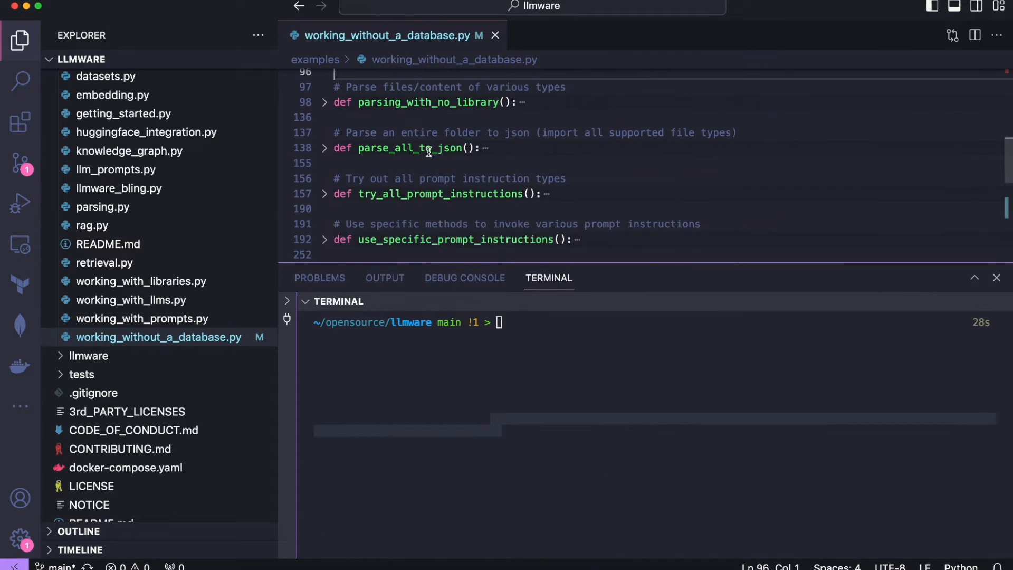
# Scroll the centered file to view the collapsed example functions and closing calls.
pyautogui.scroll(3)
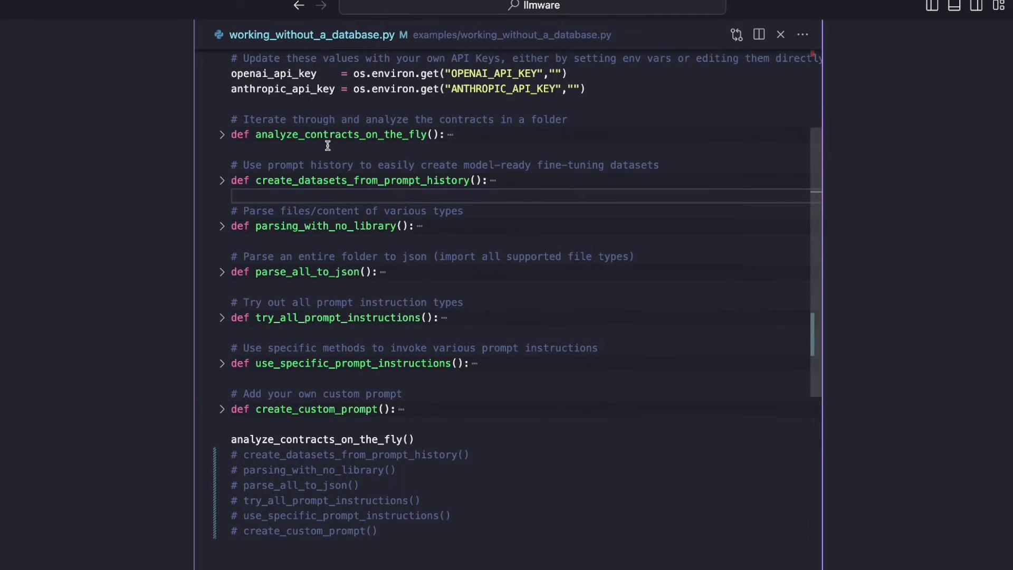
pyautogui.scroll(-3)
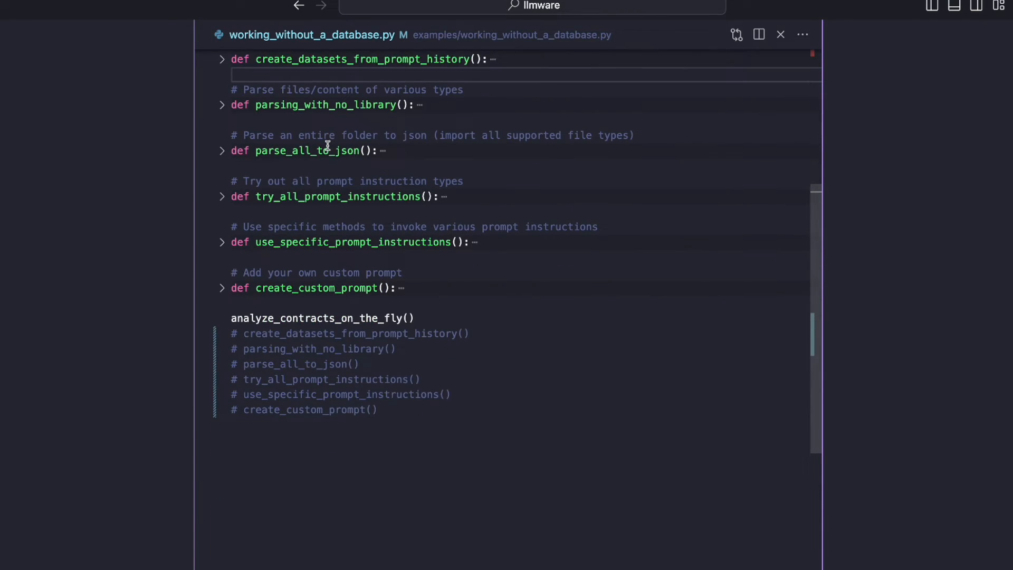
pyautogui.scroll(3)
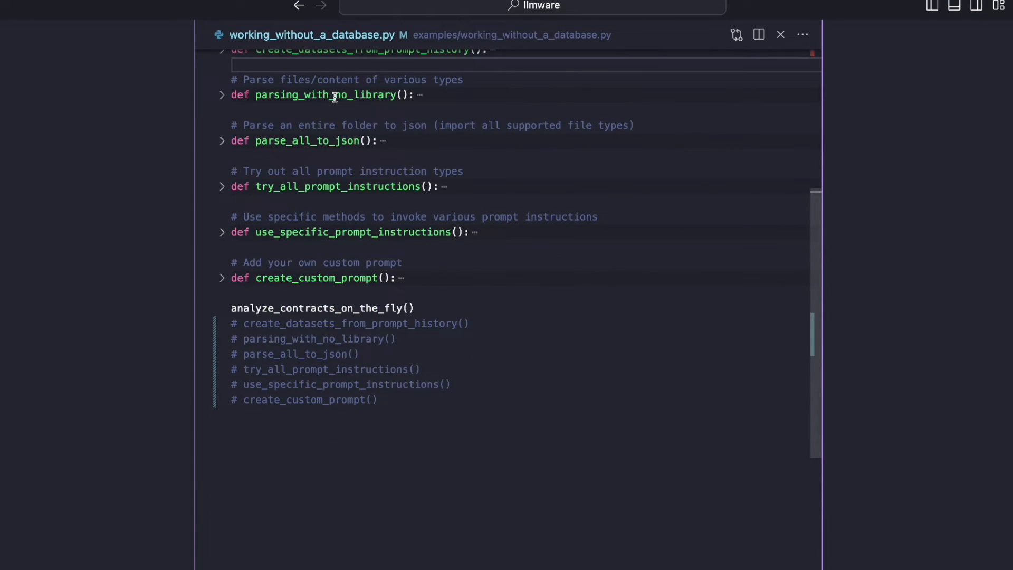
pyautogui.moveTo(324, 124)
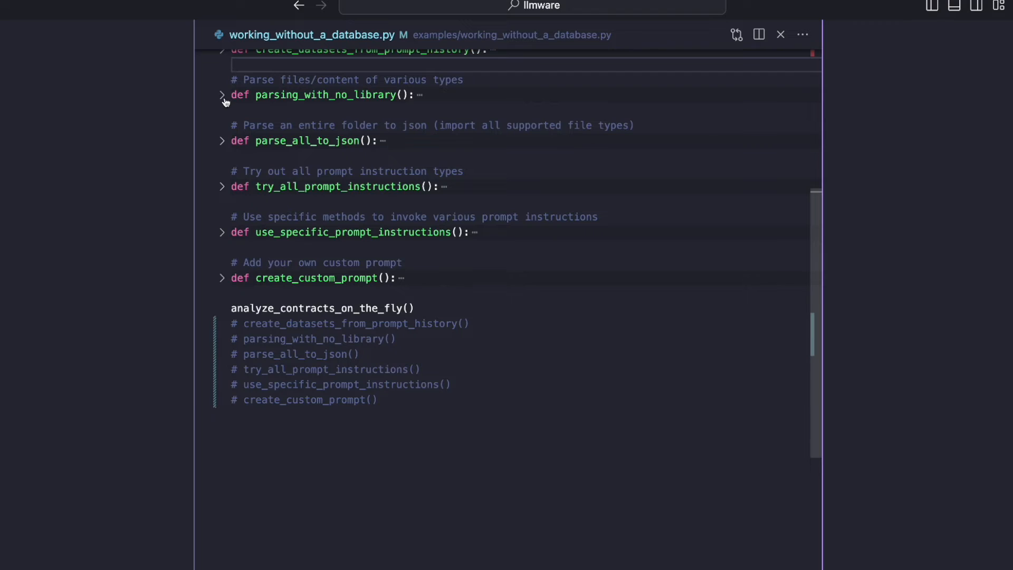
# Unfold parsing_with_no_library and review its PDF, Office, website and transcript parsing with write_to_db=False.
pyautogui.click(222, 95)
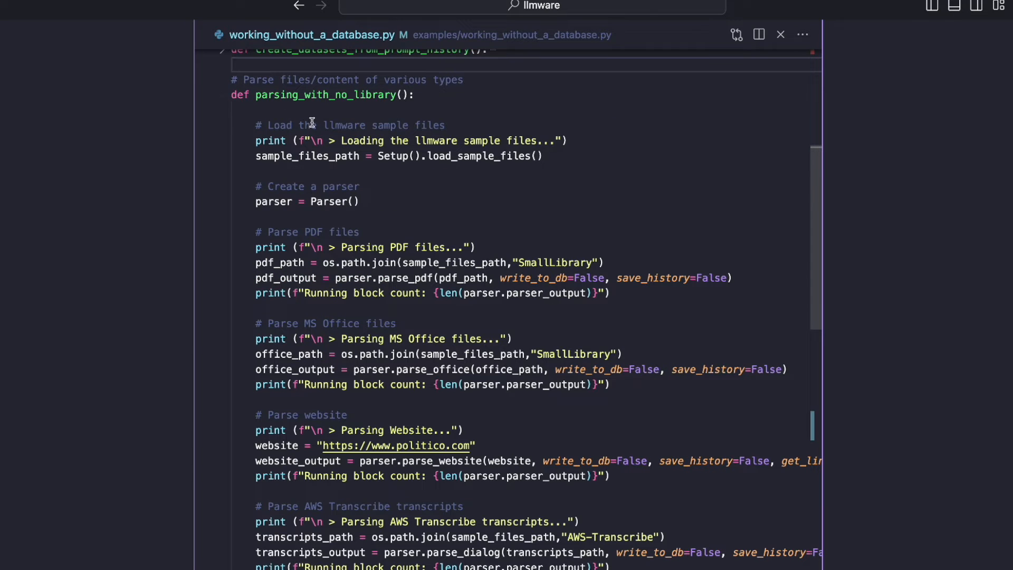
pyautogui.moveTo(311, 120)
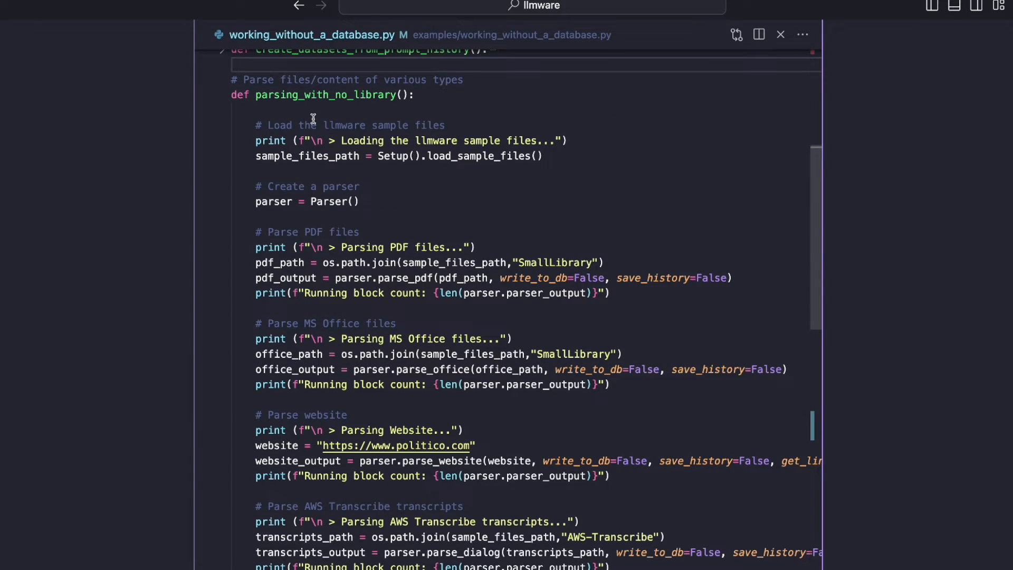
pyautogui.moveTo(515, 140)
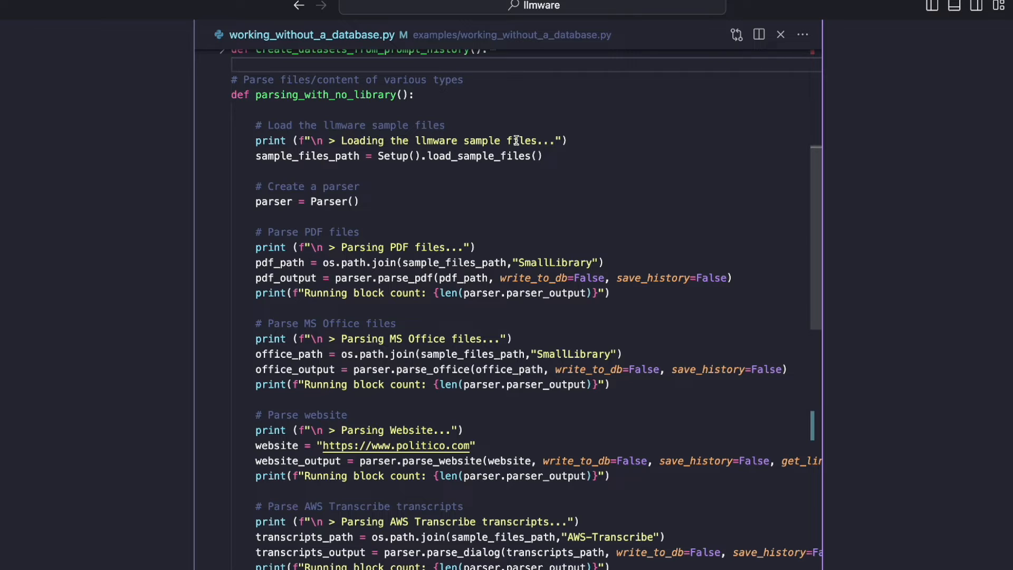
pyautogui.moveTo(555, 160)
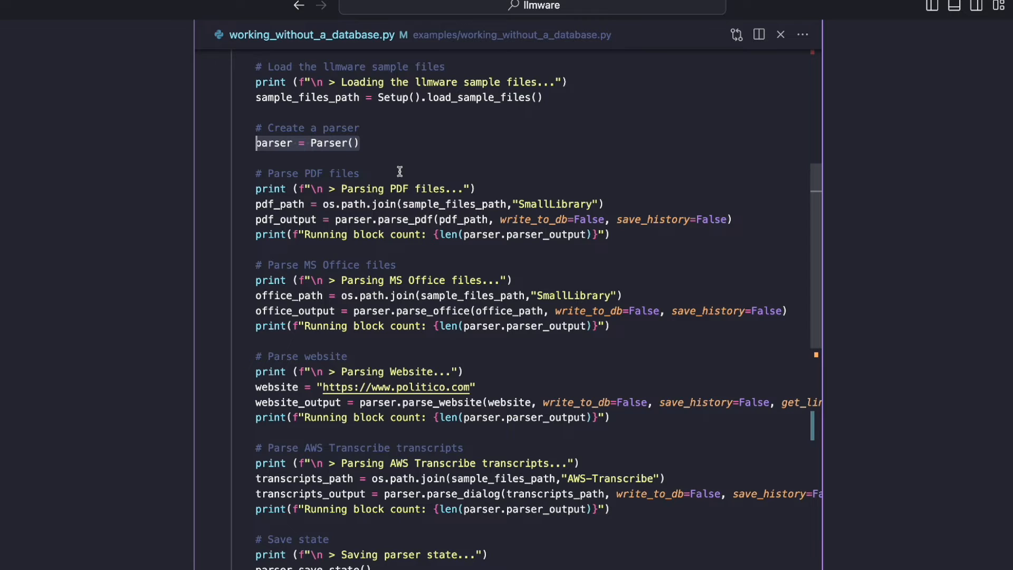
pyautogui.scroll(-3)
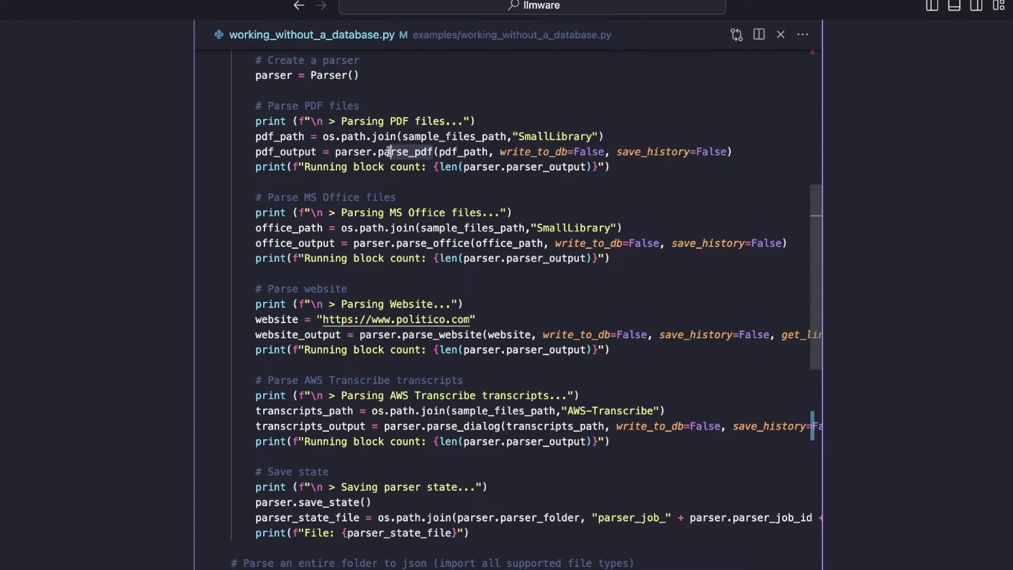
pyautogui.moveTo(462, 239)
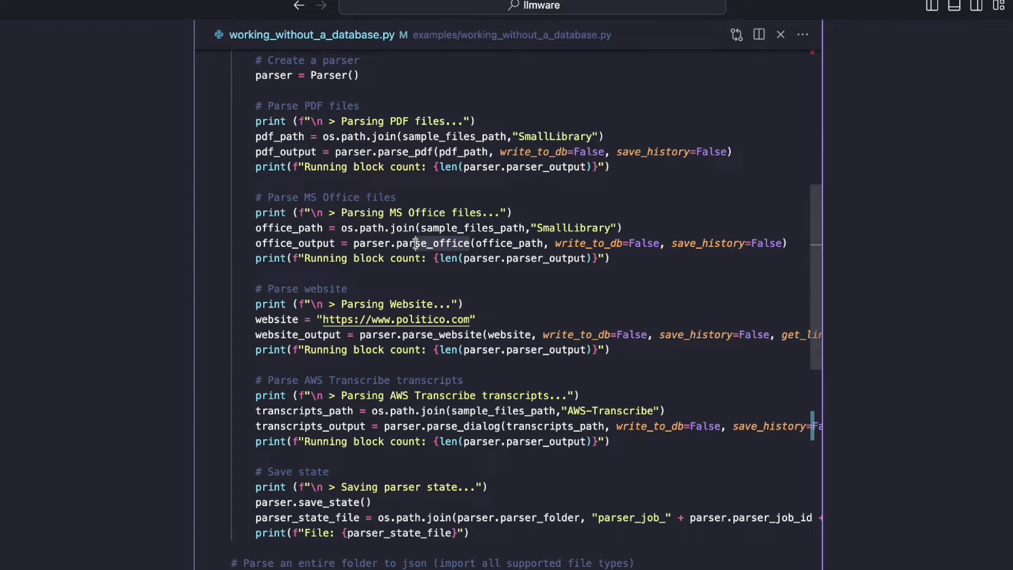
pyautogui.moveTo(485, 153)
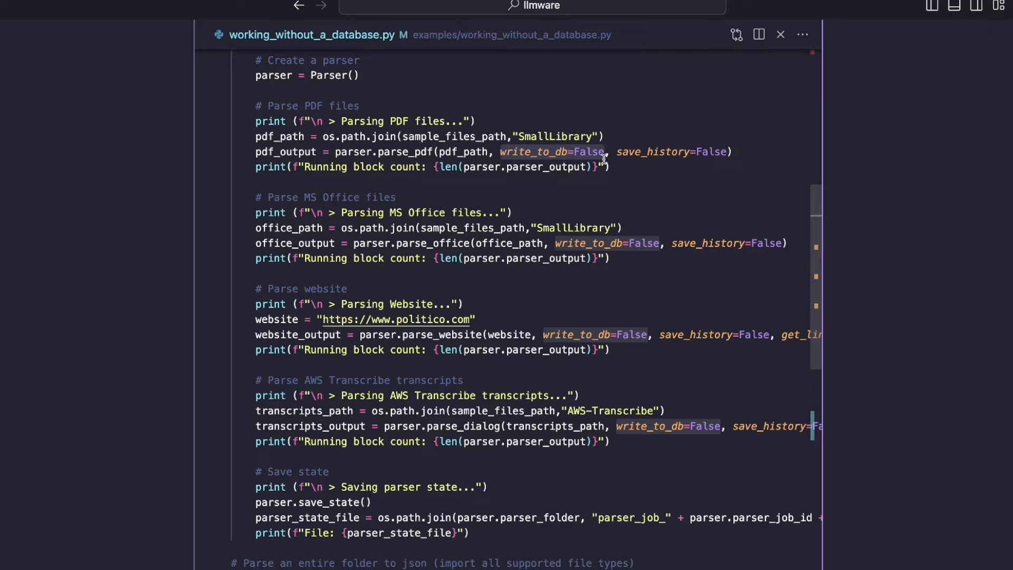
pyautogui.moveTo(483, 141)
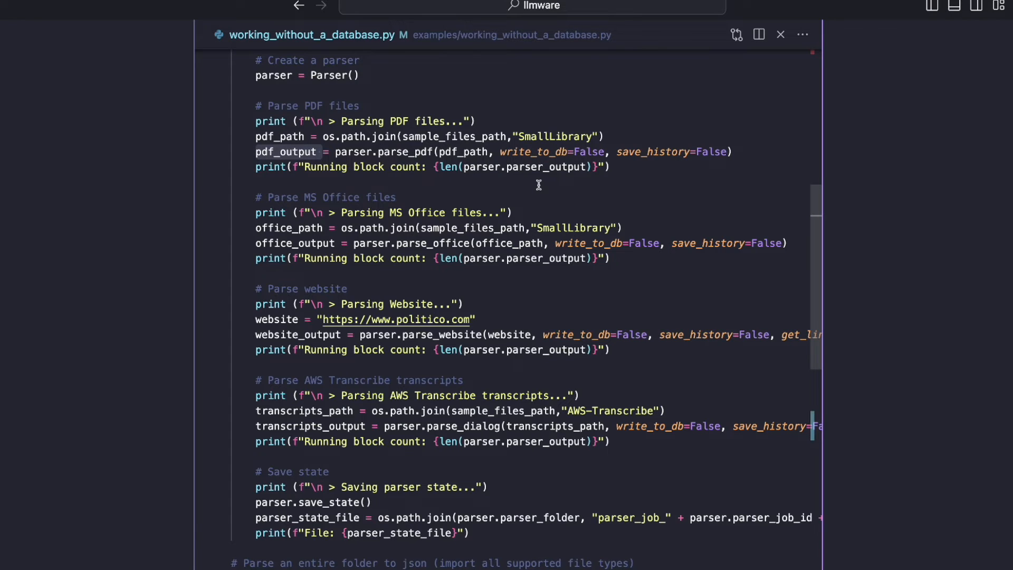
pyautogui.scroll(-3)
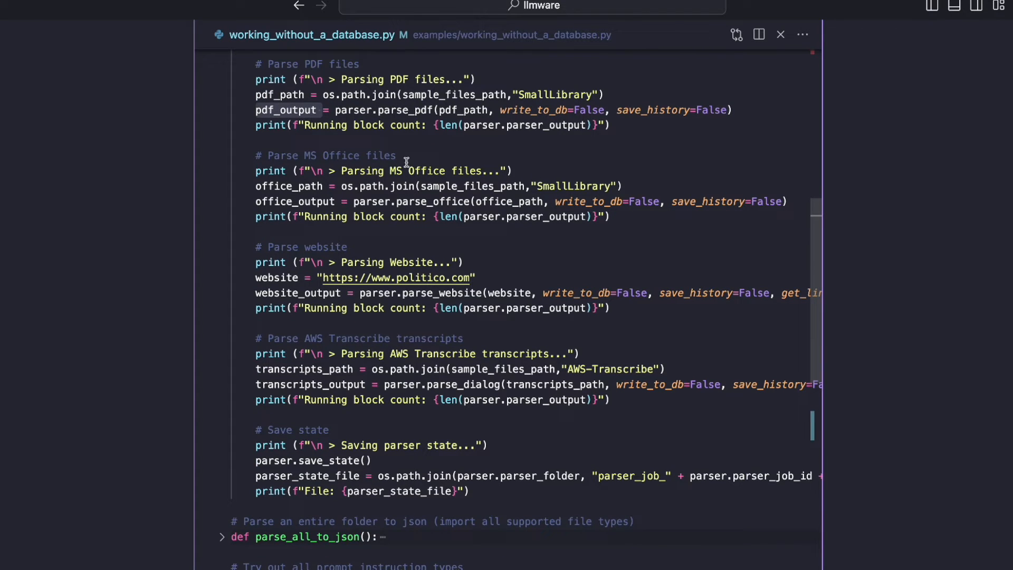
pyautogui.moveTo(439, 319)
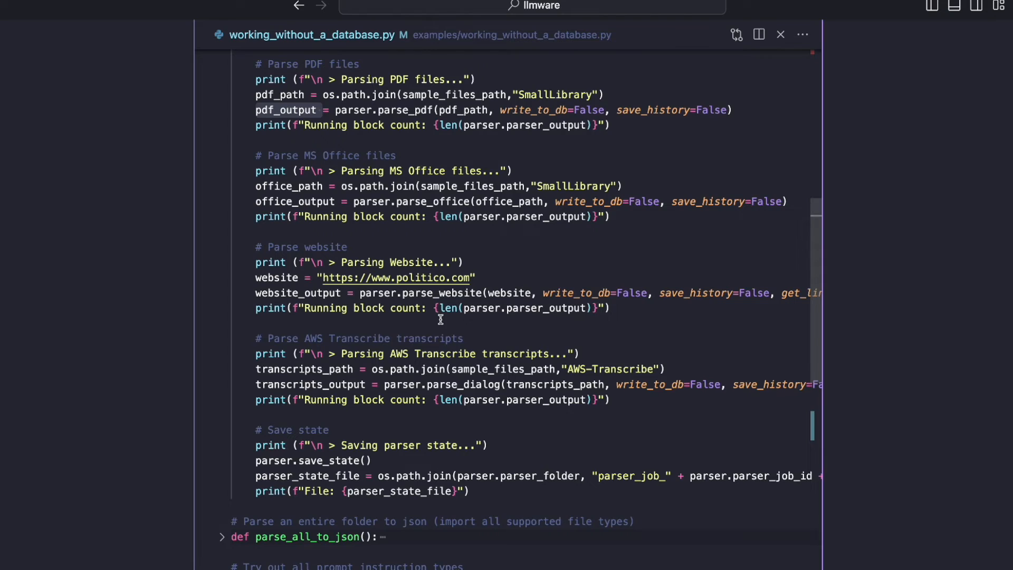
pyautogui.scroll(-3)
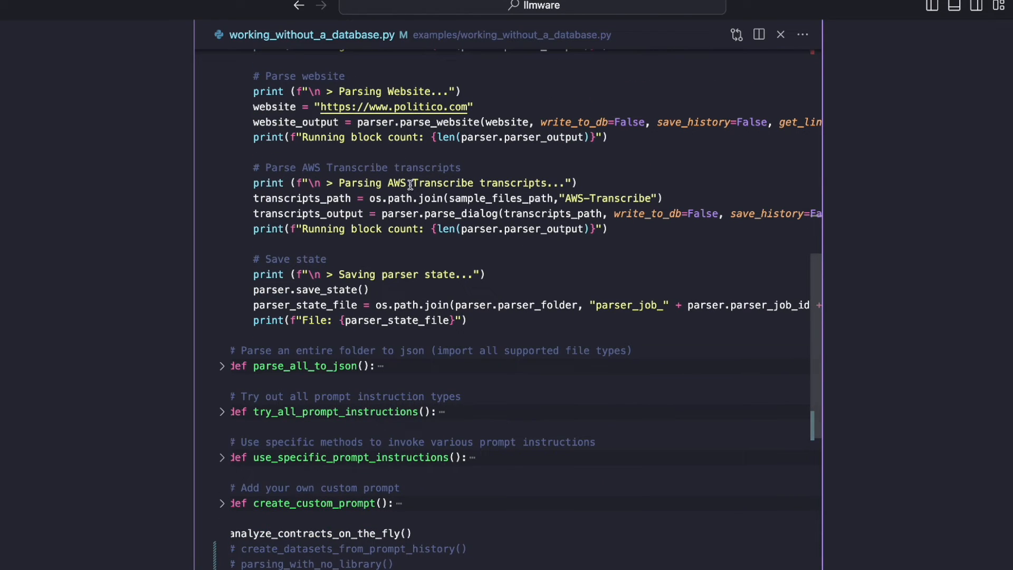
pyautogui.moveTo(440, 183)
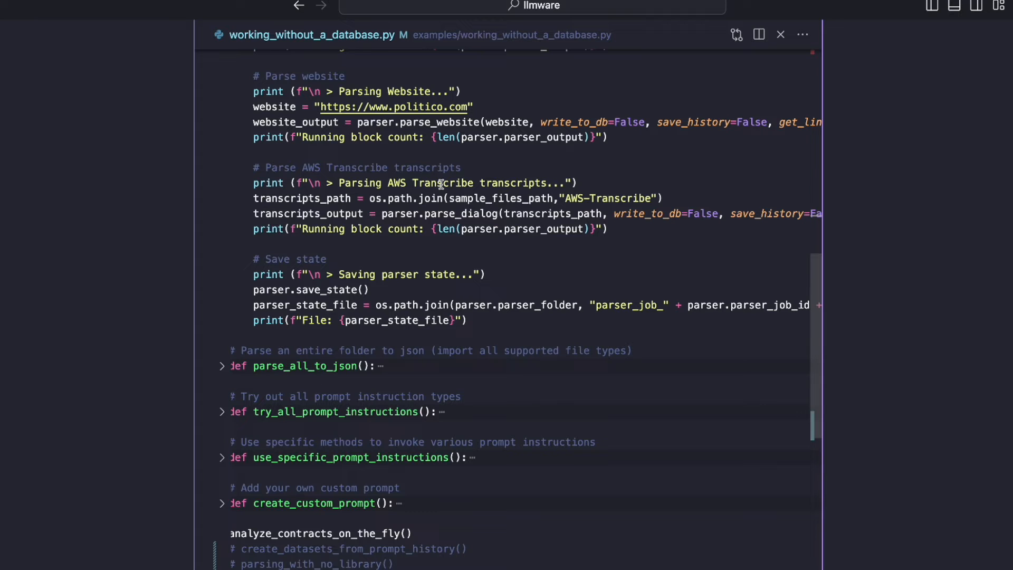
pyautogui.scroll(-3)
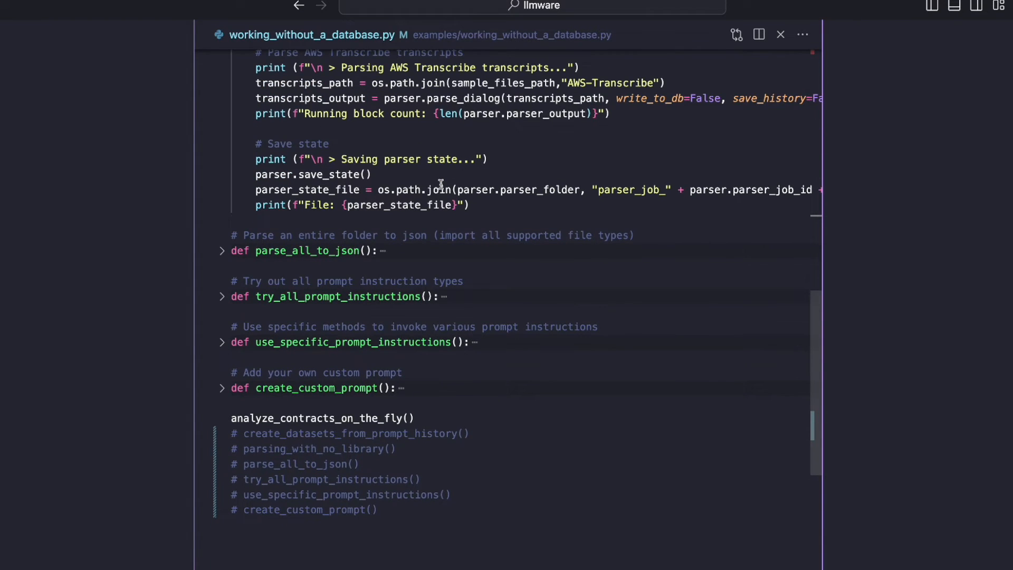
pyautogui.scroll(3)
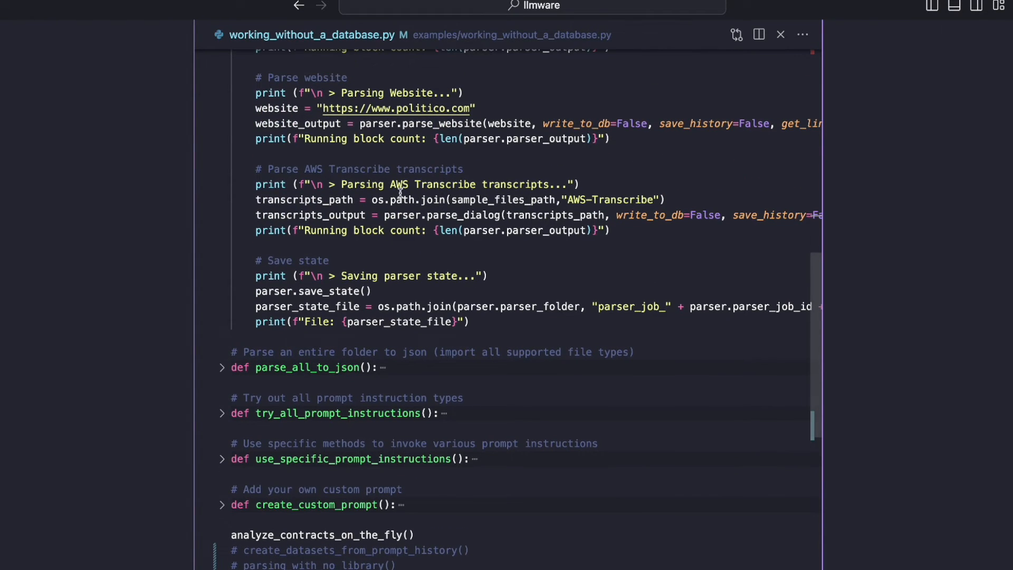
pyautogui.moveTo(431, 152)
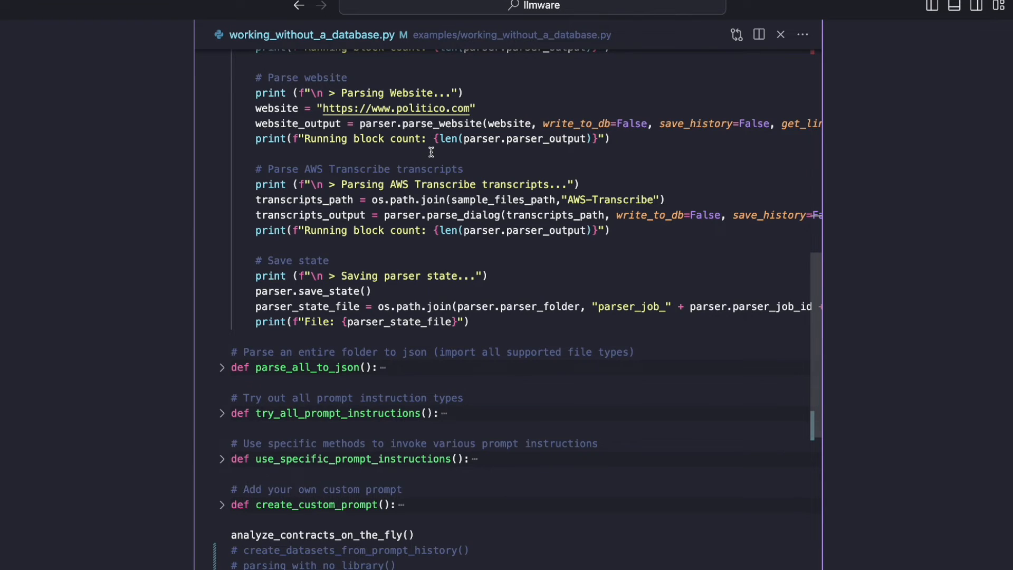
pyautogui.scroll(3)
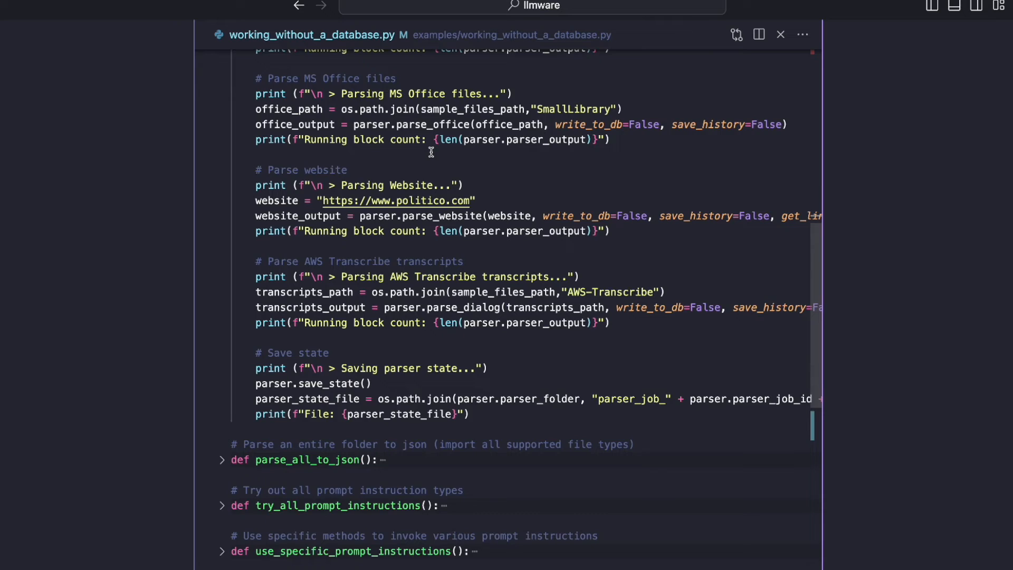
pyautogui.scroll(-3)
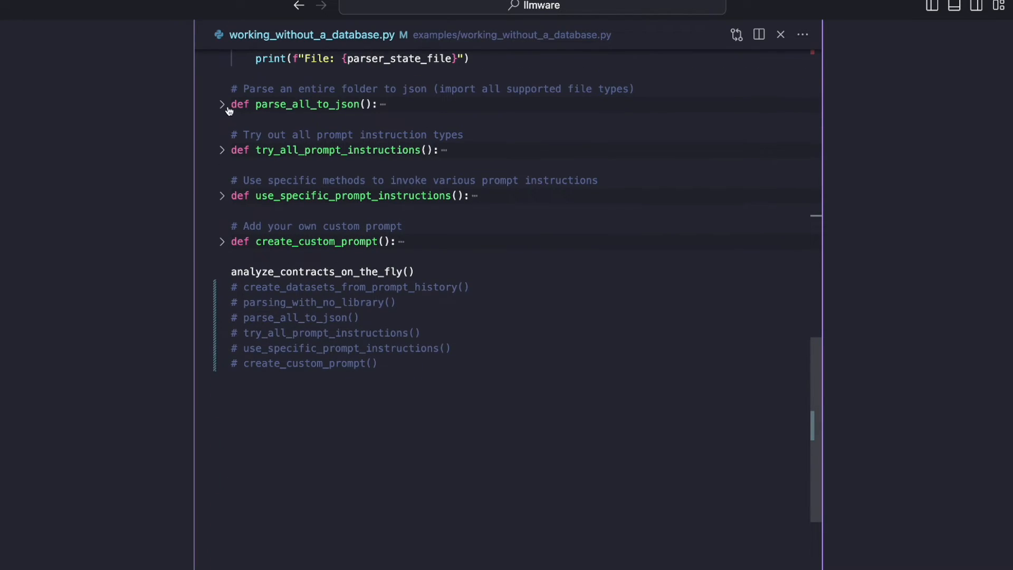
# Unfold parse_all_to_json to show sample-file loading and SmallLibrary ingestion to JSON.
pyautogui.click(222, 104)
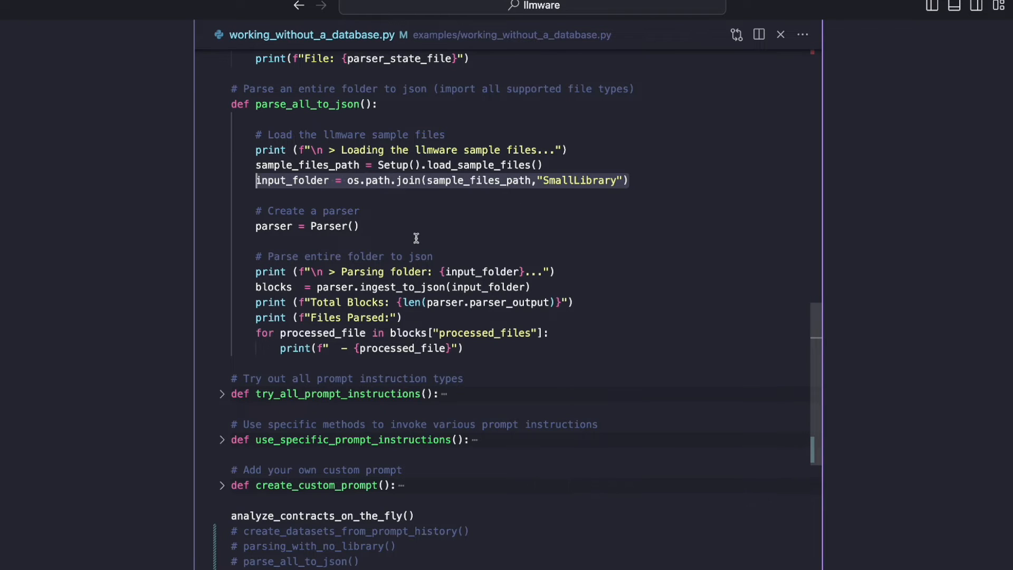
pyautogui.scroll(-3)
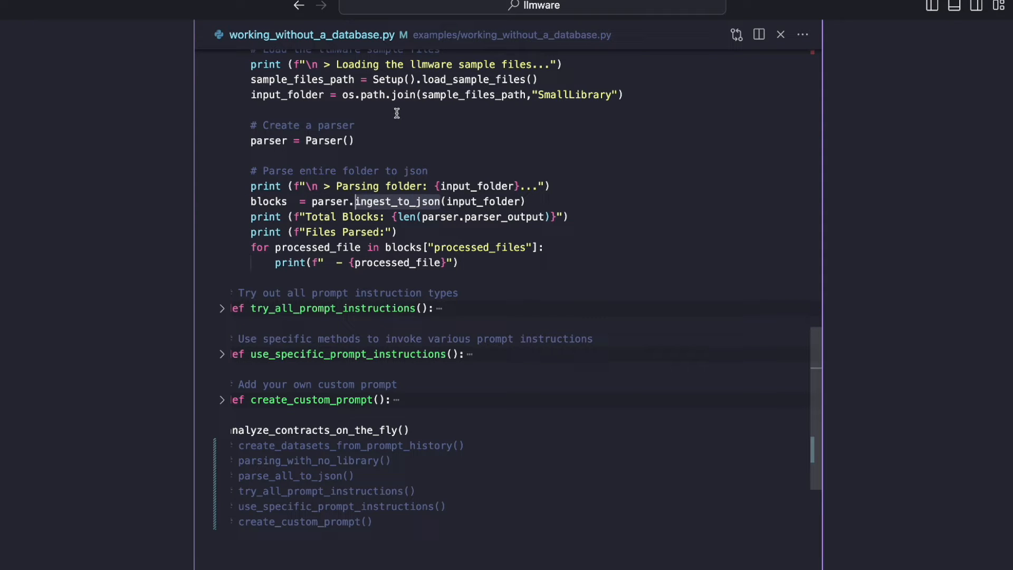
pyautogui.moveTo(447, 201)
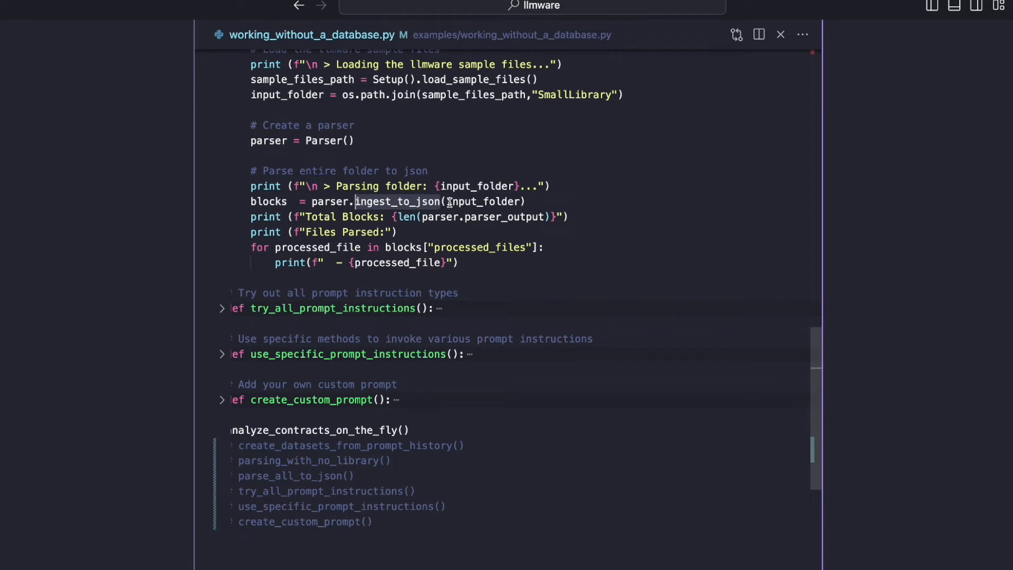
pyautogui.moveTo(383, 177)
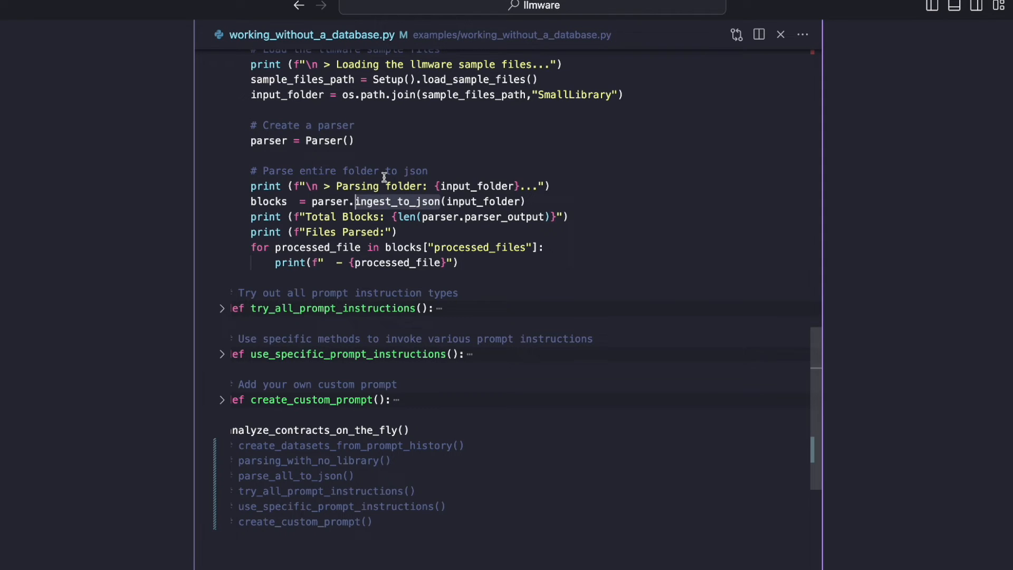
pyautogui.scroll(3)
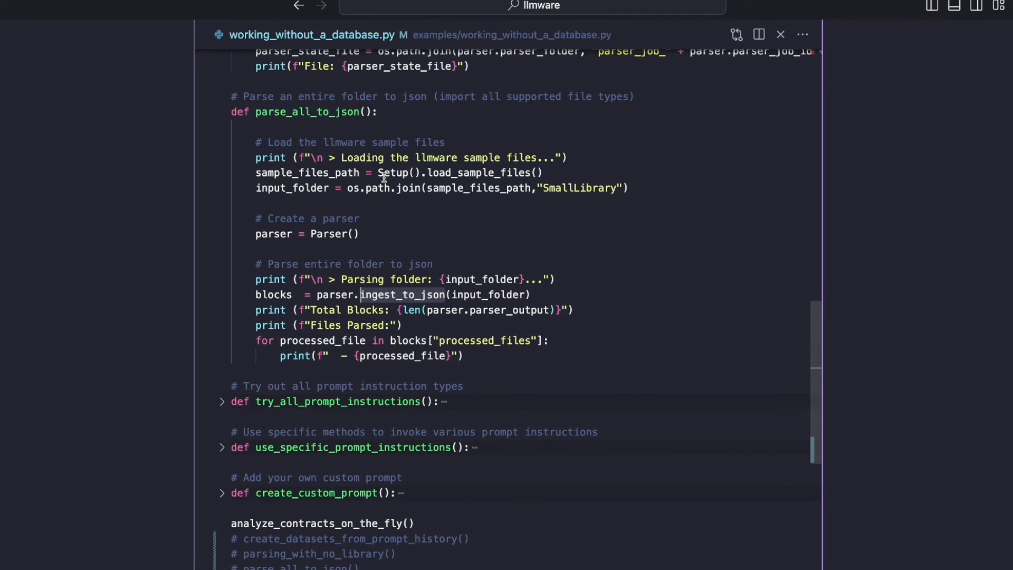
pyautogui.moveTo(414, 219)
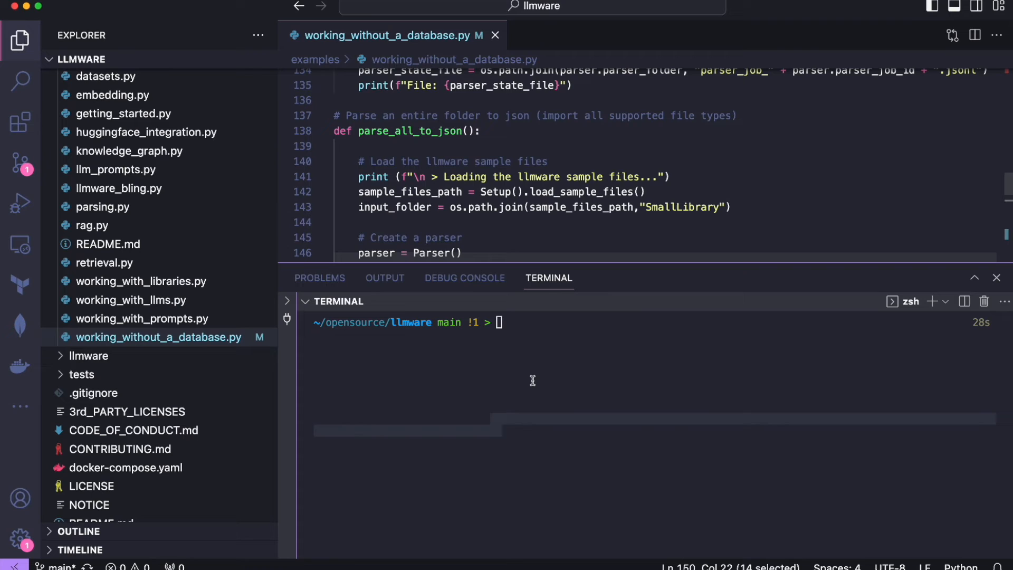
# Rerun python examples/working_without_a_database.py with the parsing functions activated.
pyautogui.scroll(-3)
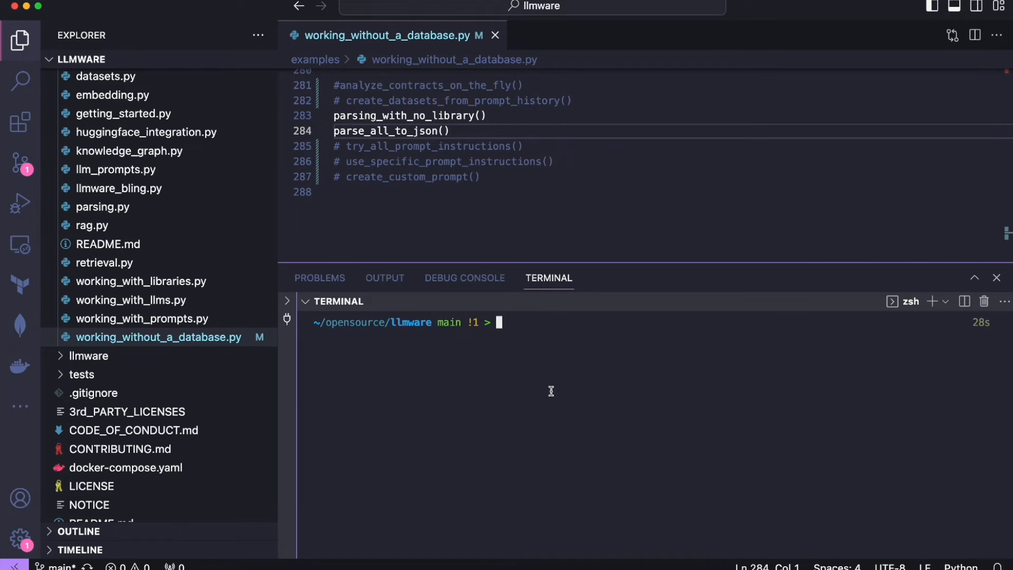
pyautogui.write('python examples/working_without_a_database.py')
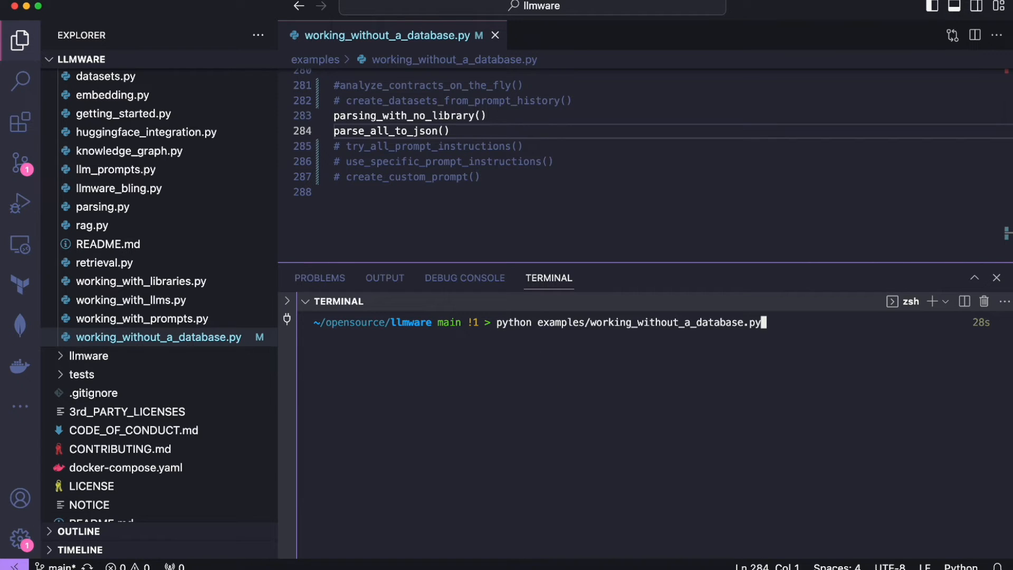
pyautogui.press('Return')
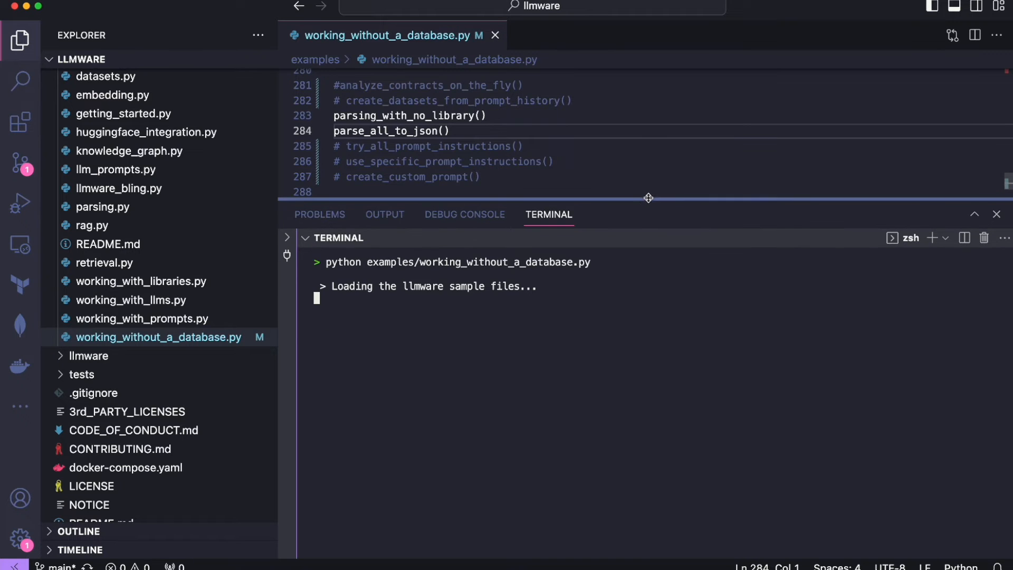
# Scroll through the parsing functions while the script reports PDF and Office block counts.
pyautogui.scroll(3)
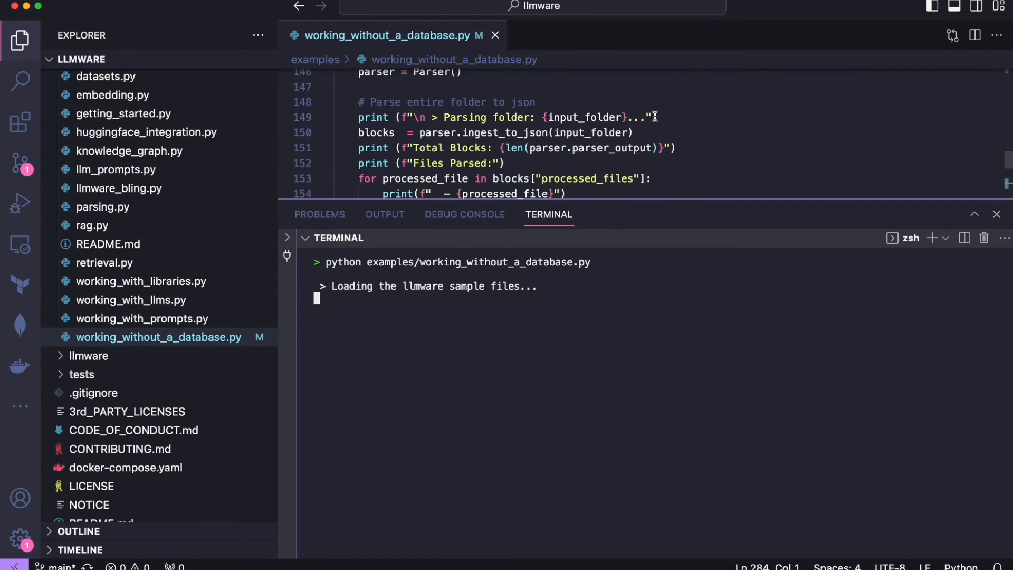
pyautogui.scroll(3)
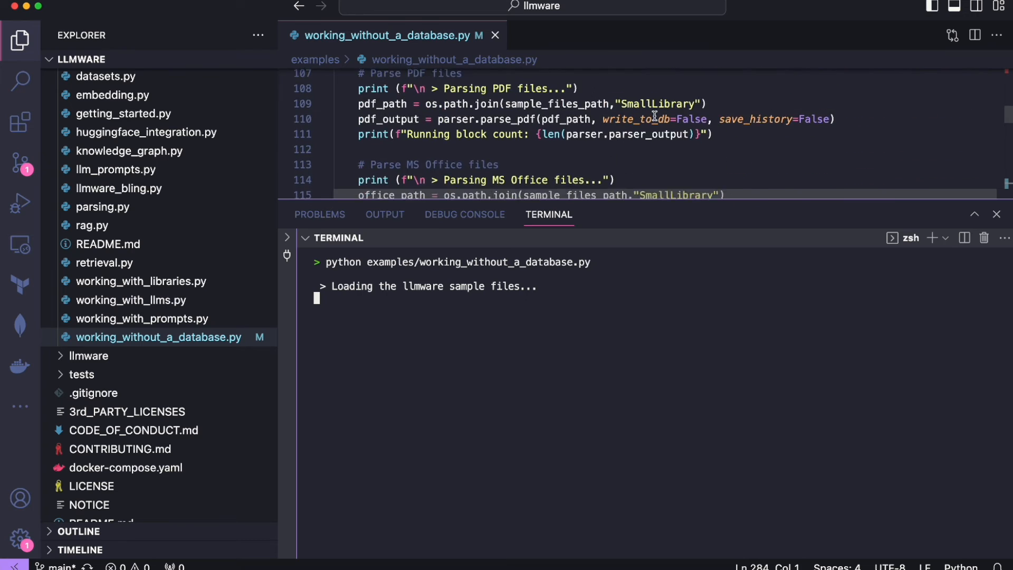
pyautogui.scroll(3)
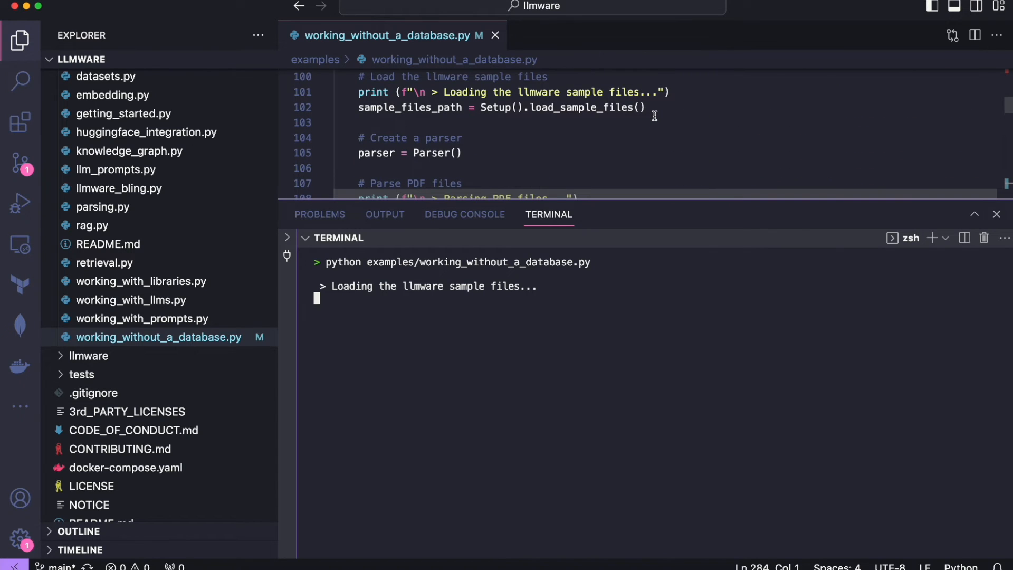
pyautogui.moveTo(654, 196)
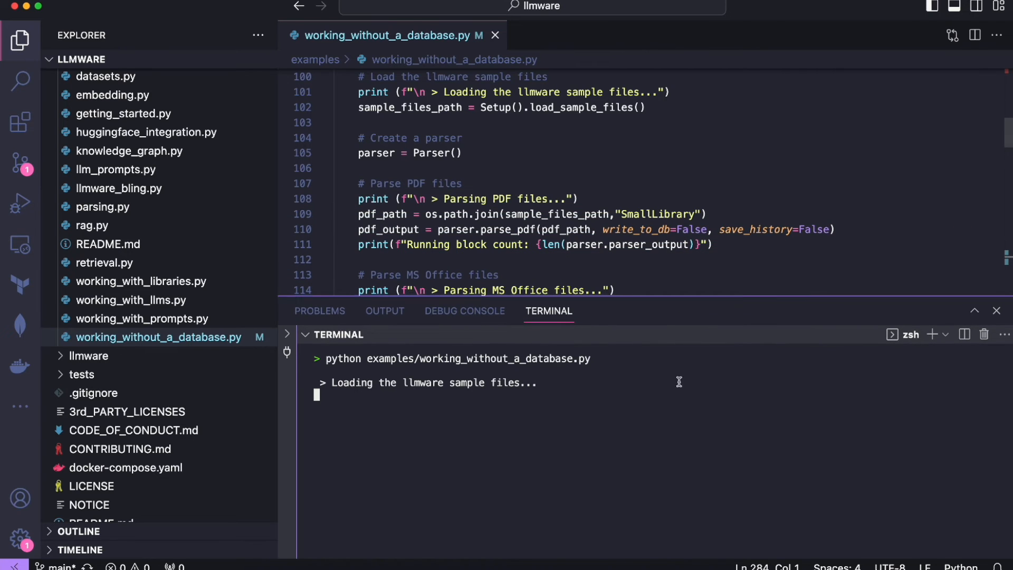
pyautogui.moveTo(668, 220)
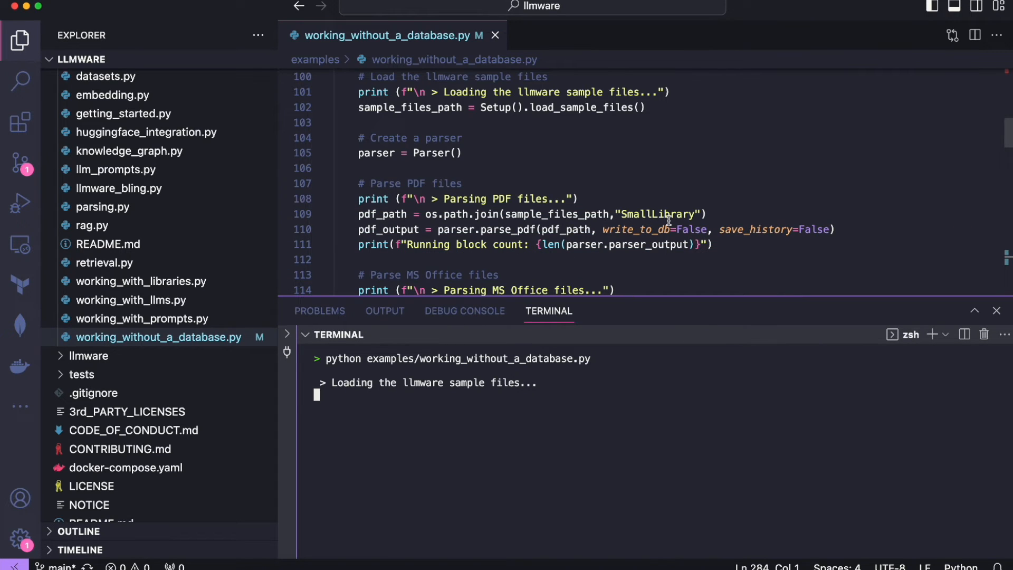
pyautogui.scroll(-3)
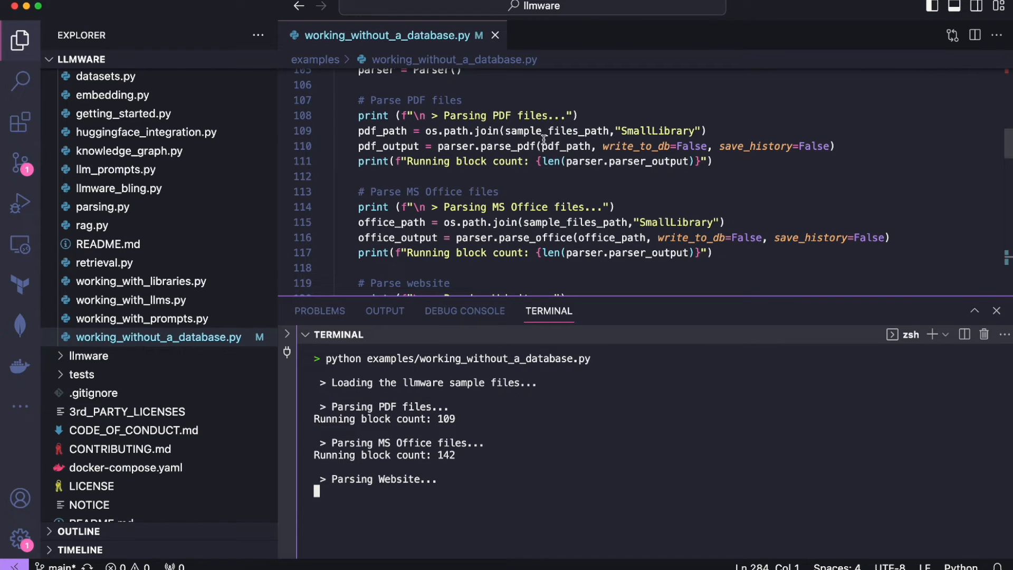
pyautogui.moveTo(510, 116)
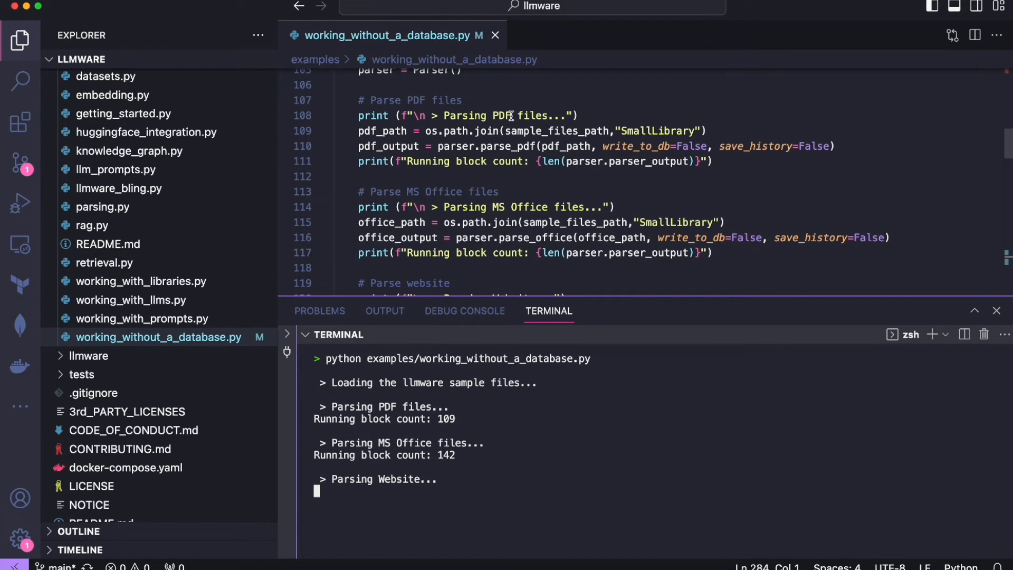
pyautogui.moveTo(521, 212)
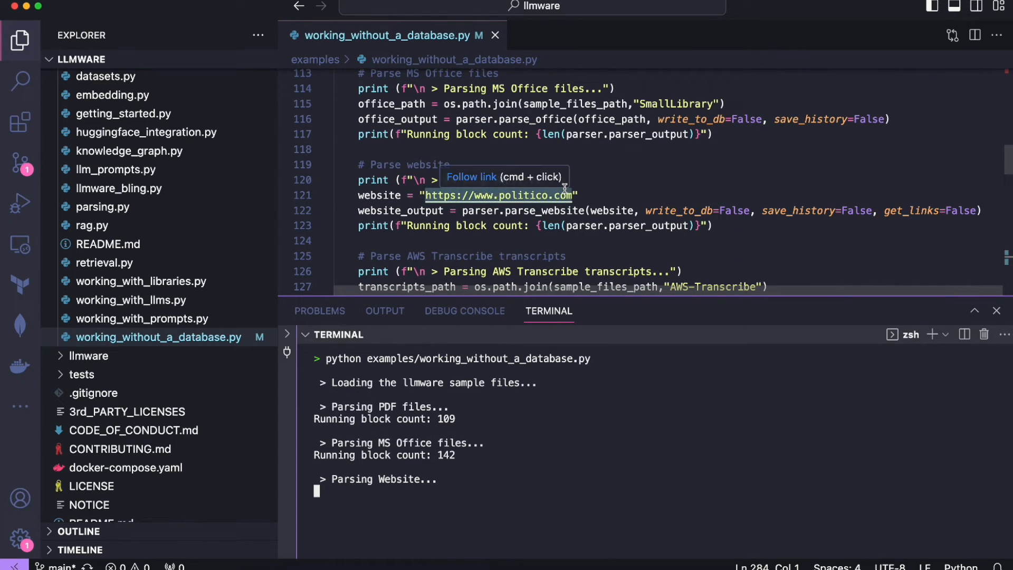
pyautogui.moveTo(625, 180)
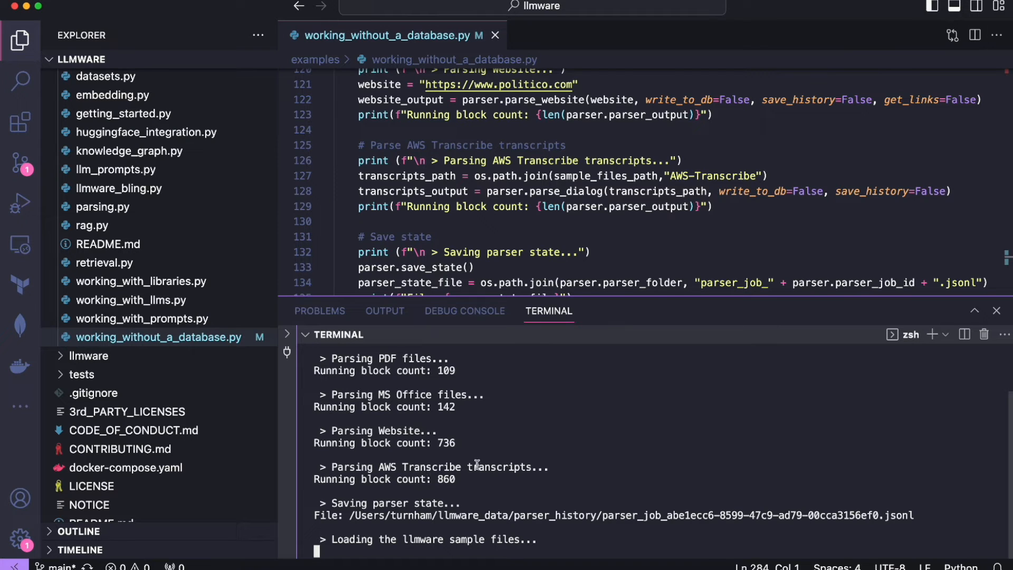
pyautogui.moveTo(619, 515)
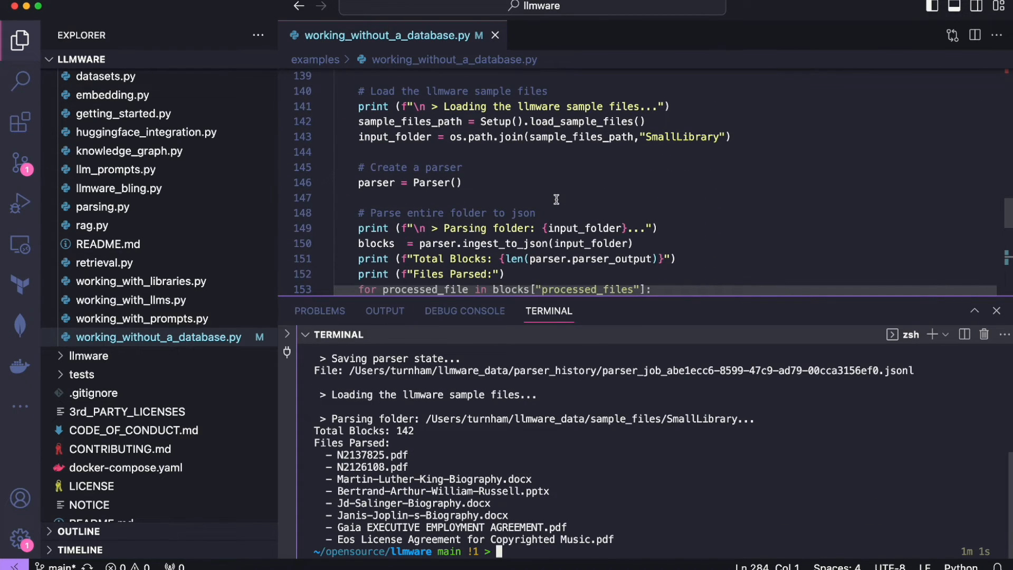
pyautogui.scroll(3)
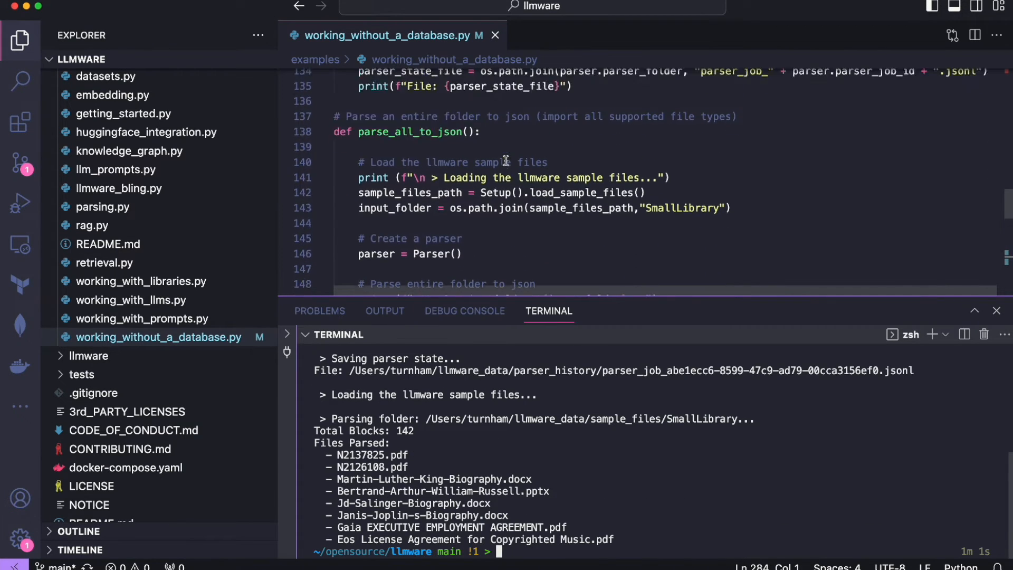
pyautogui.scroll(3)
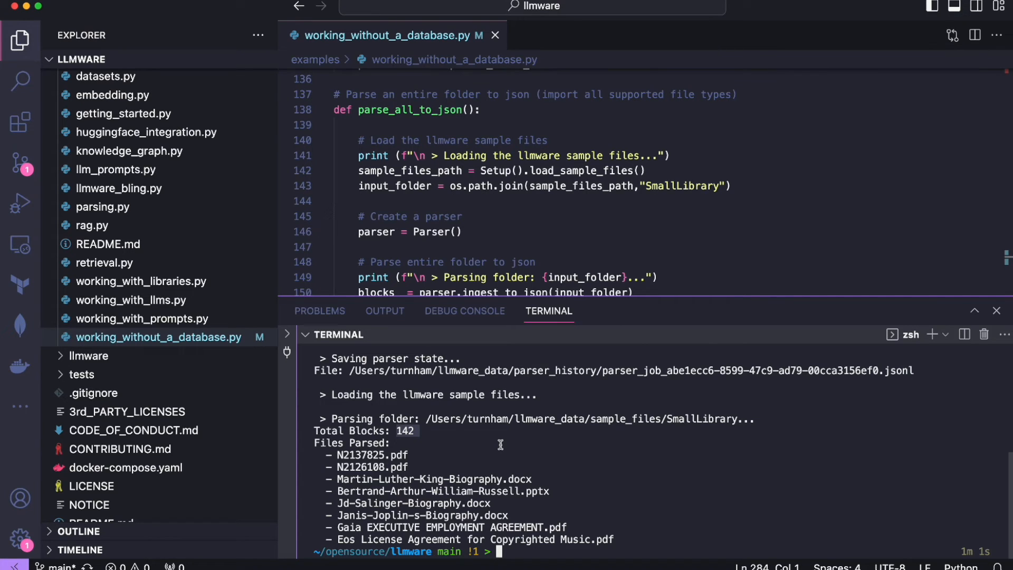
pyautogui.moveTo(539, 202)
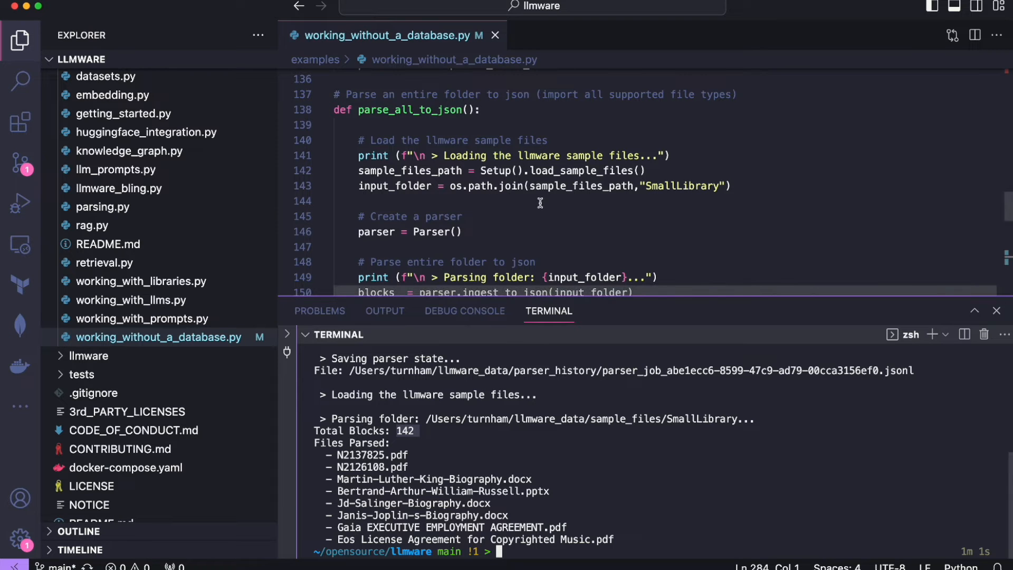
pyautogui.scroll(3)
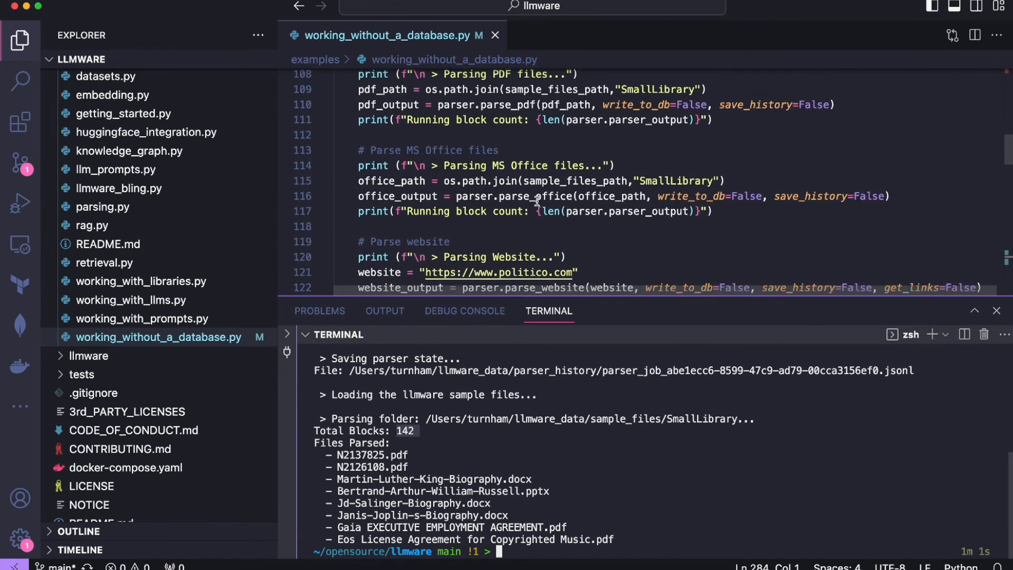
pyautogui.scroll(3)
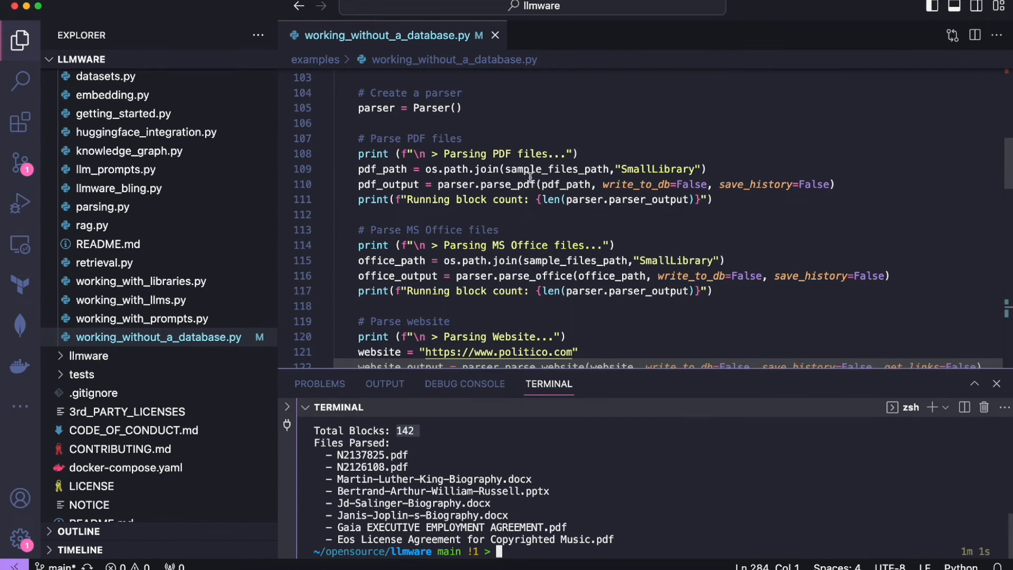
pyautogui.scroll(3)
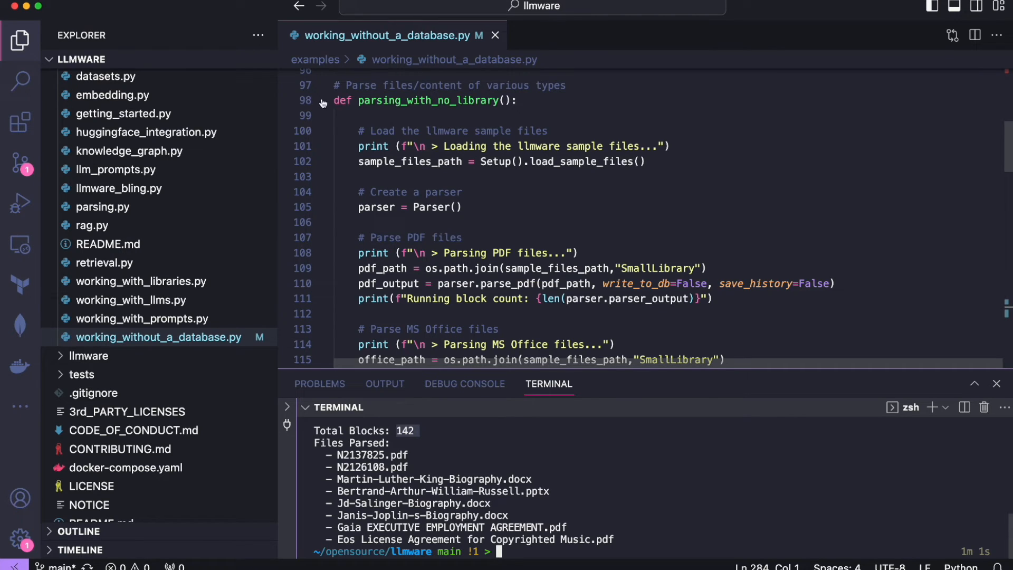
# Collapse the function bodies, then expand try_all_prompt_instructions to show its Joe Biden sample prompting code.
pyautogui.click(322, 100)
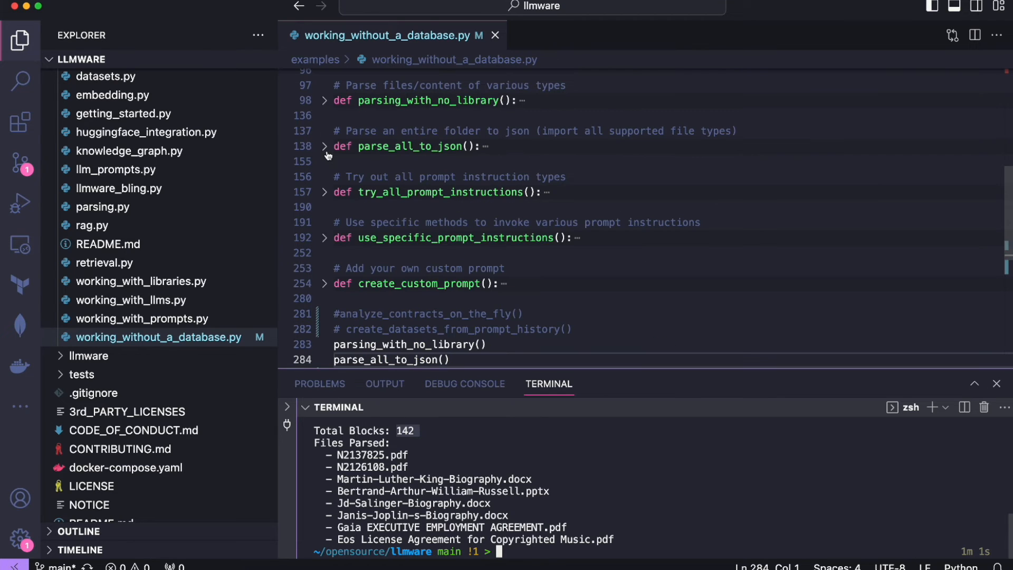
pyautogui.moveTo(334, 160)
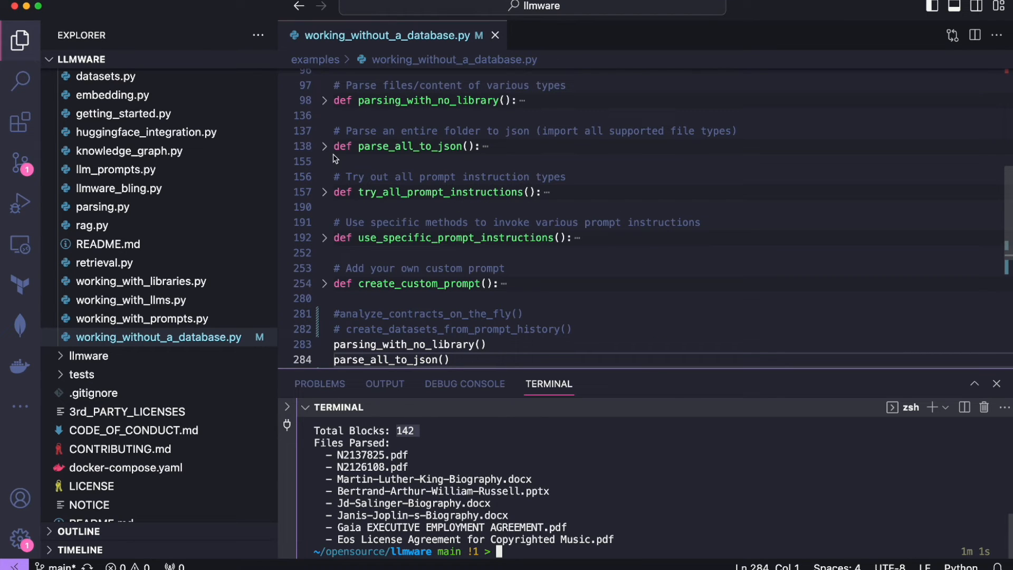
pyautogui.click(323, 192)
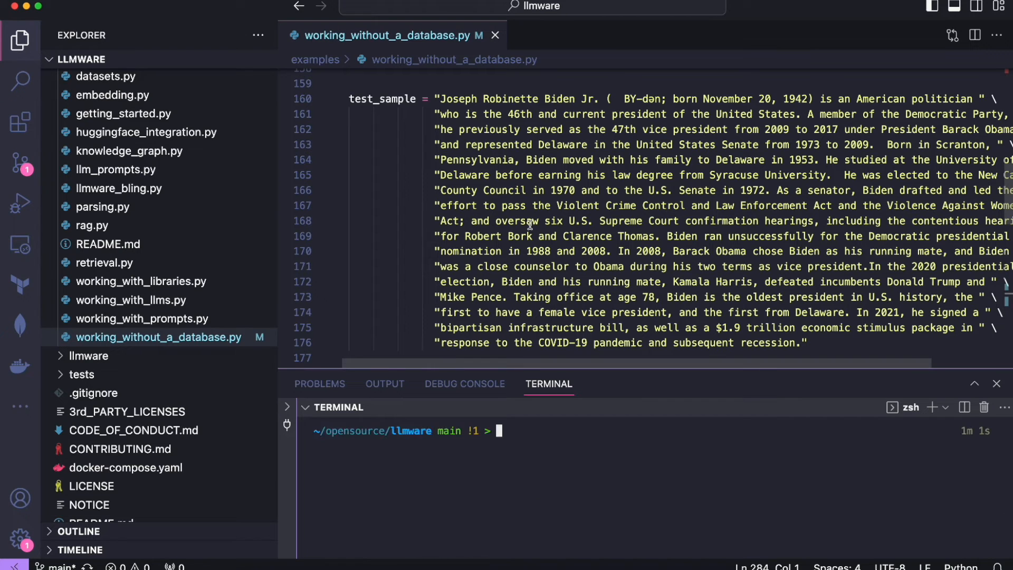
pyautogui.write('z')
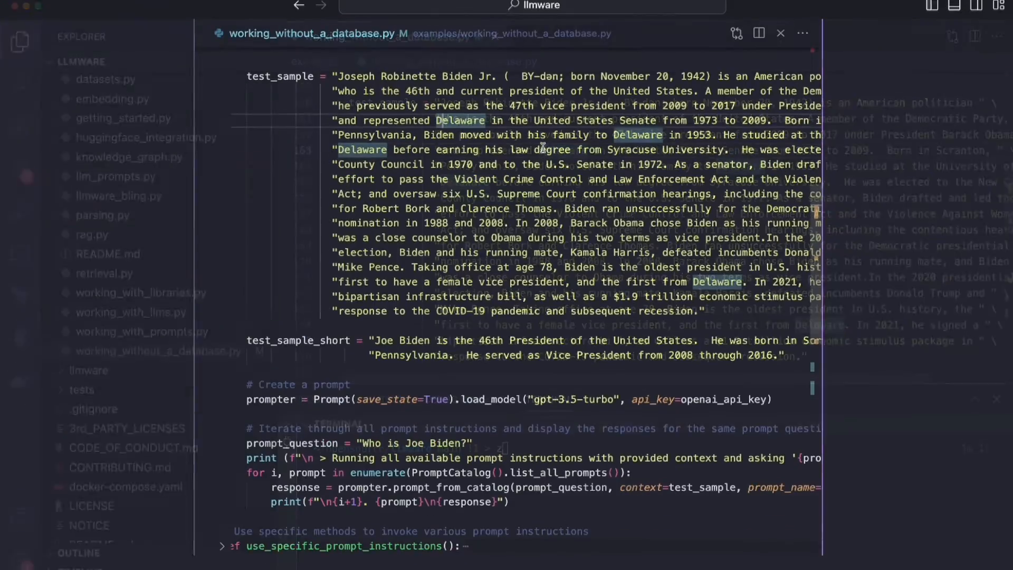
pyautogui.scroll(3)
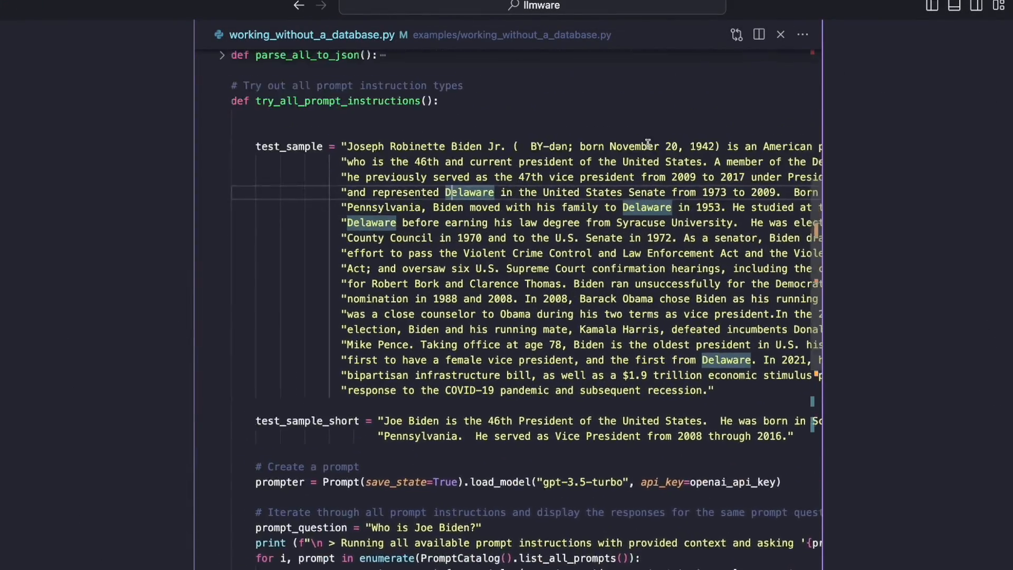
pyautogui.scroll(3)
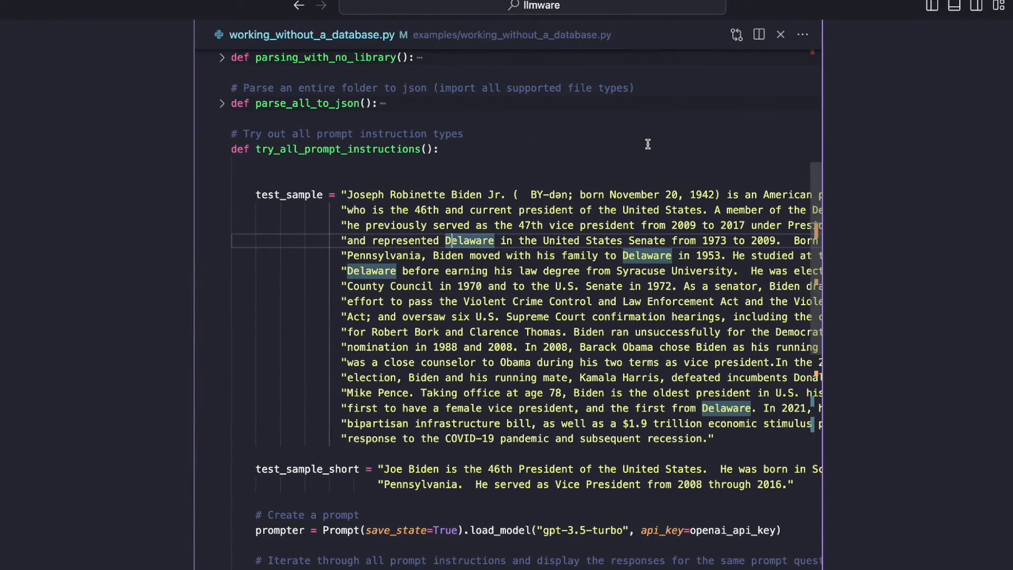
pyautogui.scroll(-3)
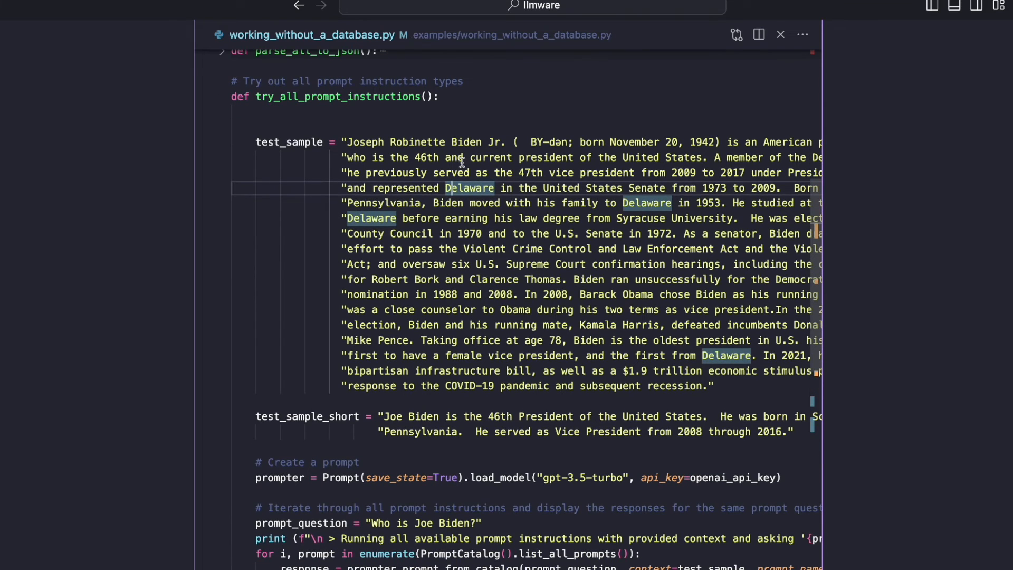
pyautogui.moveTo(347, 142)
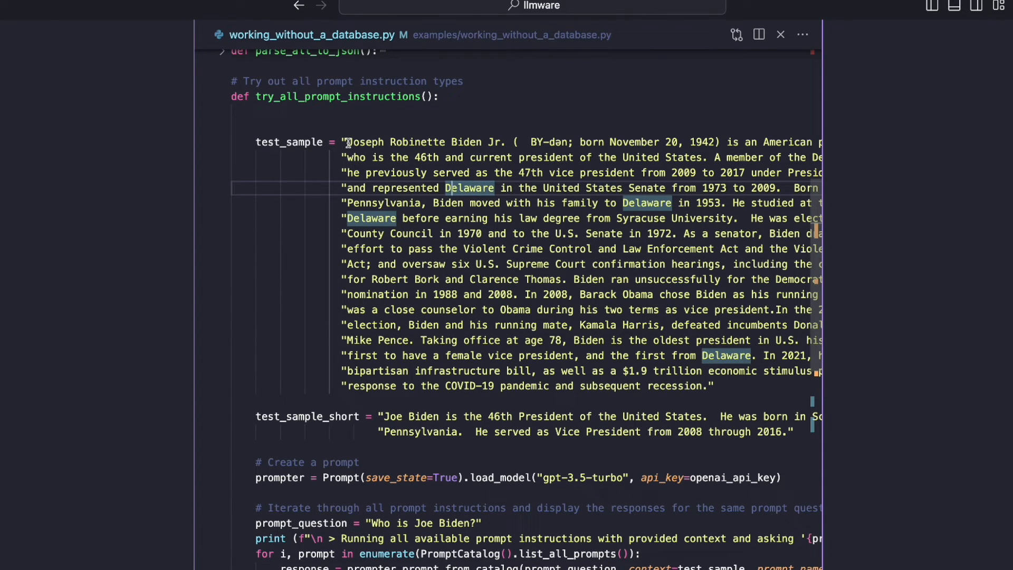
pyautogui.scroll(-3)
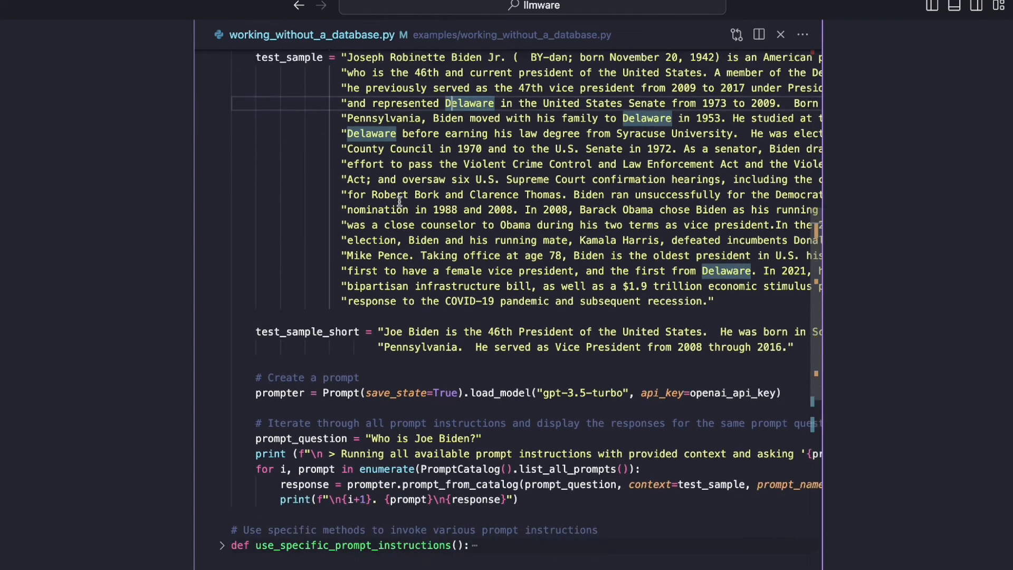
pyautogui.scroll(-3)
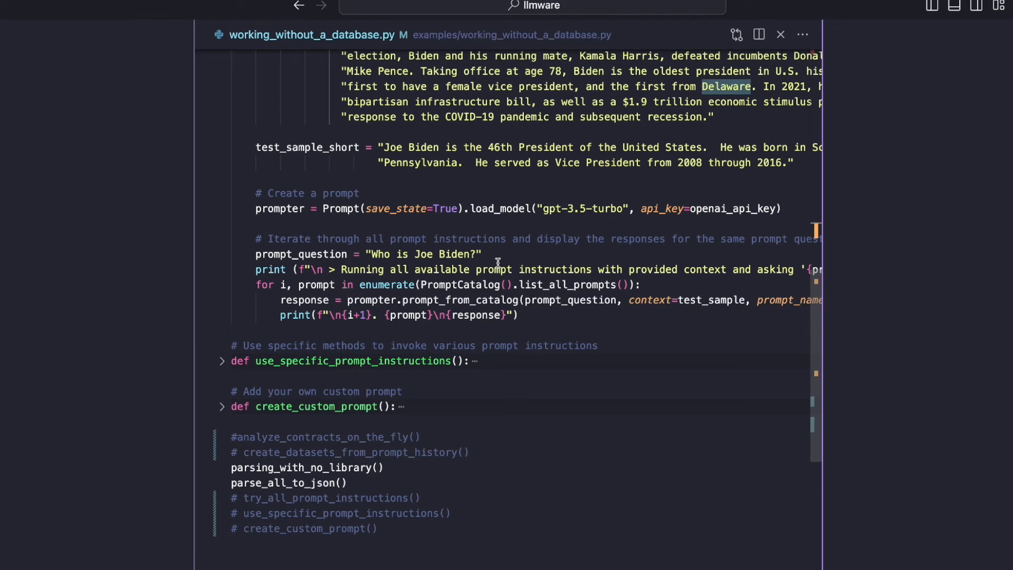
pyautogui.moveTo(388, 253)
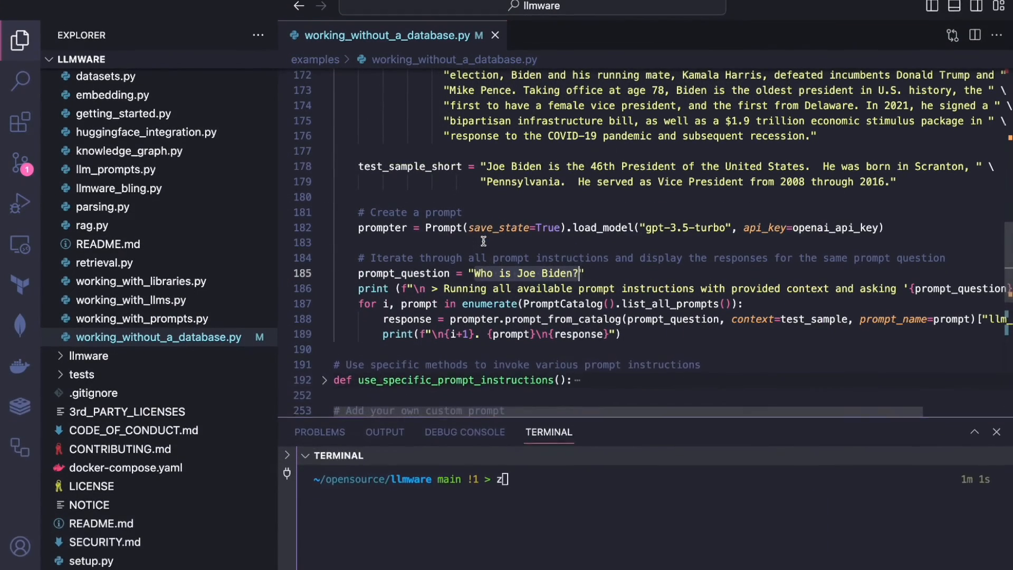
# Scroll down to the script's closing calls where try_all_prompt_instructions() is the active call.
pyautogui.scroll(-3)
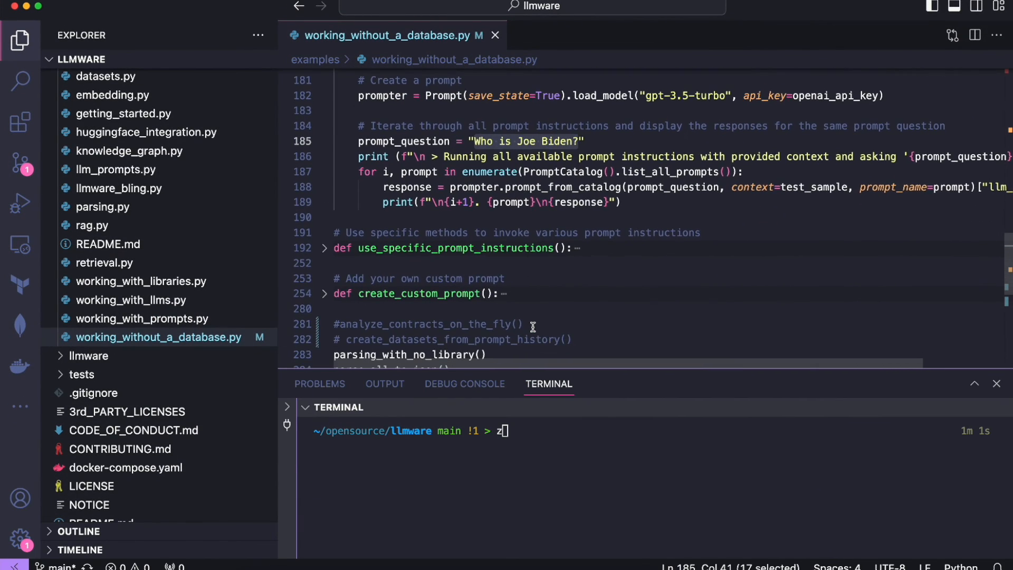
pyautogui.scroll(-3)
pyautogui.write('python examples/working_without_a_database.py')
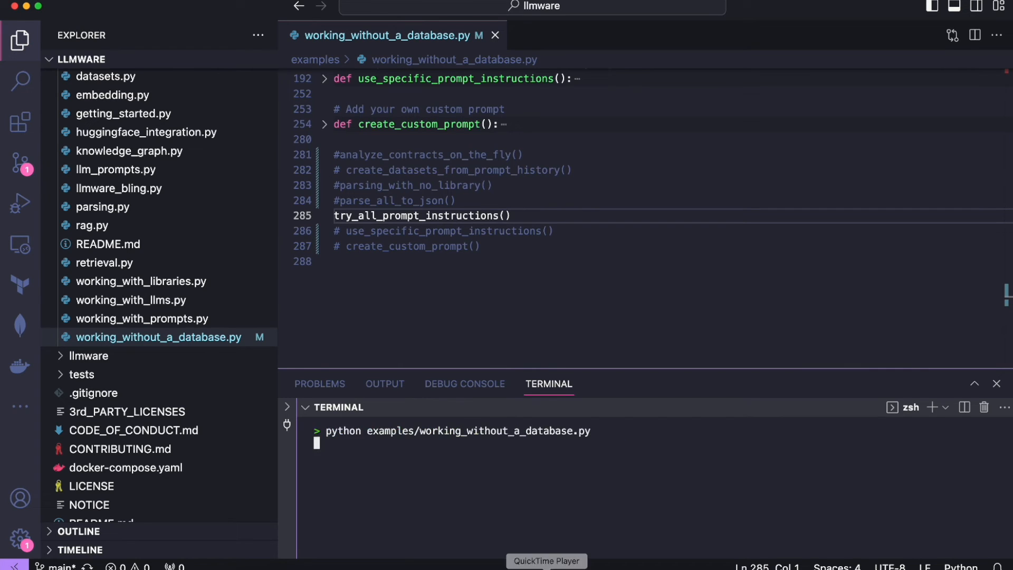
pyautogui.moveTo(606, 374)
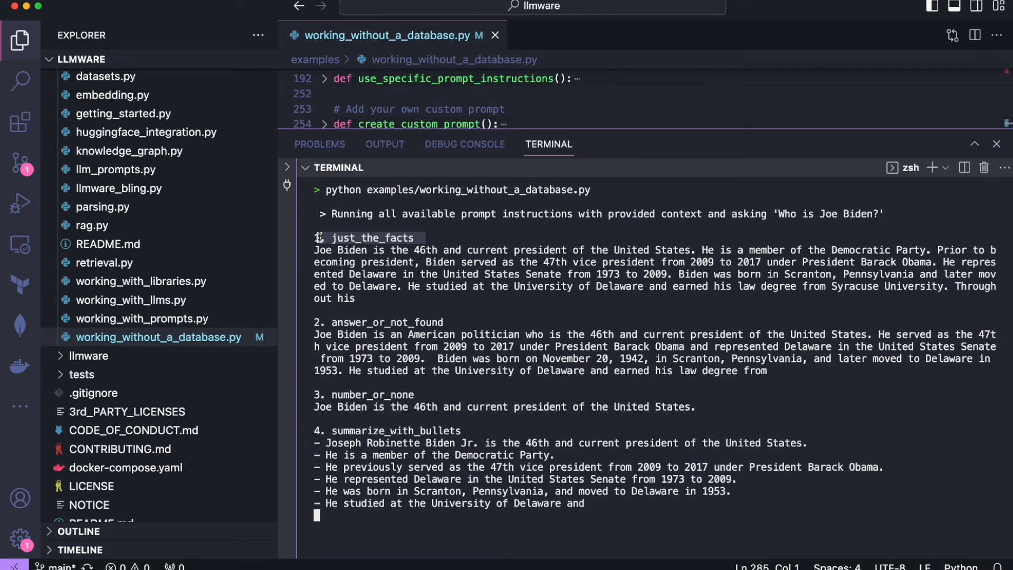
# Follow the terminal output as the prompt-style answers print through yes_no and on to the end of the run.
pyautogui.scroll(-3)
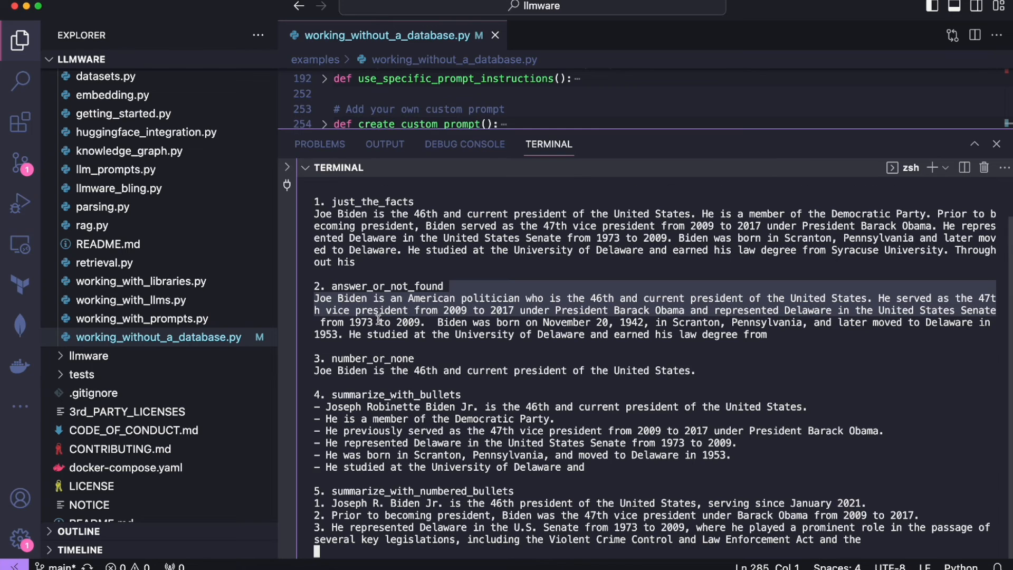
pyautogui.scroll(-3)
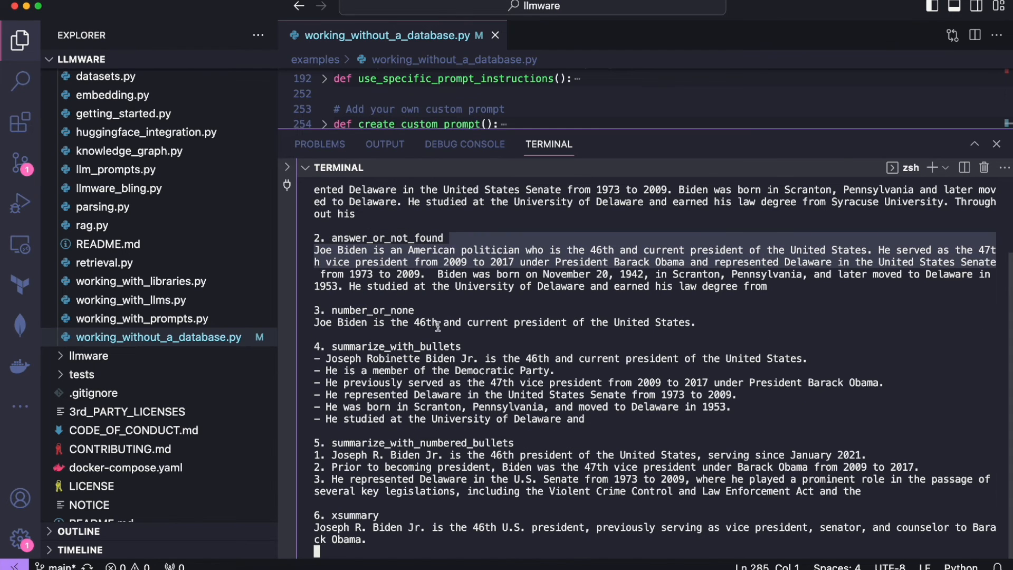
pyautogui.scroll(-3)
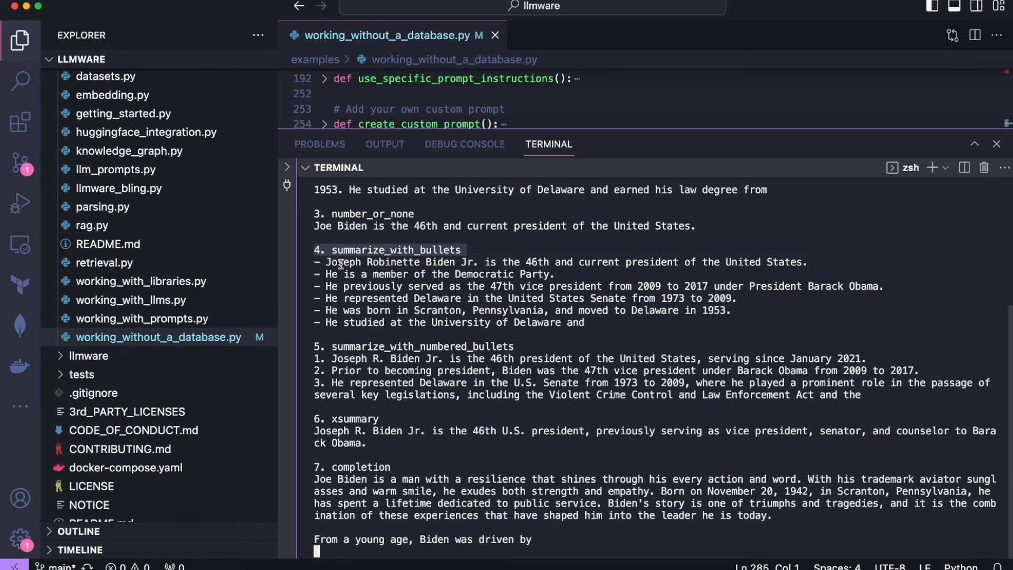
pyautogui.scroll(-3)
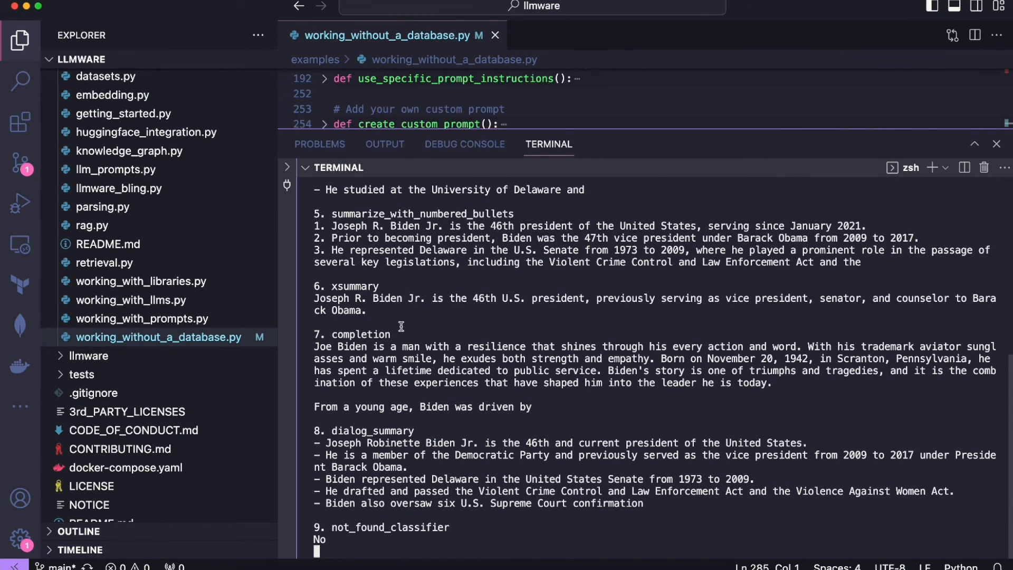
pyautogui.scroll(-3)
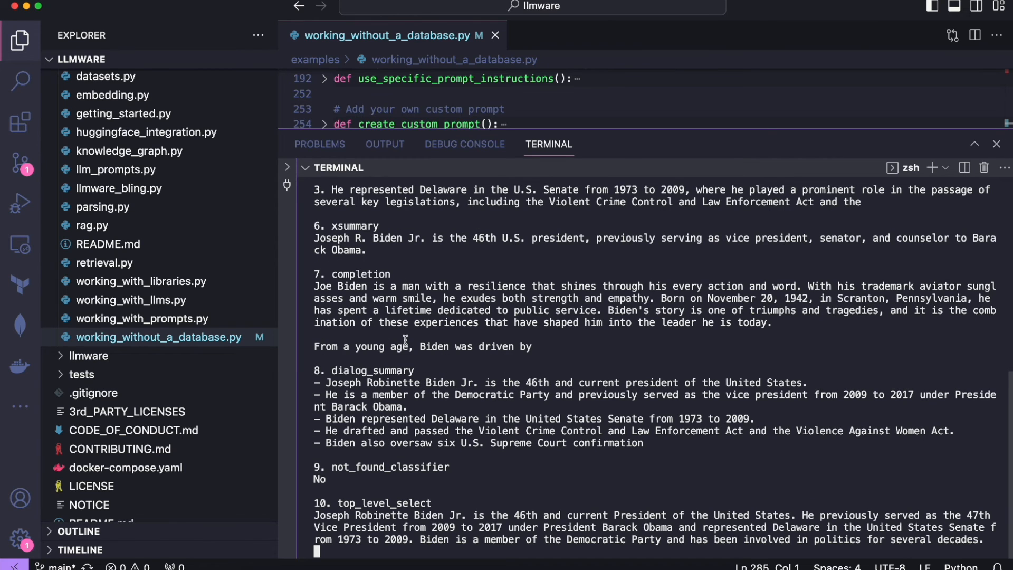
pyautogui.scroll(-3)
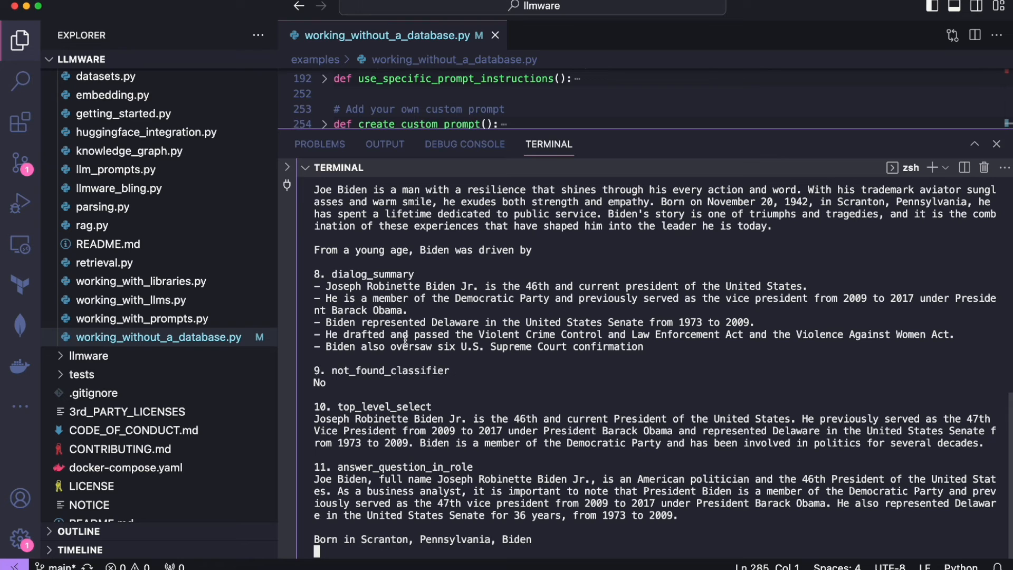
pyautogui.scroll(-3)
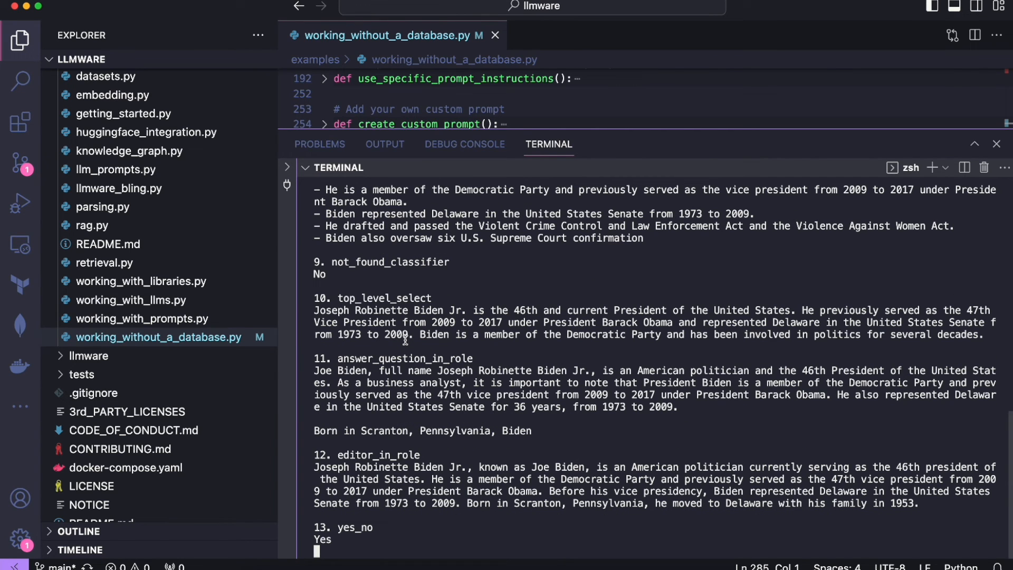
pyautogui.scroll(-3)
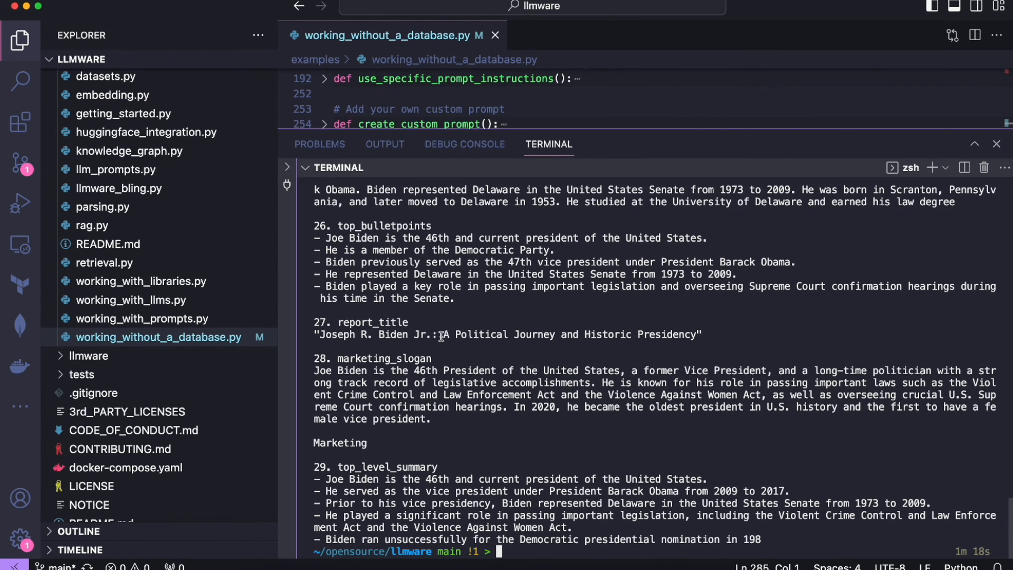
pyautogui.moveTo(435, 373)
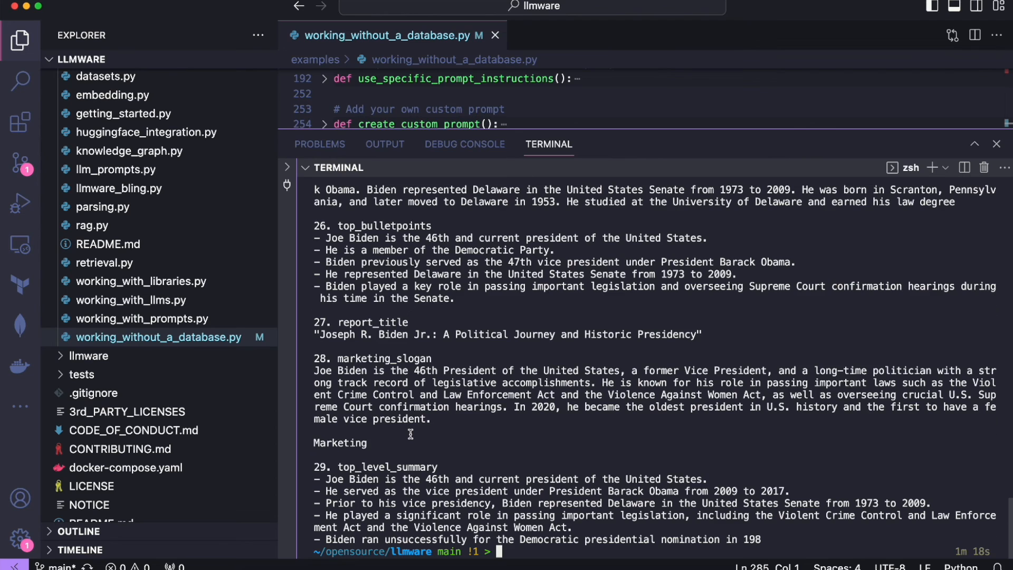
# Scroll back through the finished run's earlier answers such as write_poem, ten_words and explain_child.
pyautogui.scroll(3)
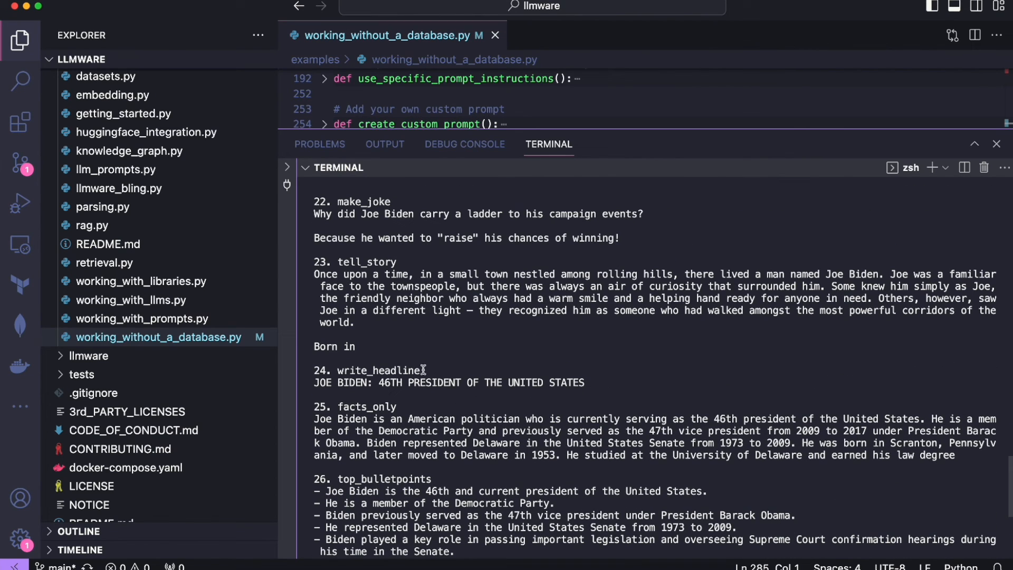
pyautogui.moveTo(593, 375)
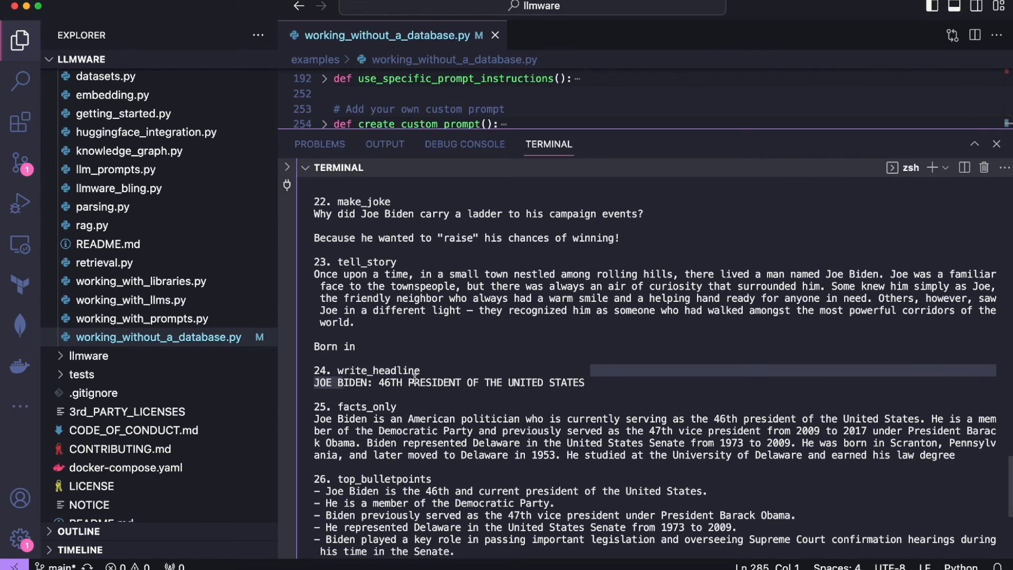
pyautogui.scroll(3)
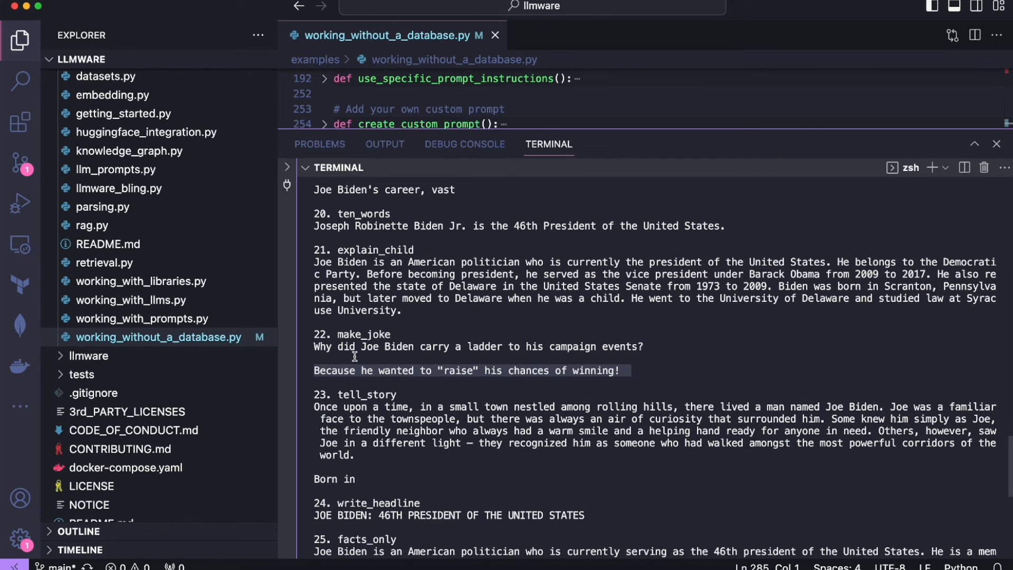
pyautogui.moveTo(382, 359)
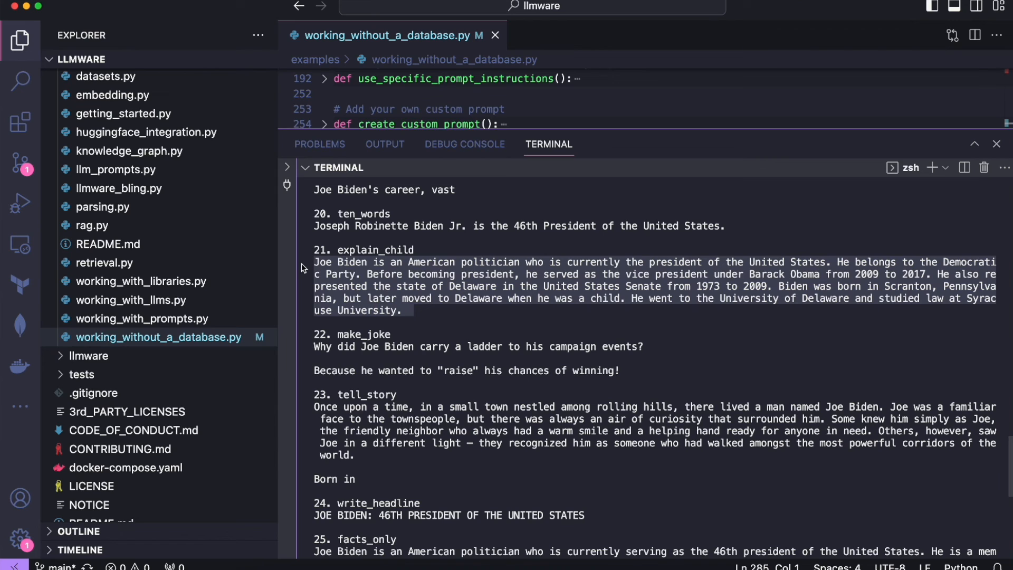
pyautogui.moveTo(387, 271)
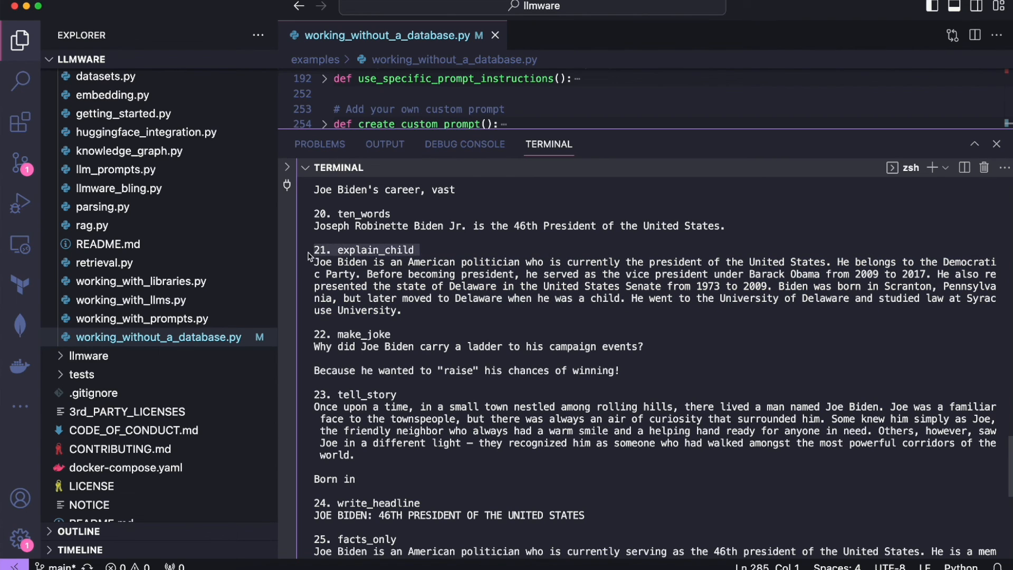
pyautogui.moveTo(425, 264)
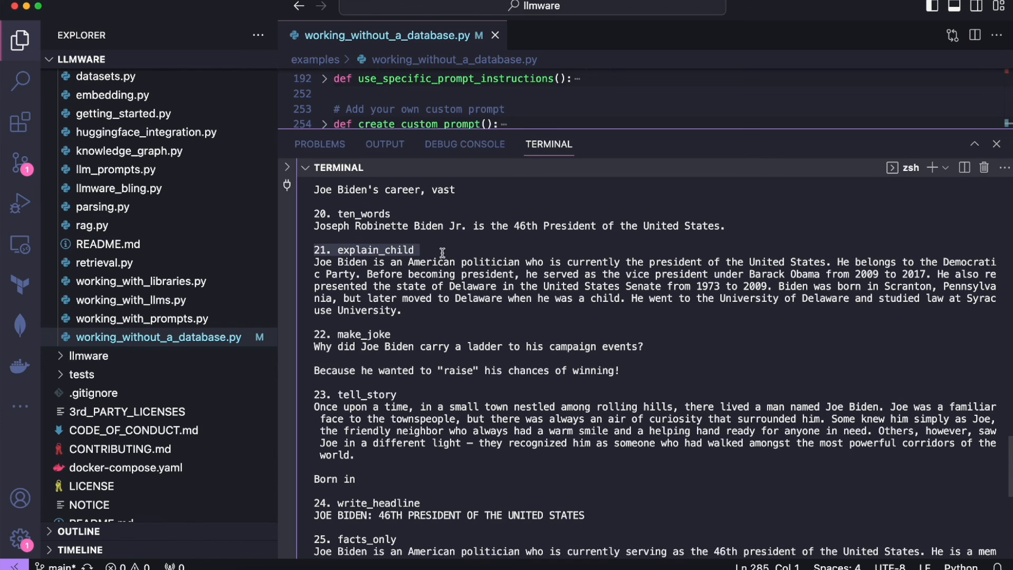
pyautogui.scroll(3)
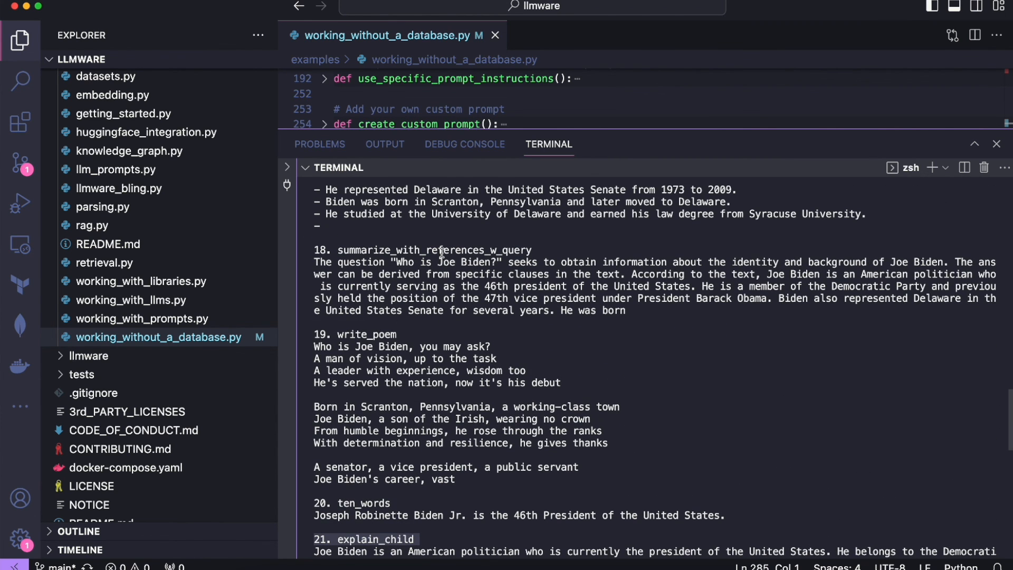
pyautogui.moveTo(307, 339)
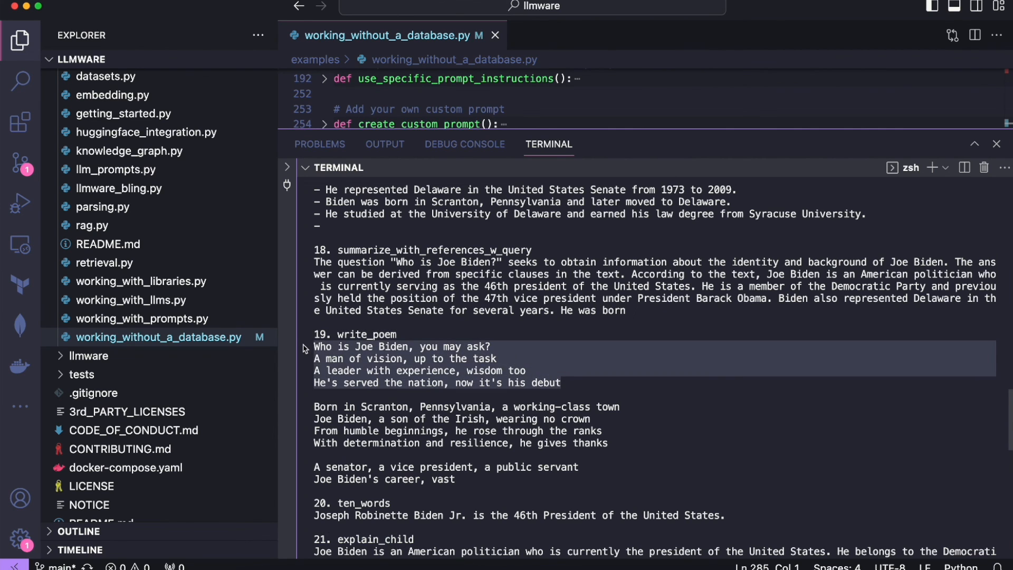
pyautogui.moveTo(568, 234)
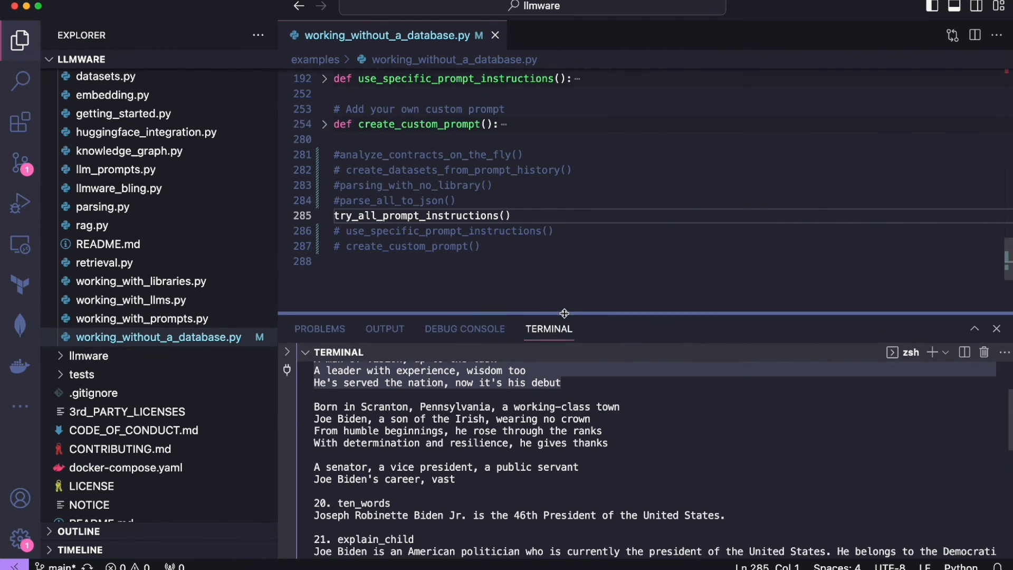
pyautogui.click(327, 124)
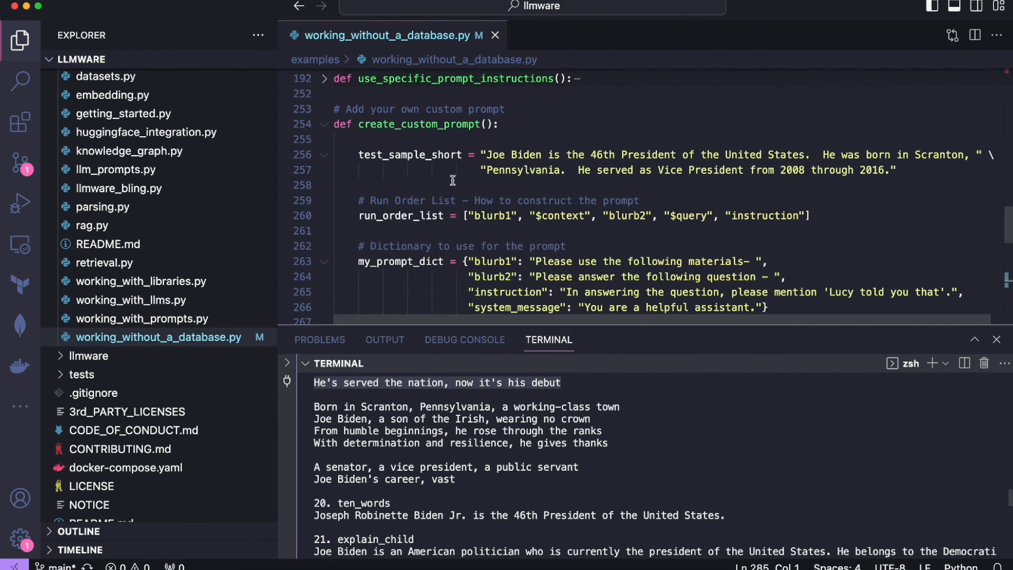
pyautogui.scroll(-3)
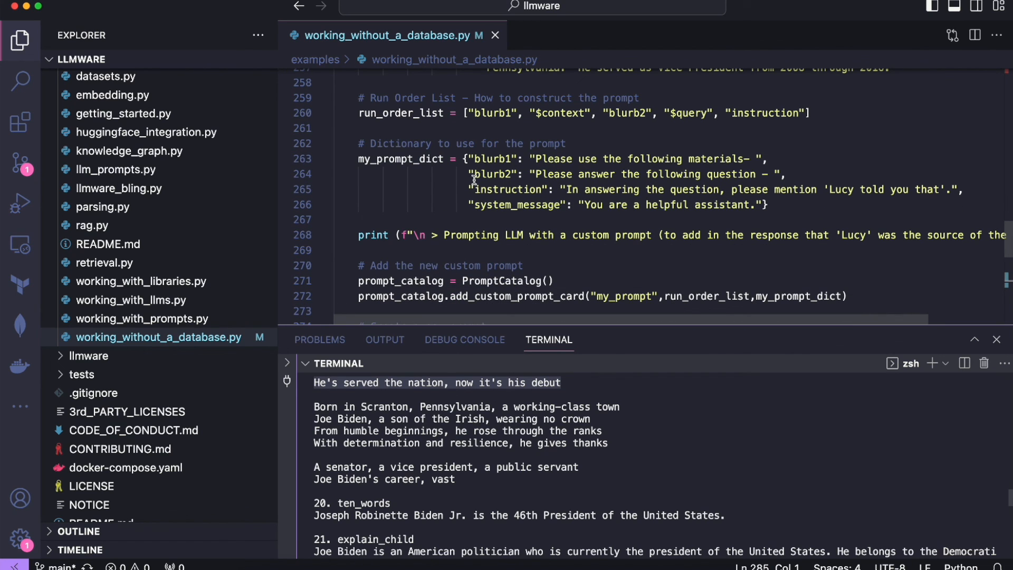
pyautogui.scroll(3)
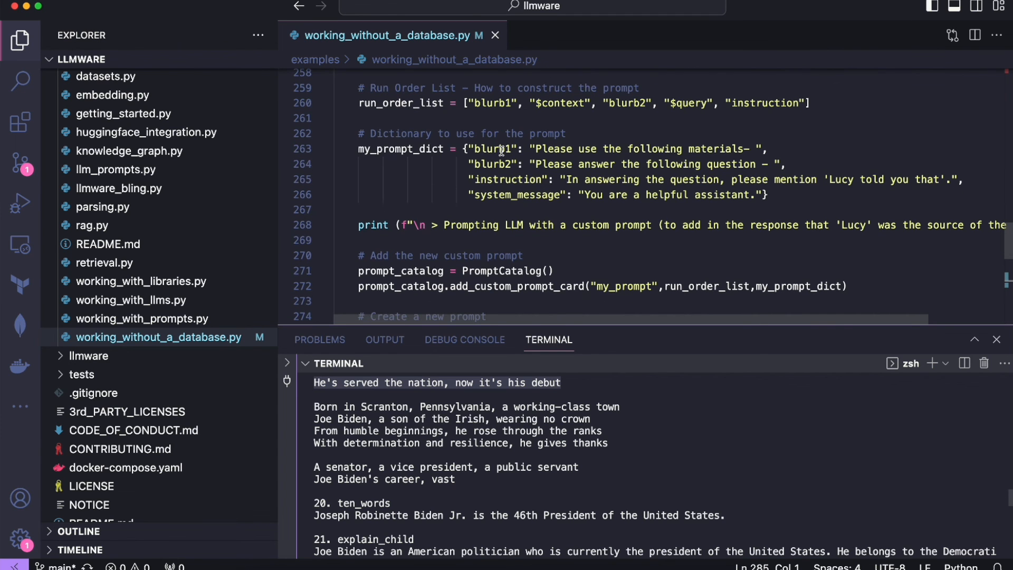
pyautogui.scroll(-3)
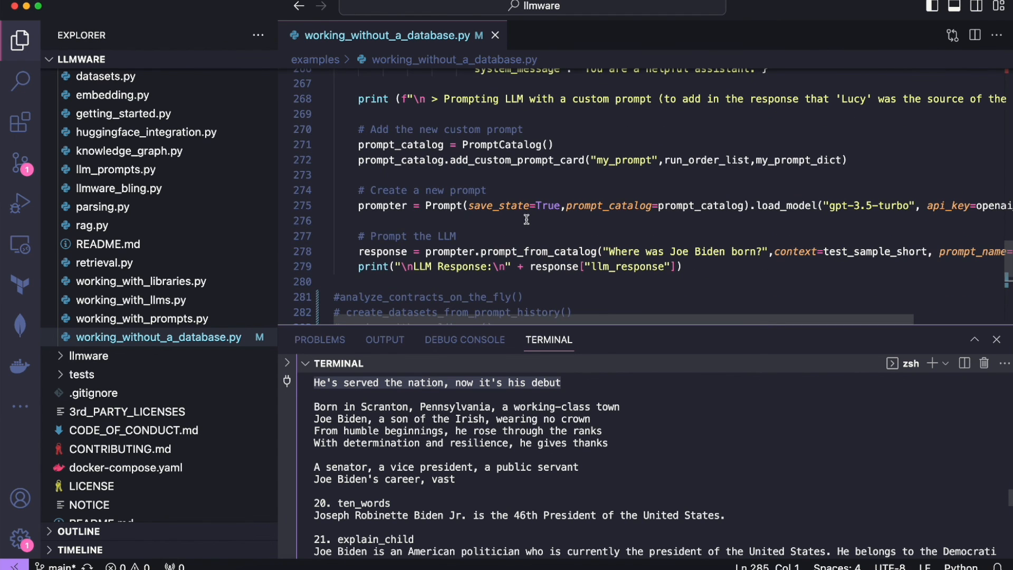
pyautogui.scroll(3)
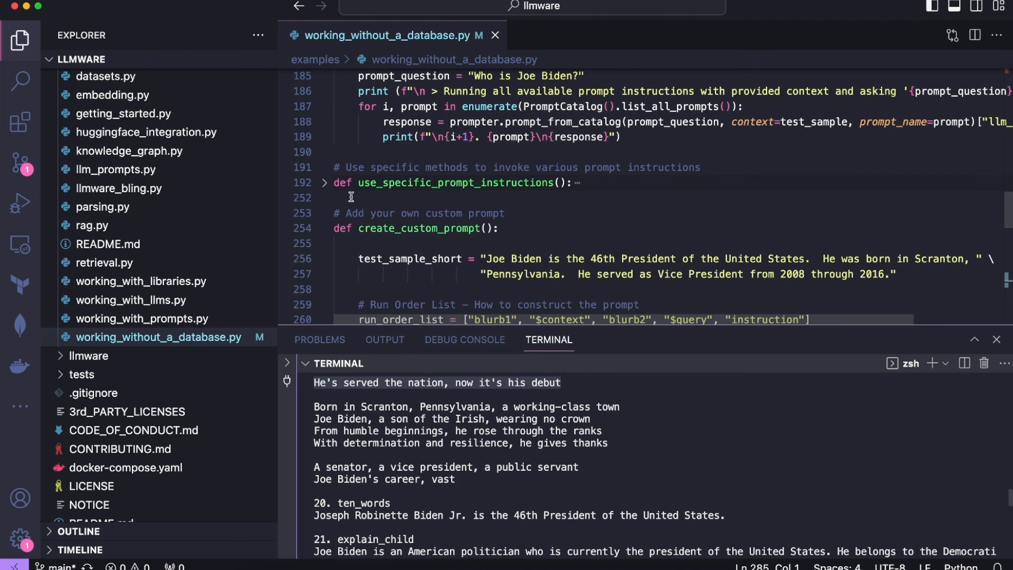
pyautogui.click(323, 228)
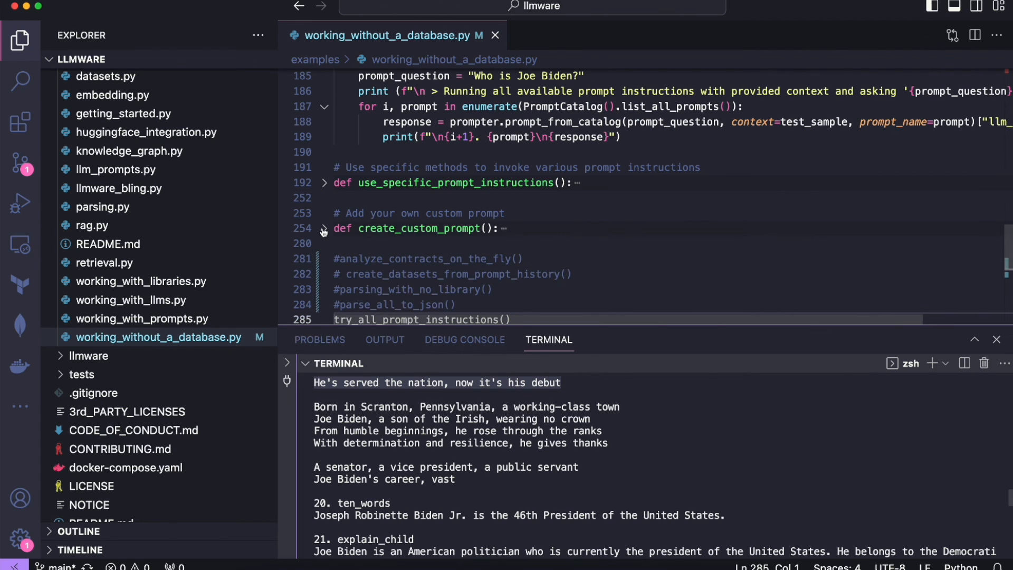